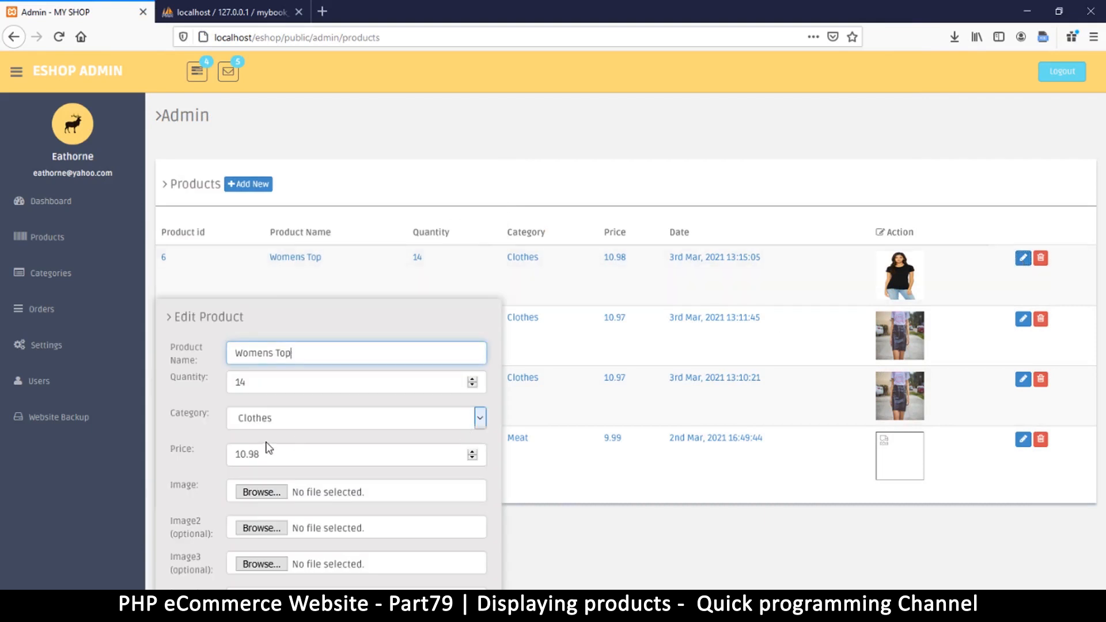
# Inspect product 6's edit pencil to reveal its show_edit_product onclick markup
pyautogui.scroll(-3)
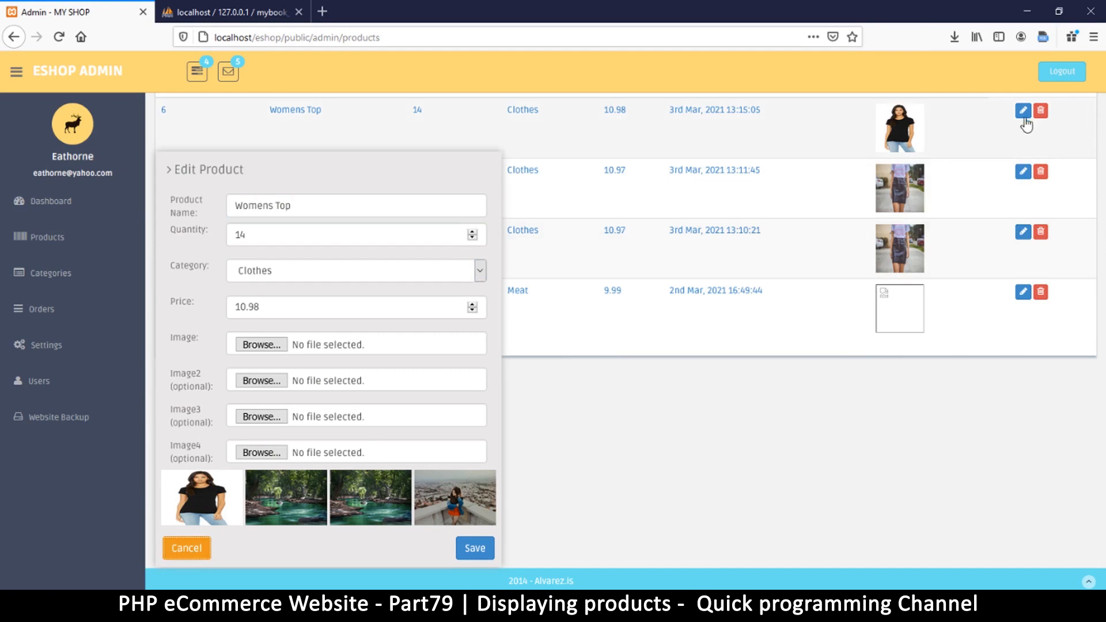
pyautogui.rightClick(1026, 121)
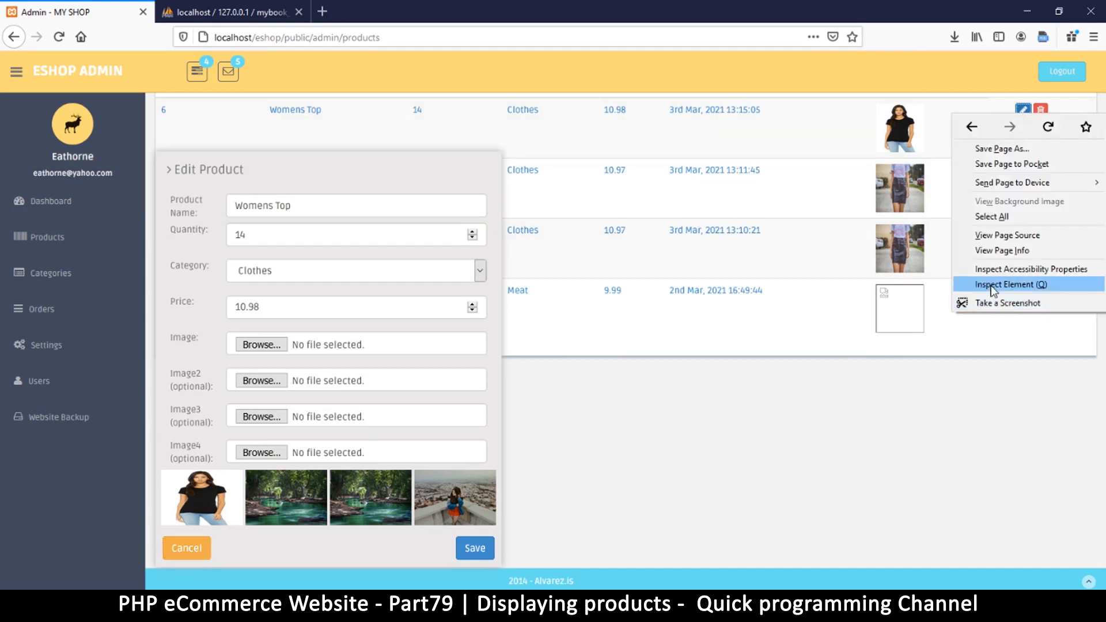
pyautogui.click(1009, 283)
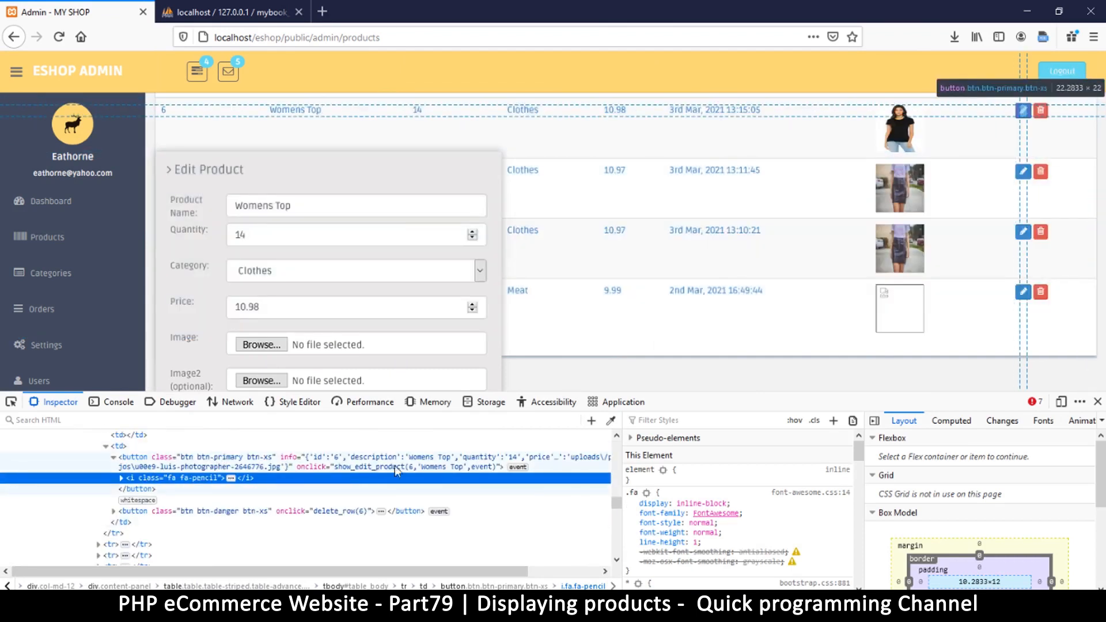
pyautogui.moveTo(331, 493)
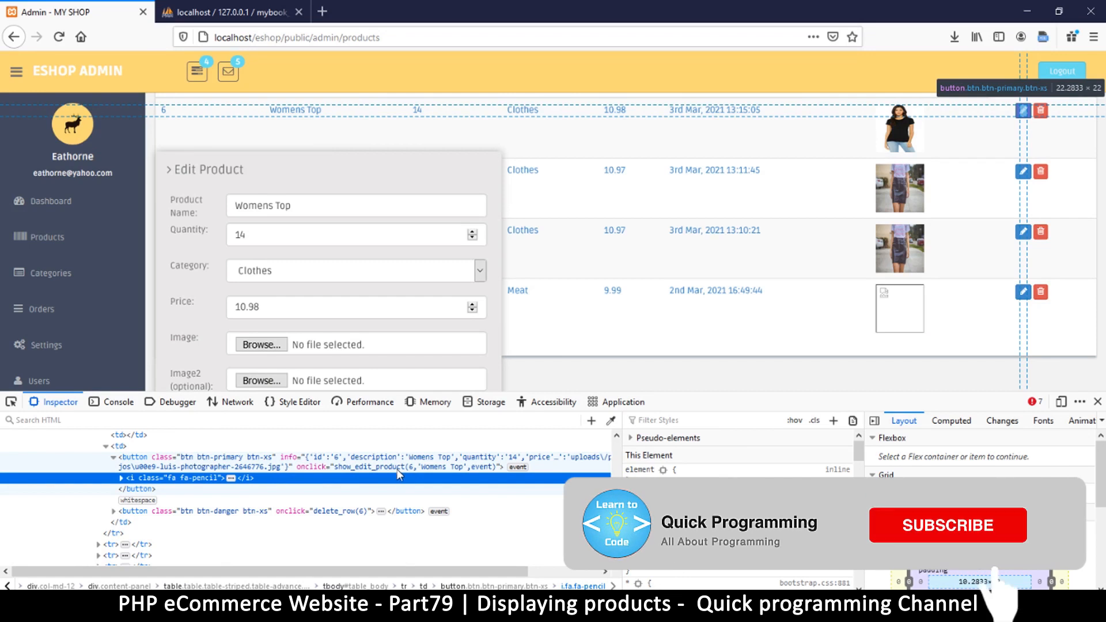
pyautogui.click(948, 525)
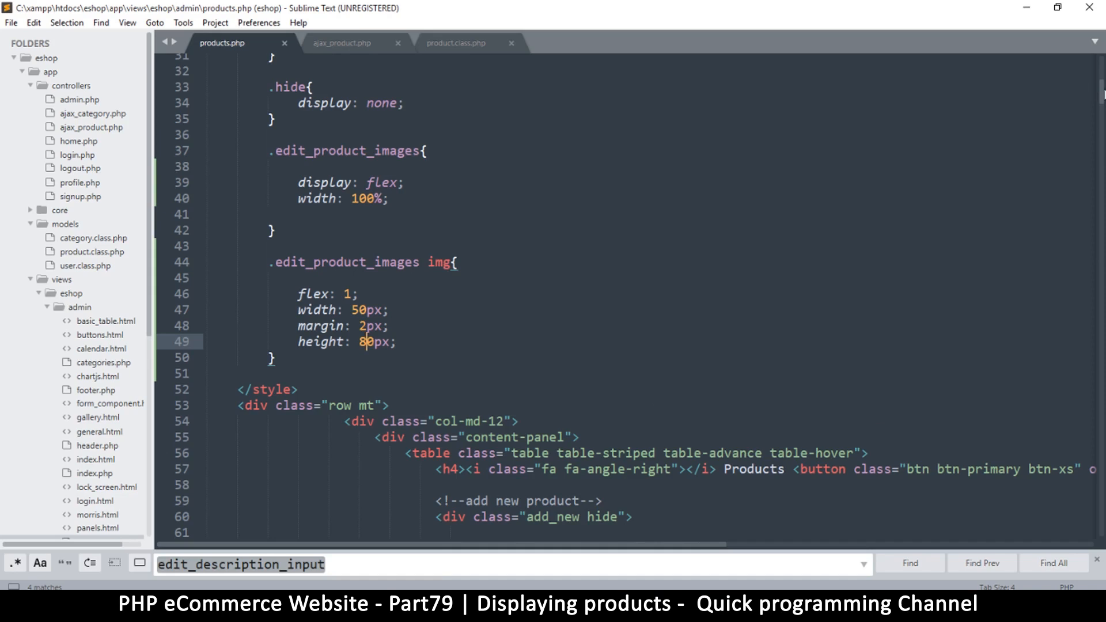
# At line 216, change the Cancel button's show_edit_product argument from event to false
pyautogui.scroll(-3)
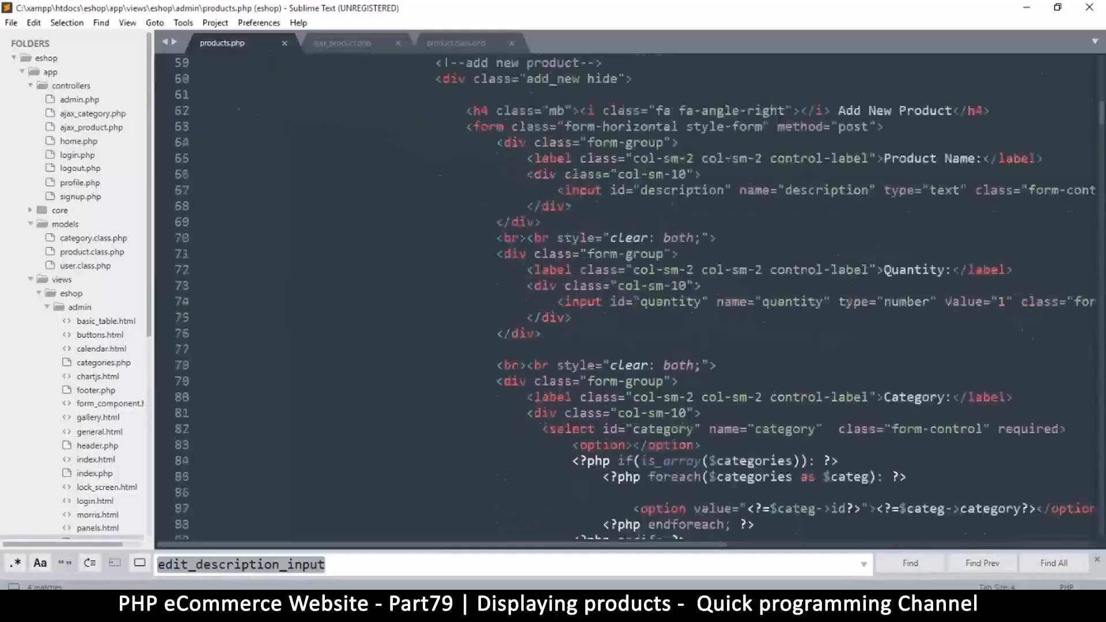
pyautogui.scroll(-3)
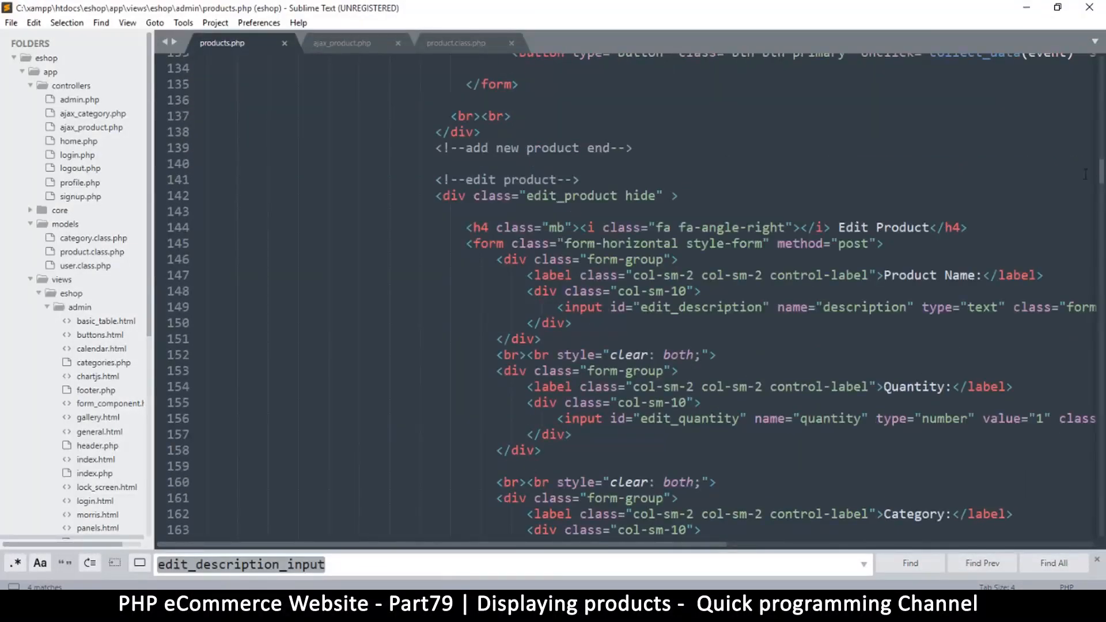
pyautogui.scroll(-3)
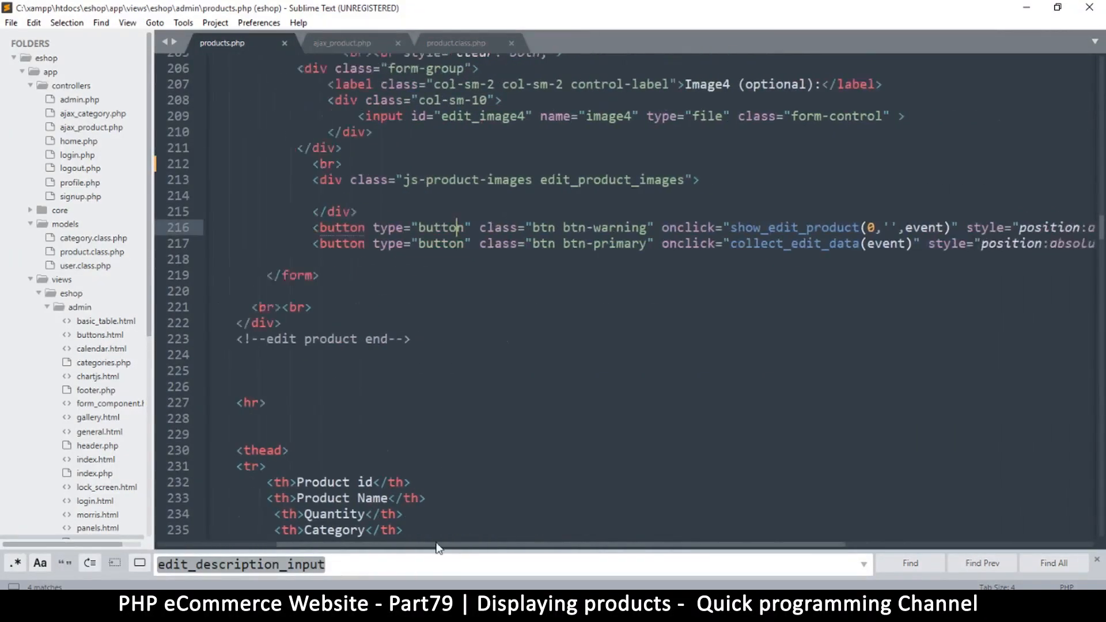
pyautogui.hscroll(3)
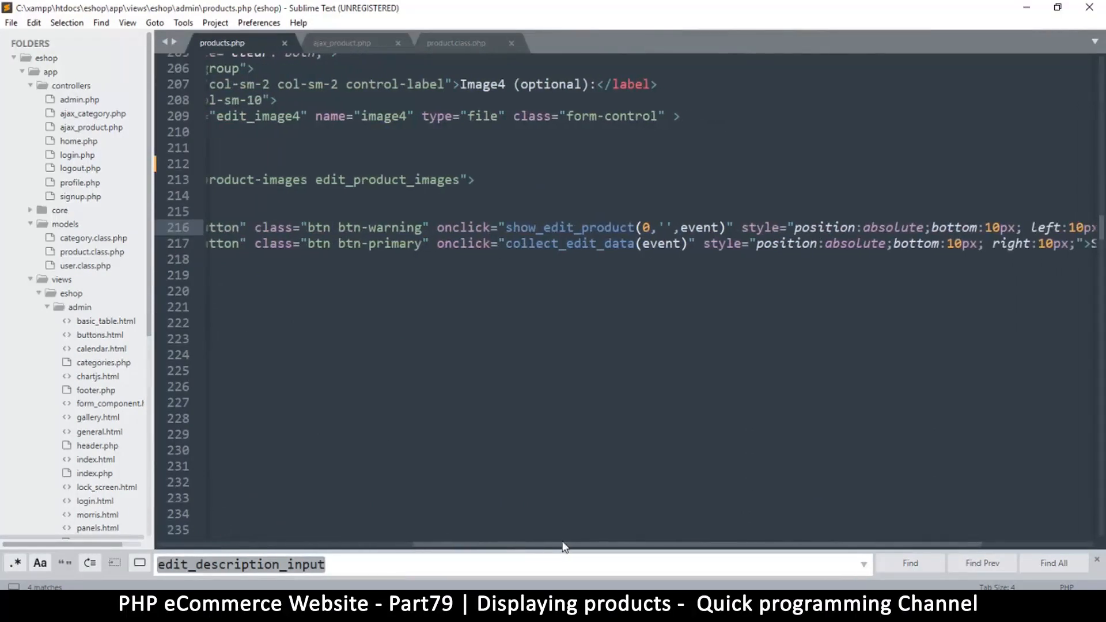
pyautogui.hscroll(3)
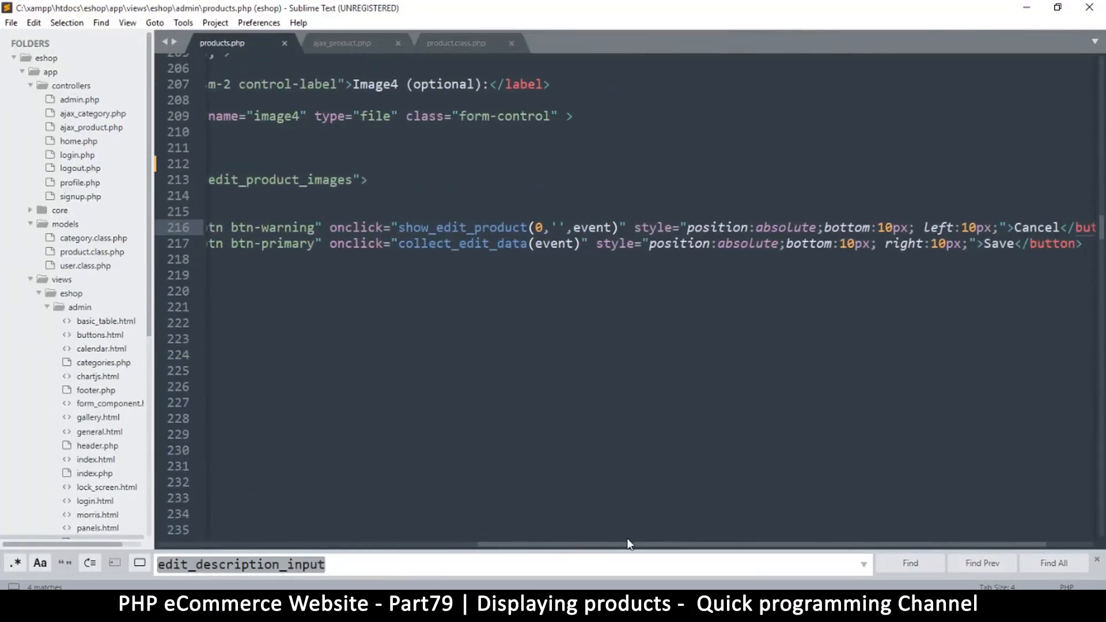
pyautogui.hscroll(3)
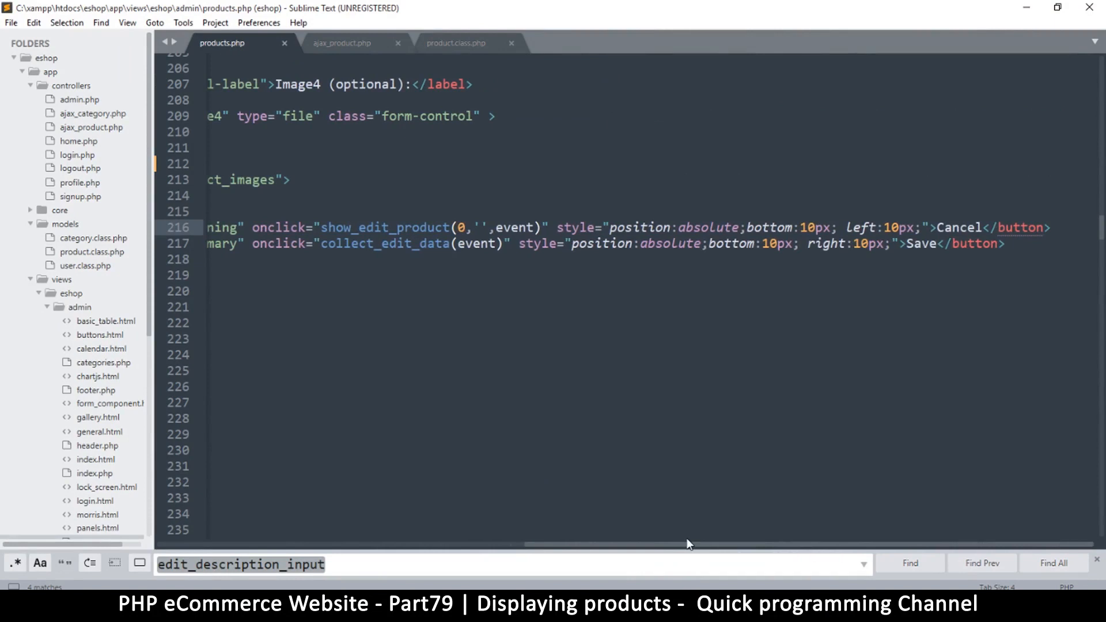
pyautogui.hscroll(-3)
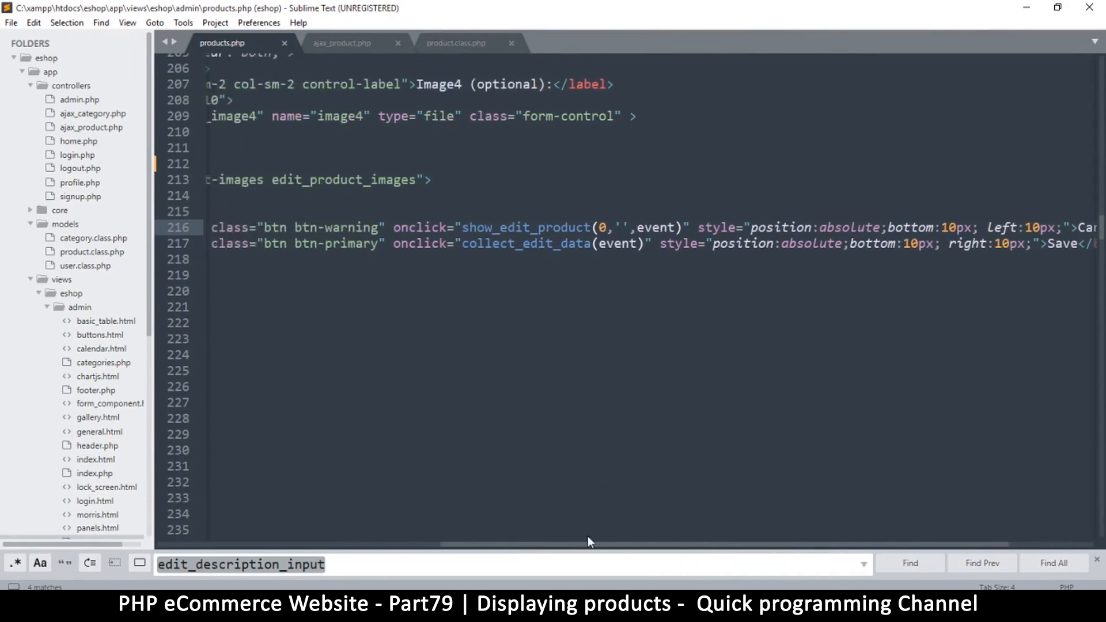
pyautogui.hscroll(-3)
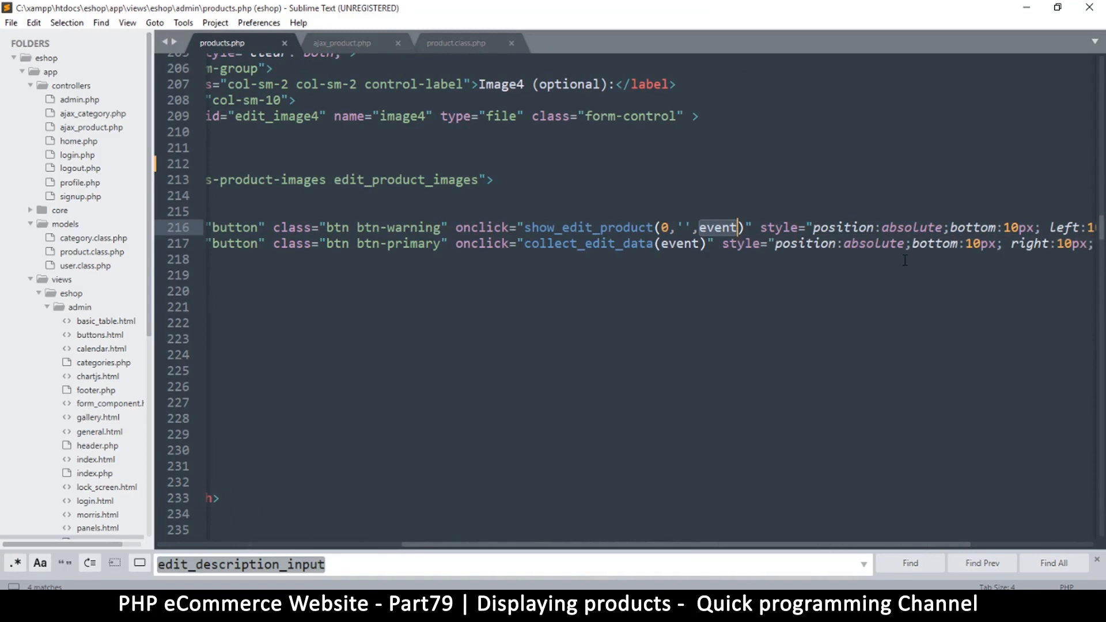
pyautogui.write('fals')
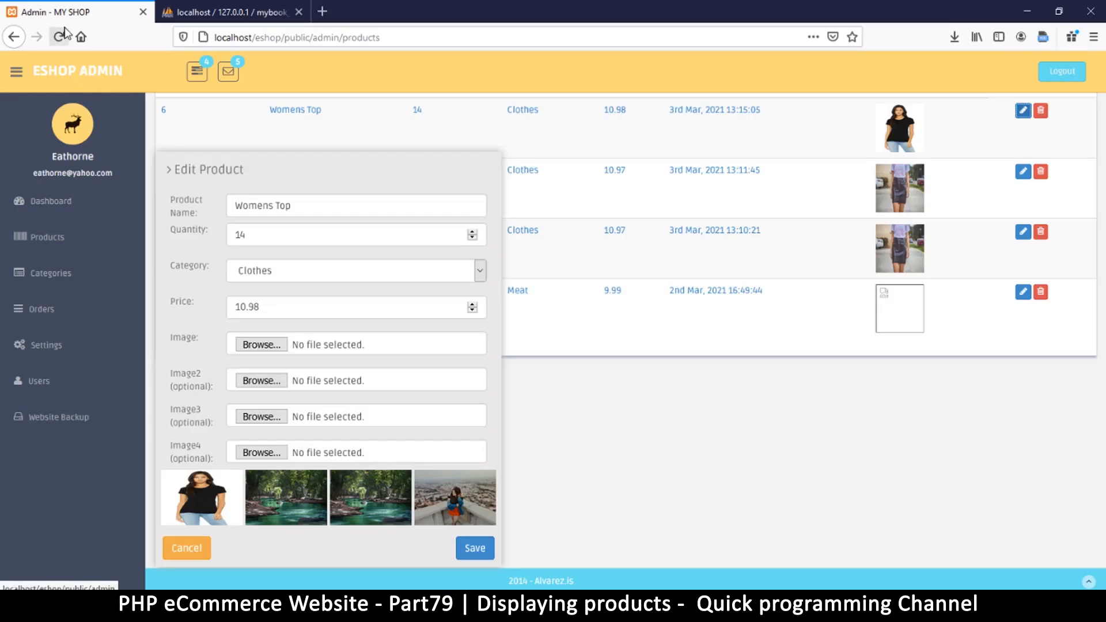
# Cancel the Edit Product form to return to the four-product admin table
pyautogui.scroll(-3)
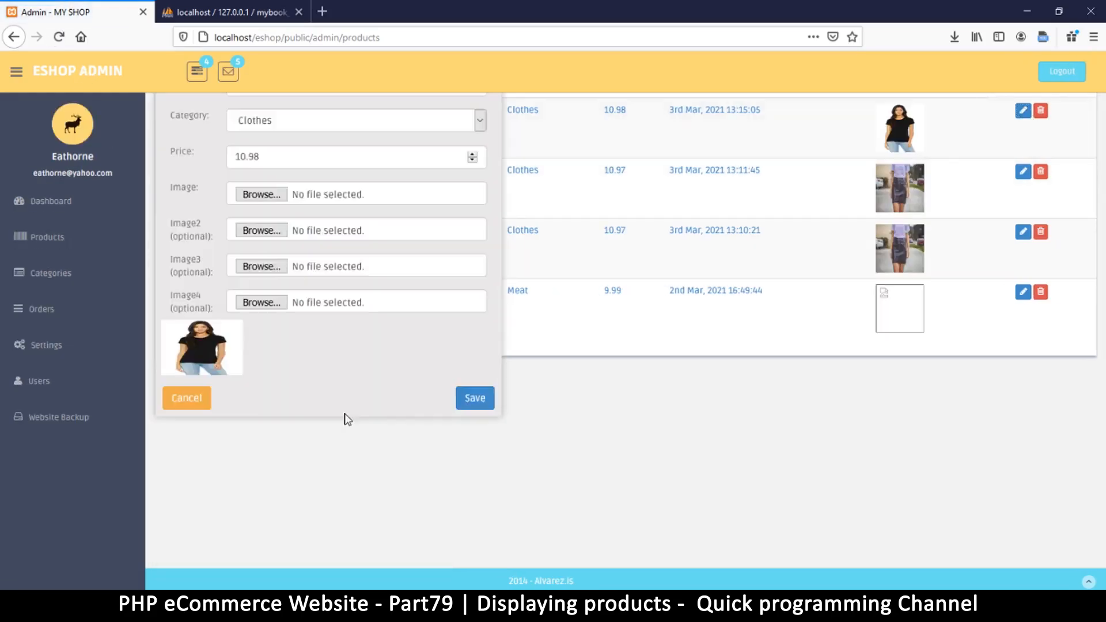
pyautogui.click(186, 398)
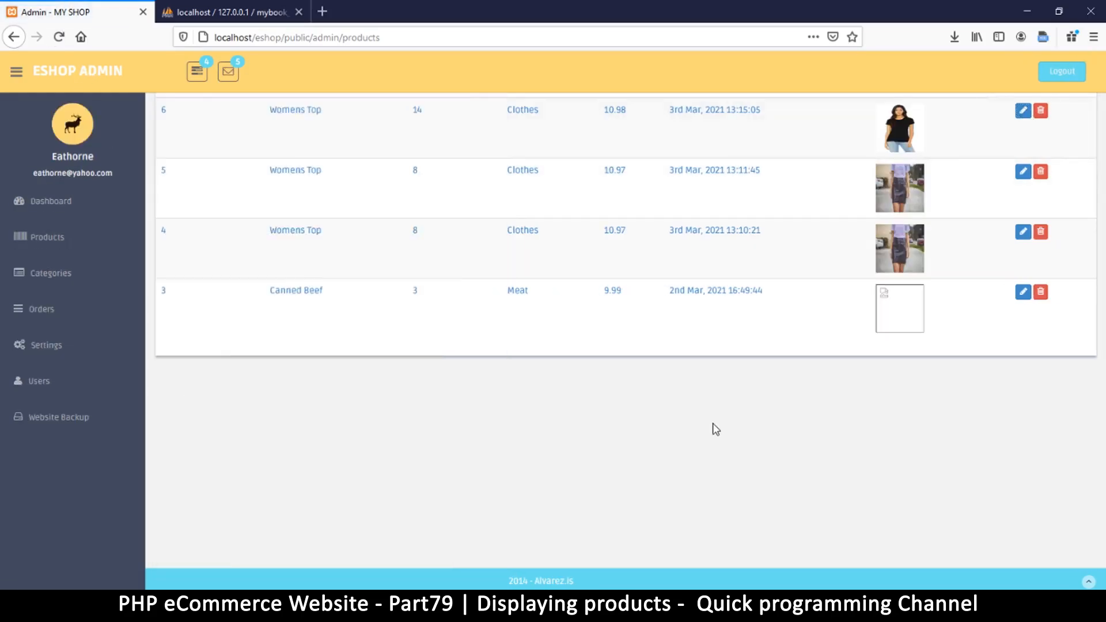
pyautogui.scroll(3)
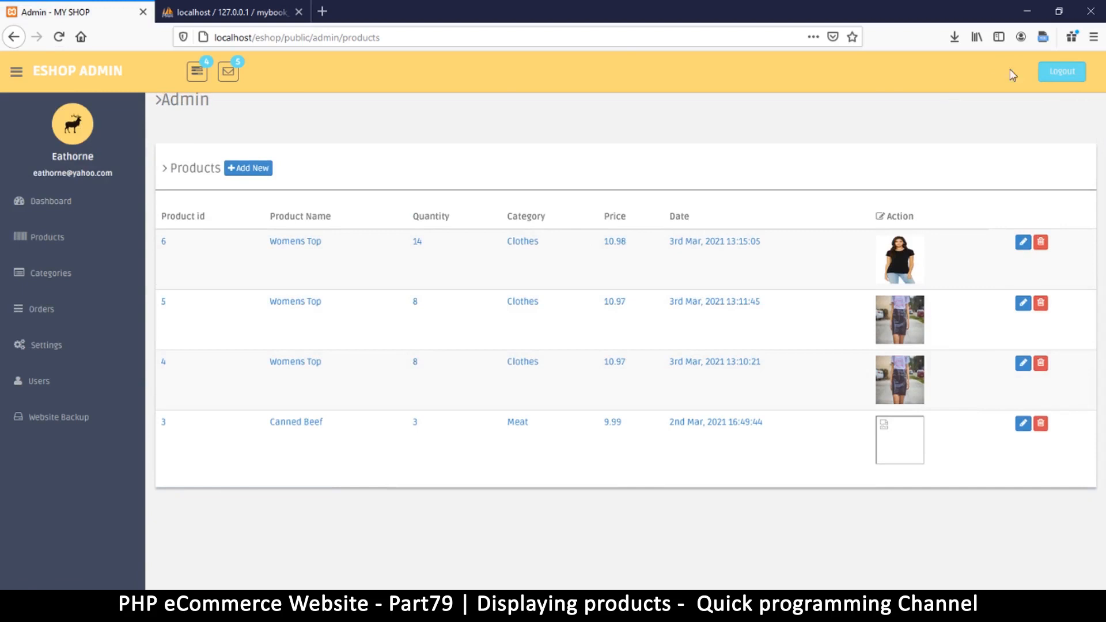
pyautogui.moveTo(982, 83)
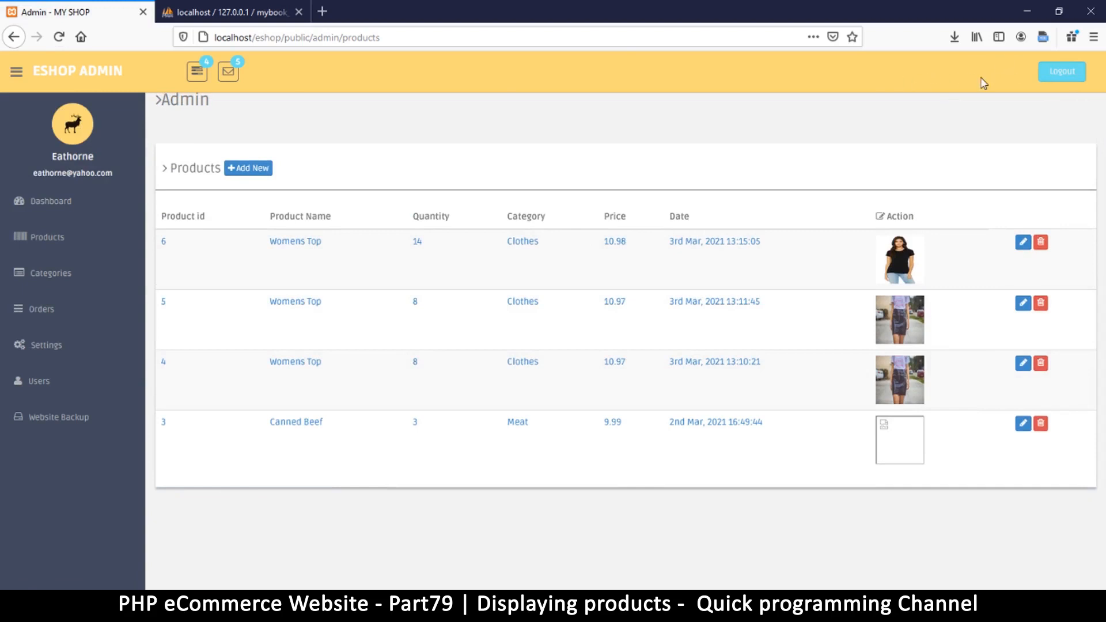
pyautogui.moveTo(663, 588)
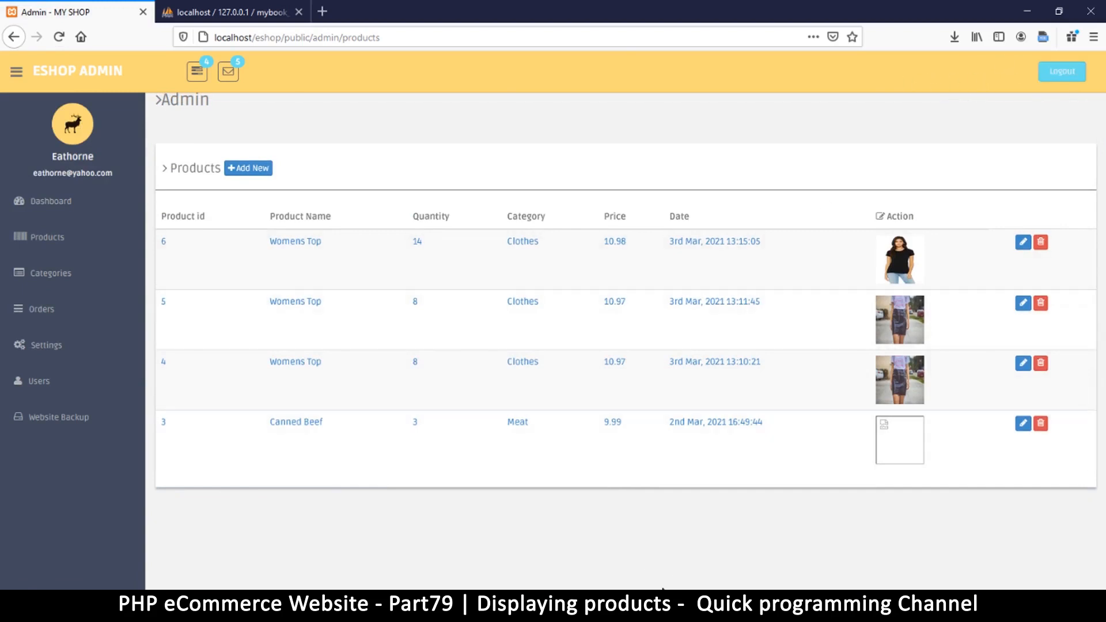
pyautogui.moveTo(115, 85)
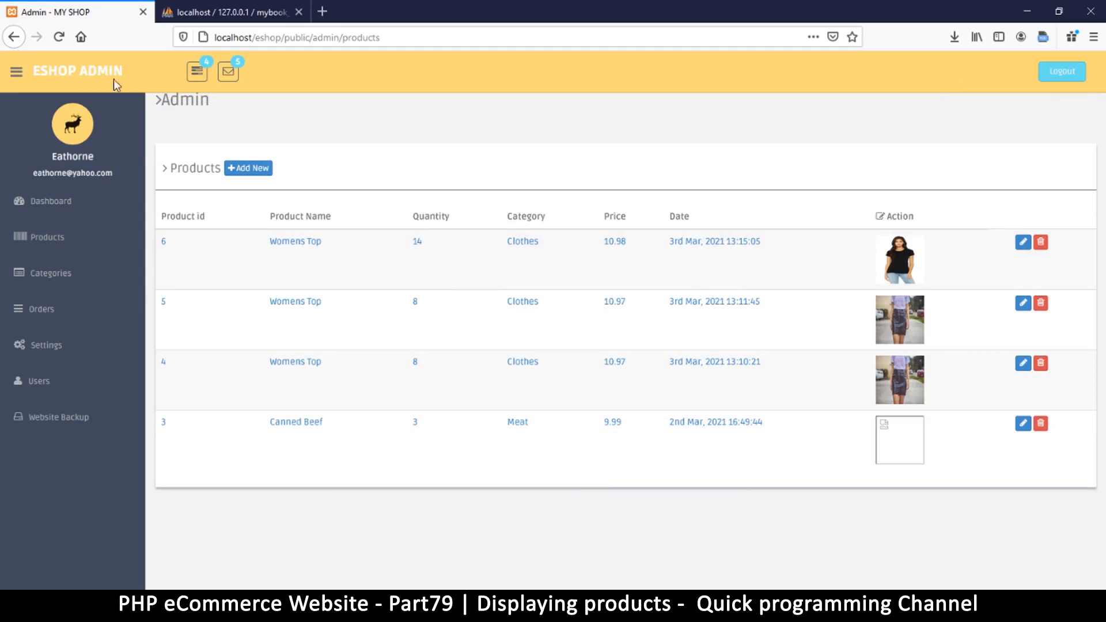
pyautogui.moveTo(1048, 146)
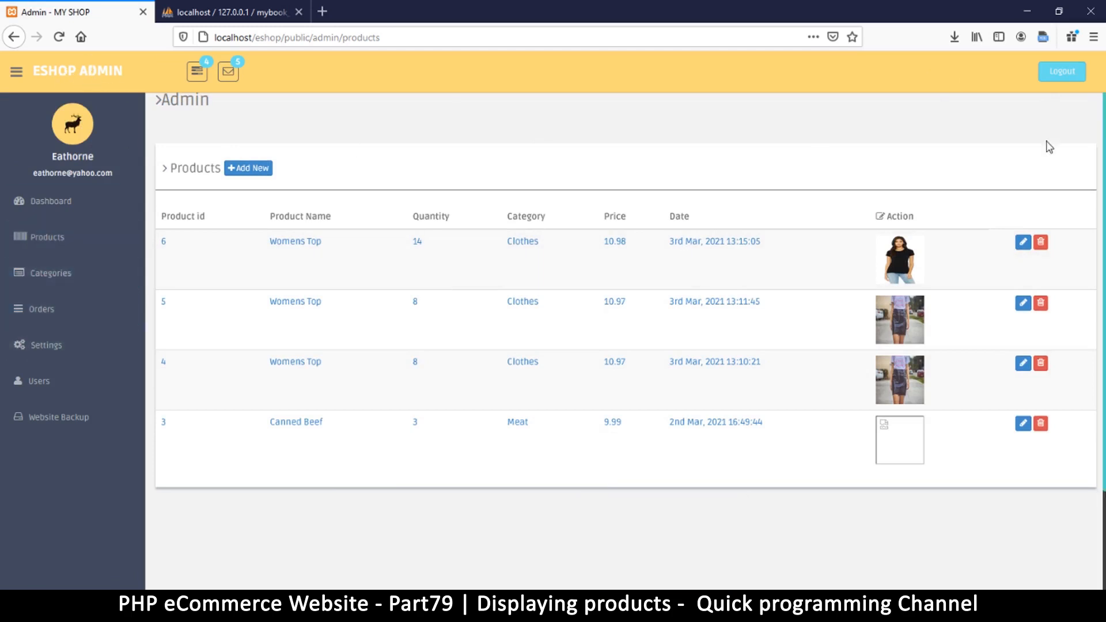
pyautogui.moveTo(960, 77)
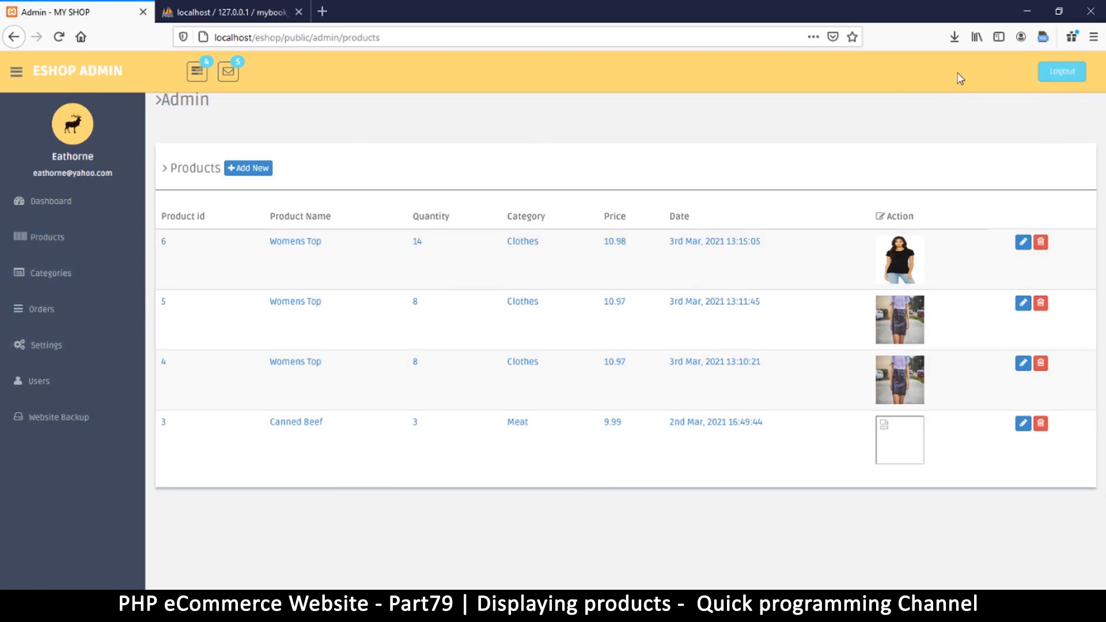
pyautogui.moveTo(832, 410)
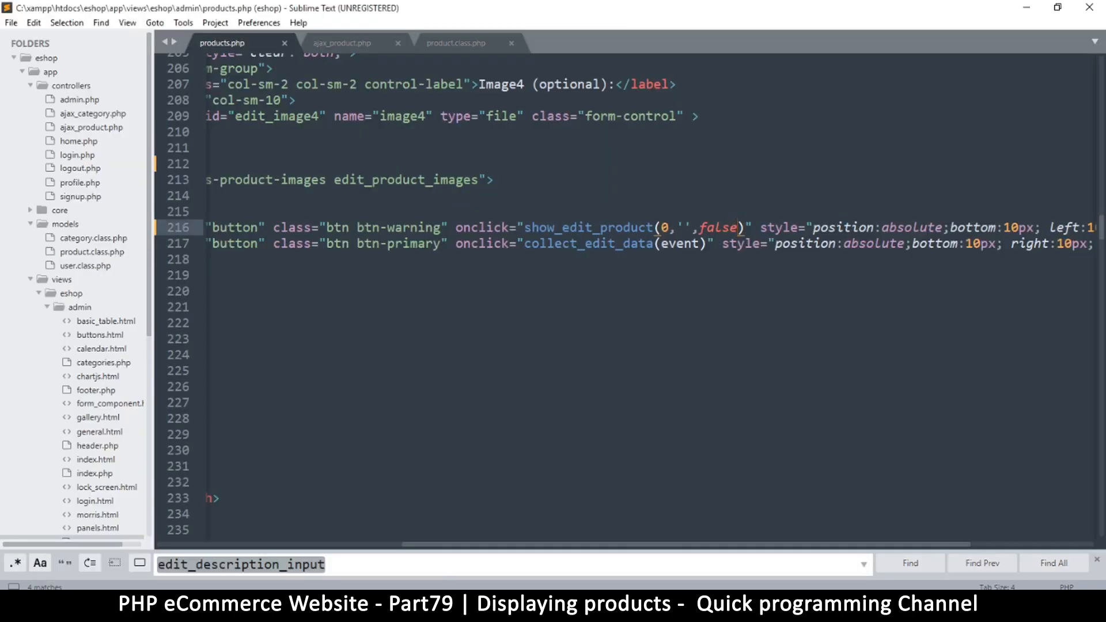
# Change the first logout link's text in header.php to Website
pyautogui.scroll(-3)
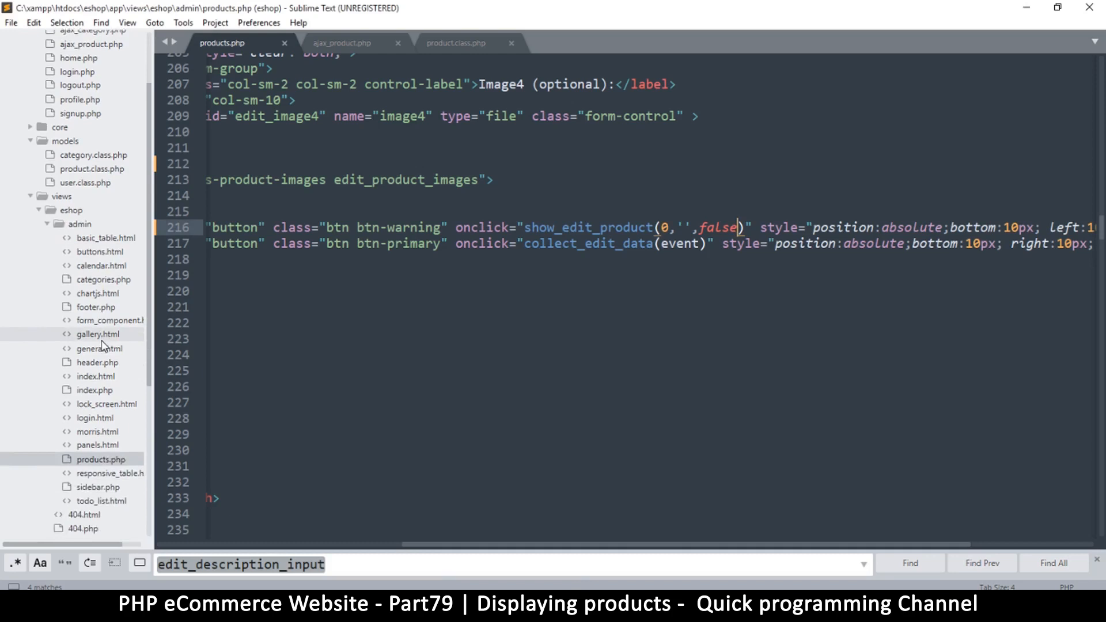
pyautogui.scroll(-3)
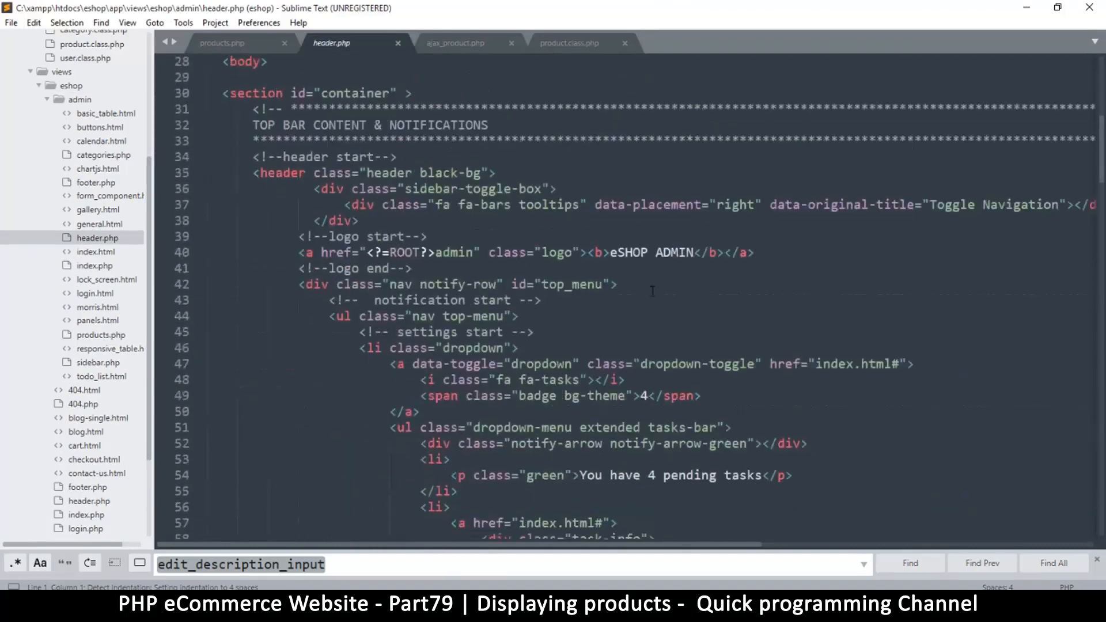
pyautogui.scroll(-3)
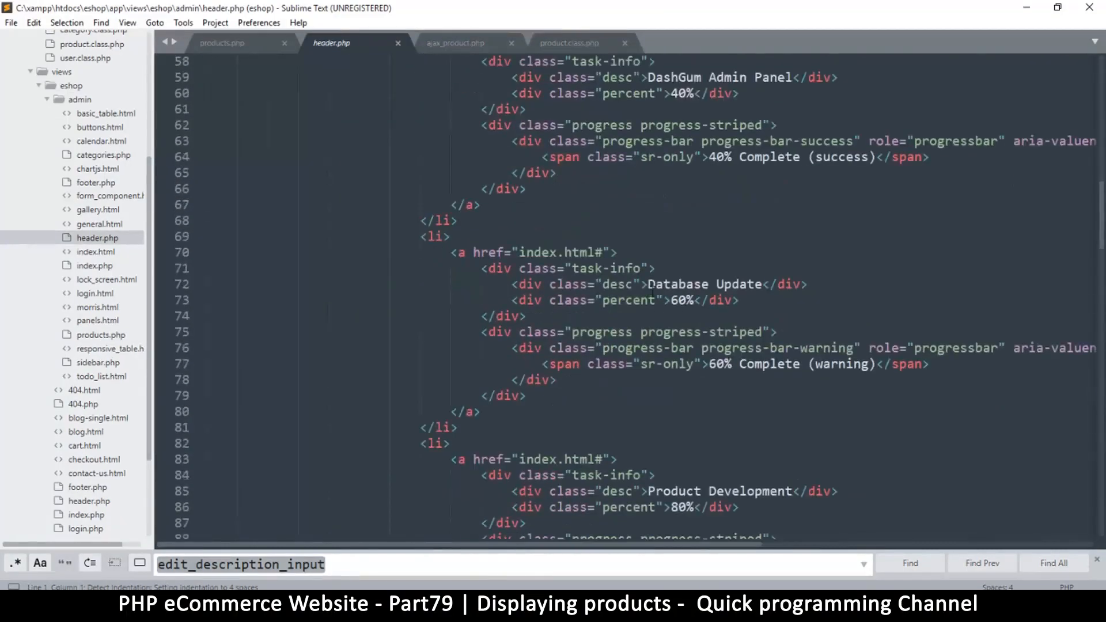
pyautogui.scroll(-3)
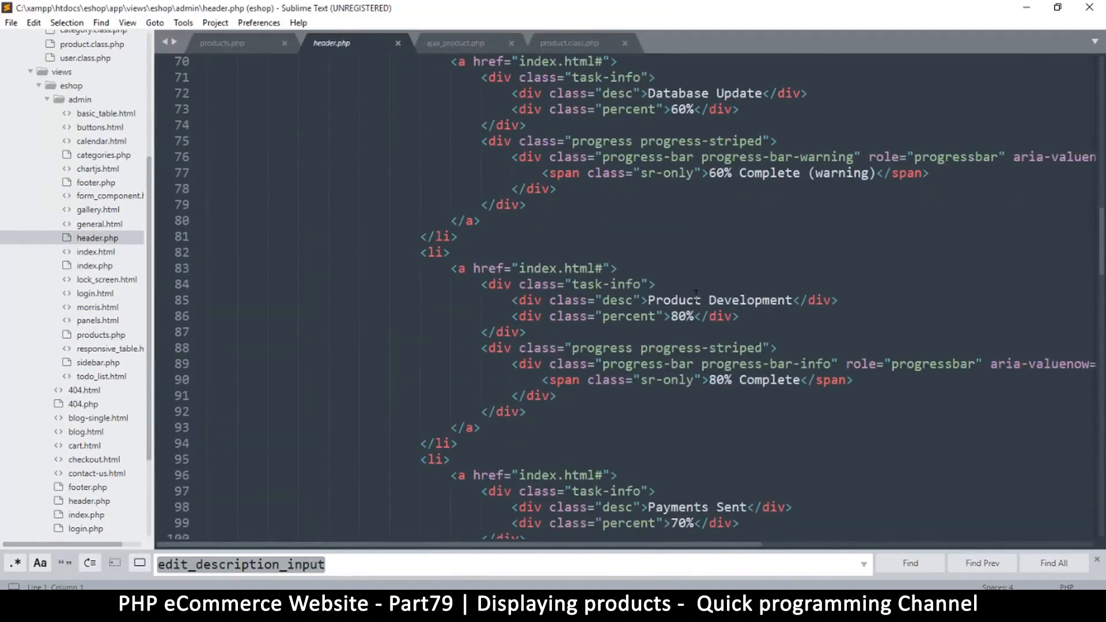
pyautogui.write('logou')
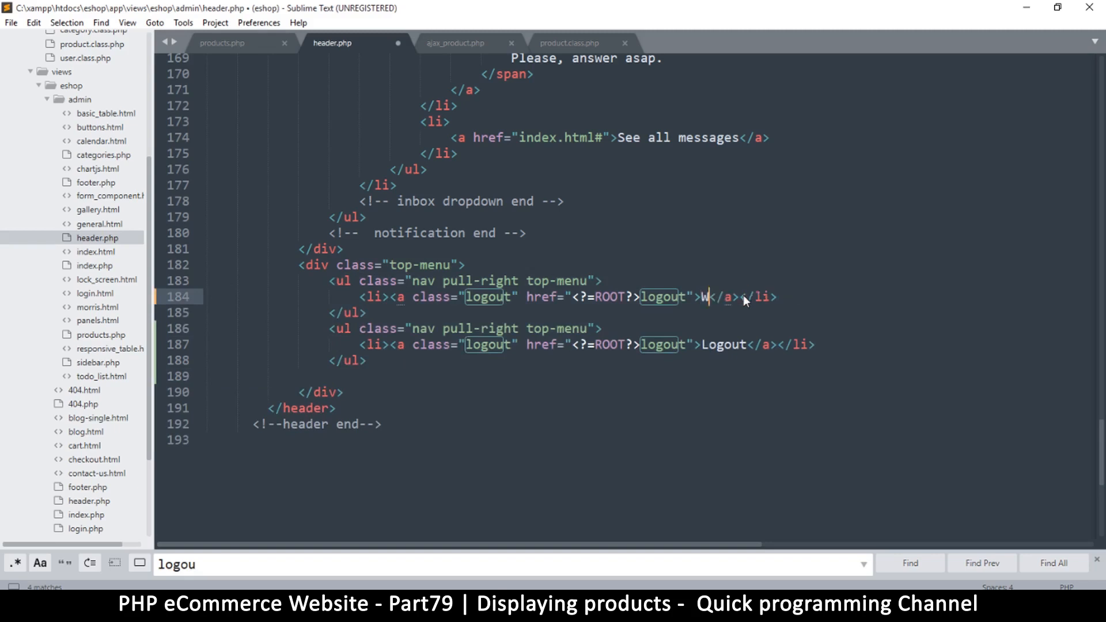
pyautogui.write('ebsite')
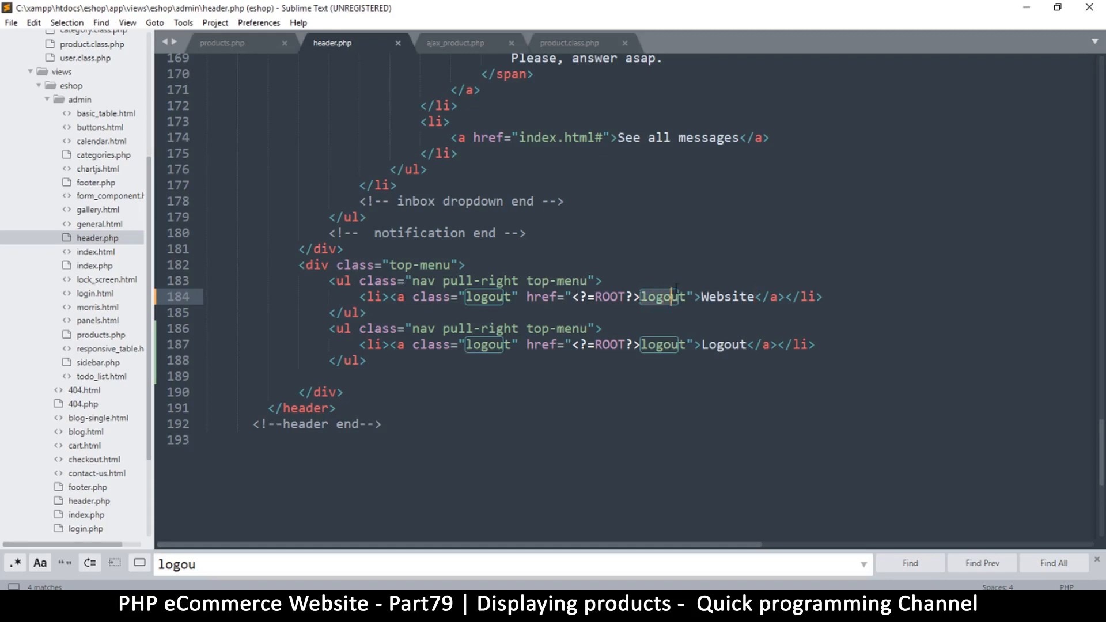
# Delete 'logout' from that link's href so it points to the site root, and save
pyautogui.press('Delete')
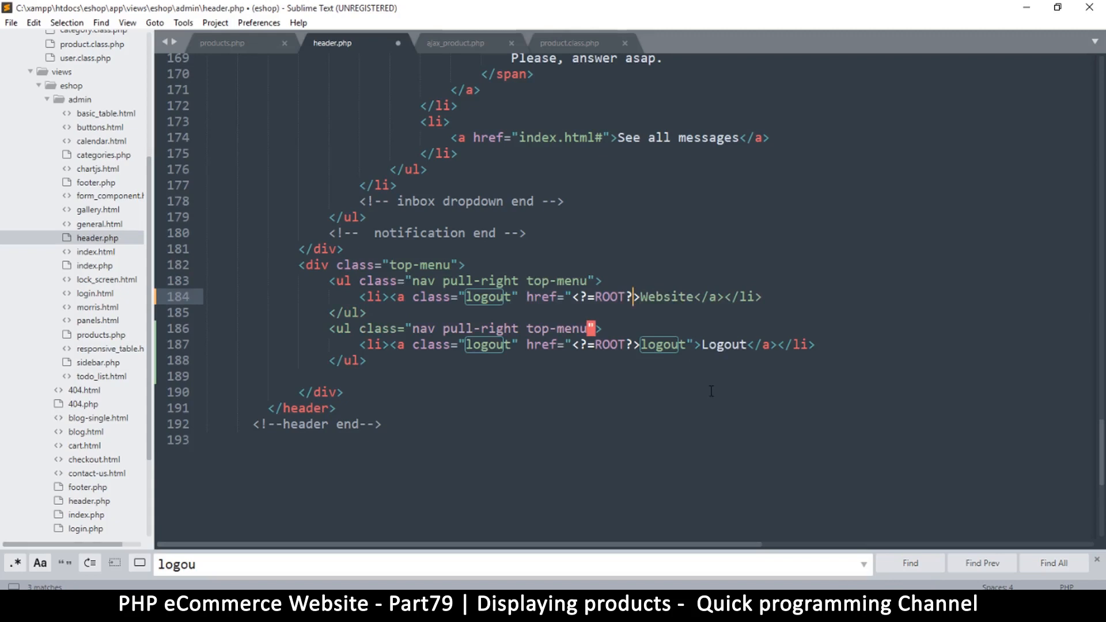
pyautogui.press('ctrl+s')
pyautogui.write('">')
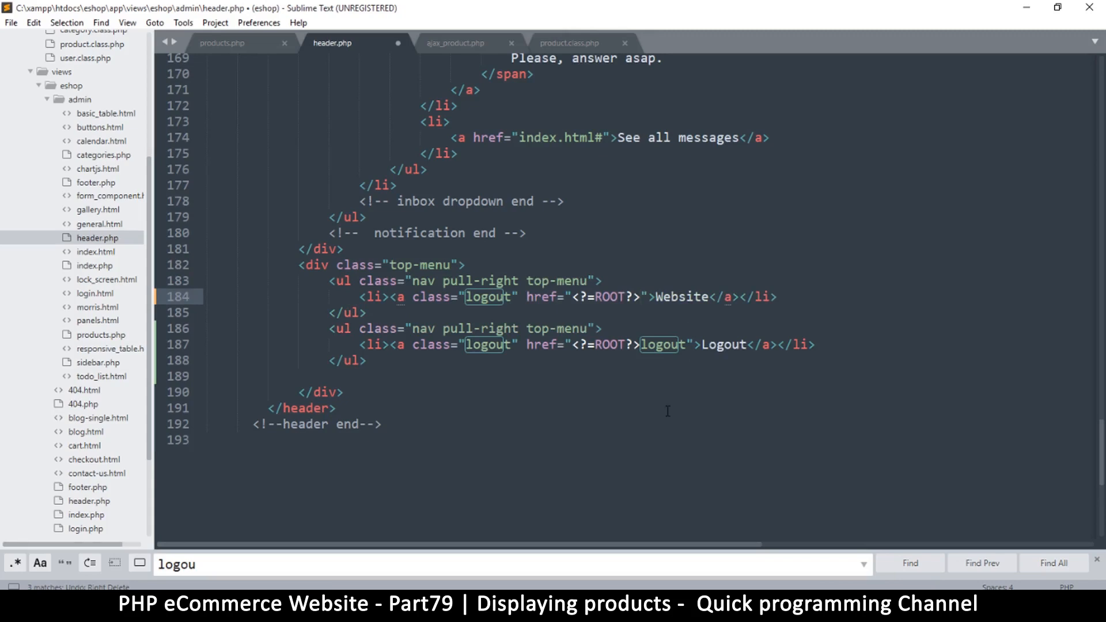
pyautogui.press('ctrl+s')
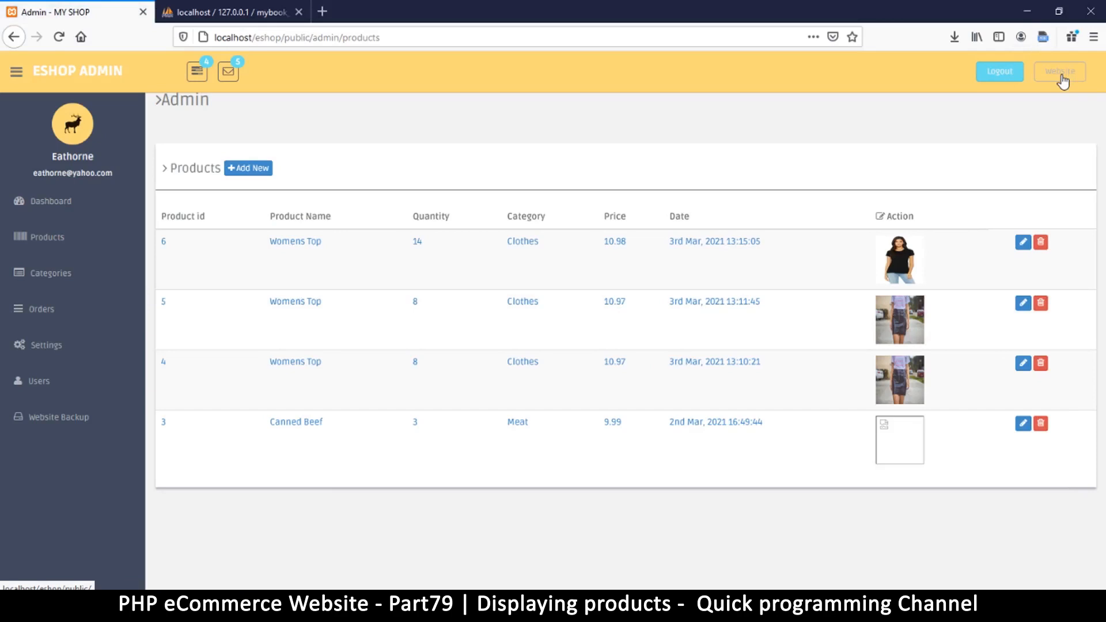
# Follow the admin Website link to the eShop tab and scroll to Features Items
pyautogui.click(1059, 71)
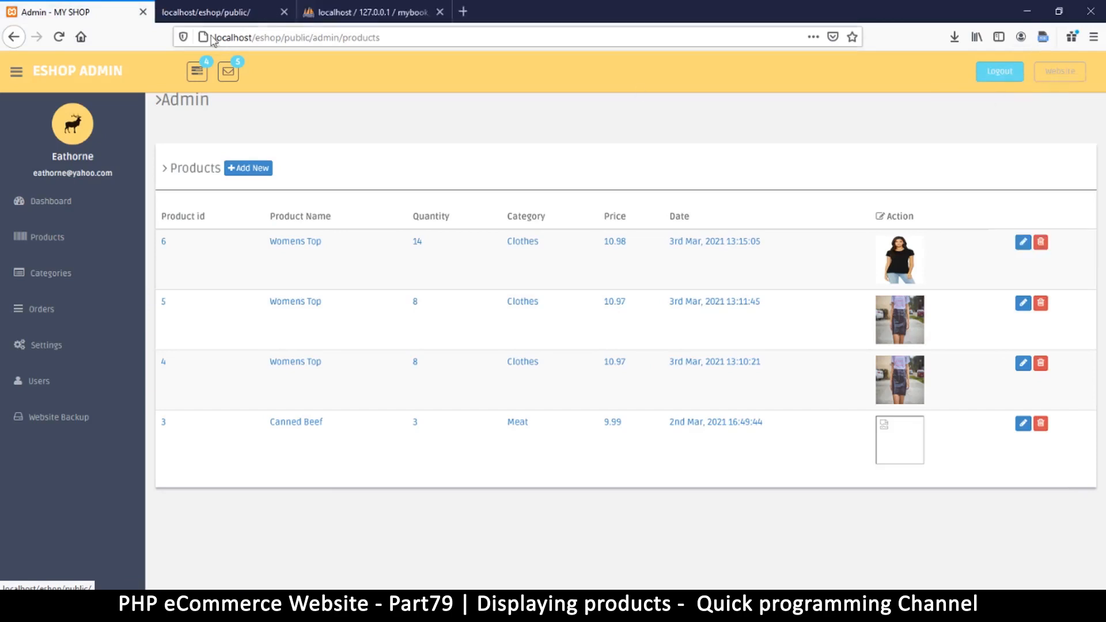
pyautogui.click(221, 11)
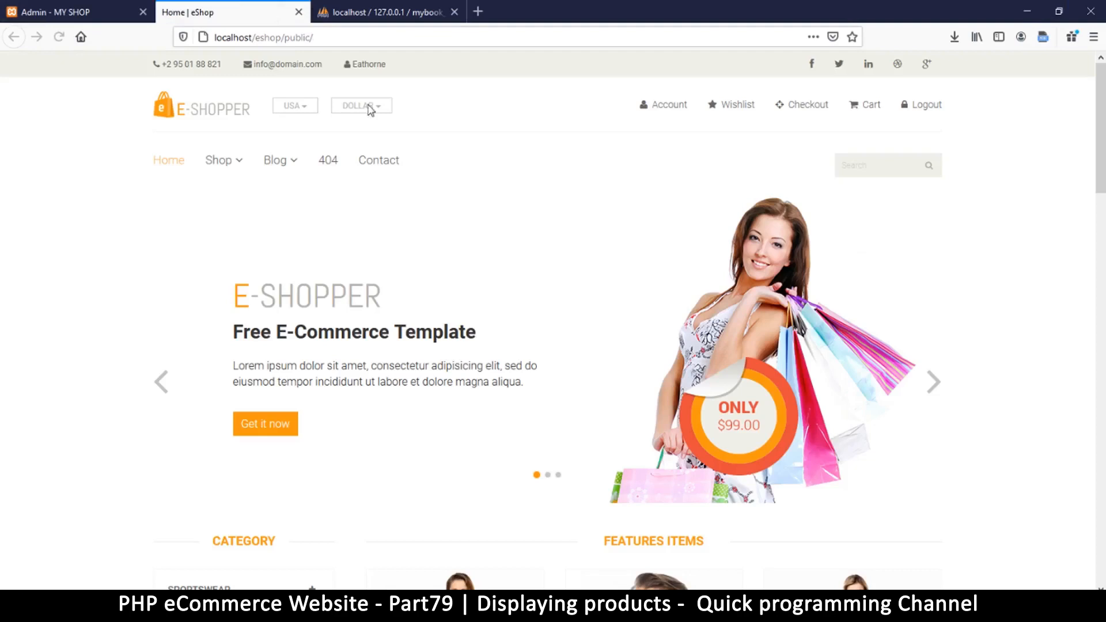
pyautogui.click(69, 12)
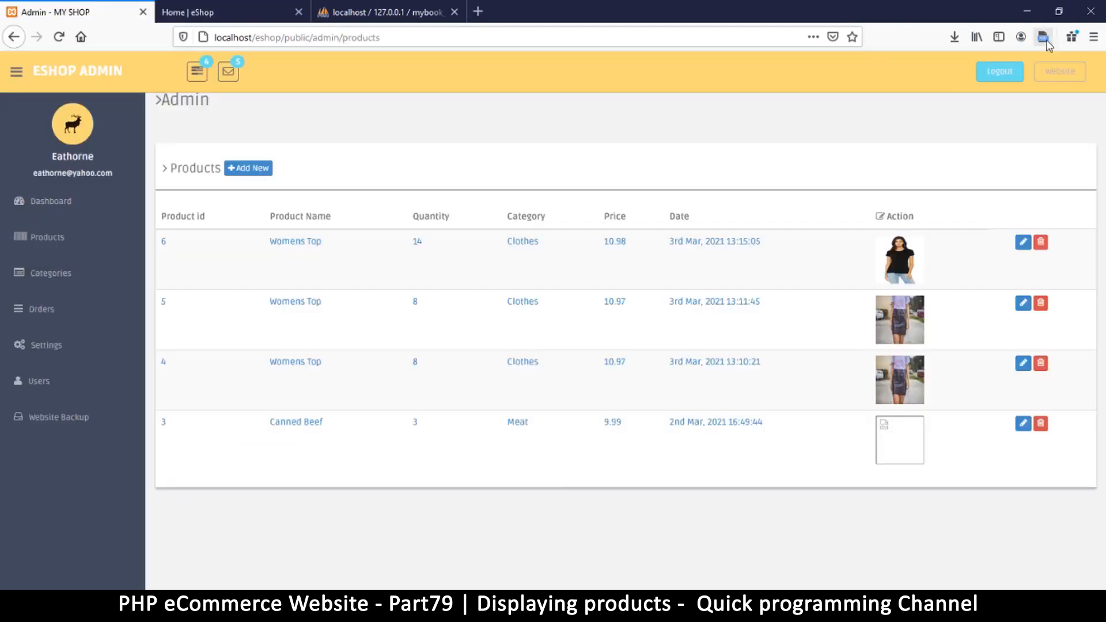
pyautogui.click(202, 12)
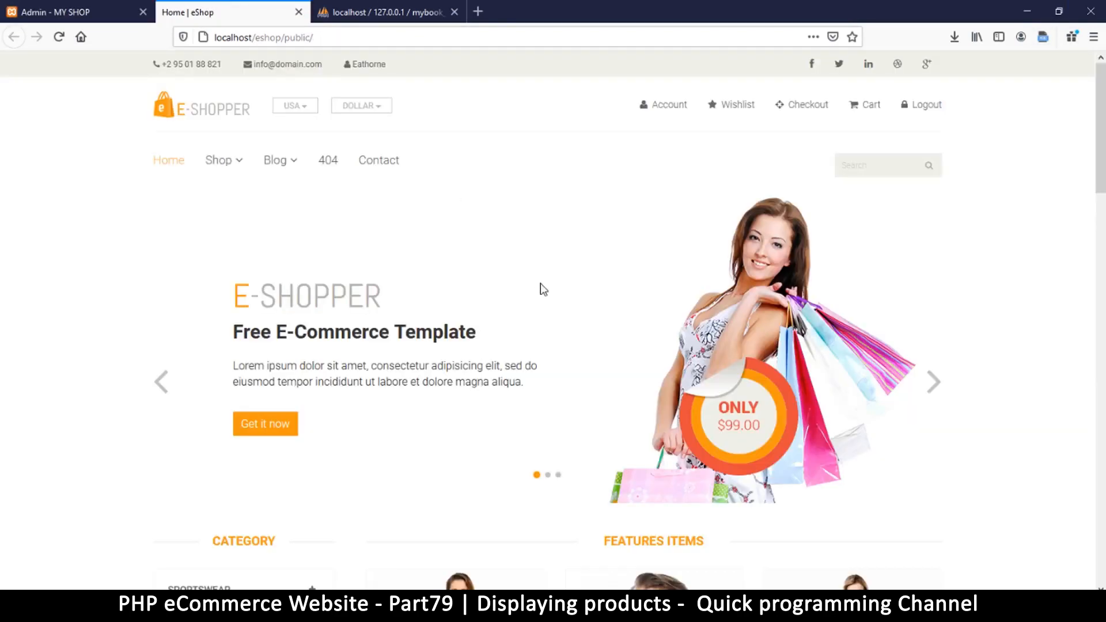
pyautogui.scroll(-3)
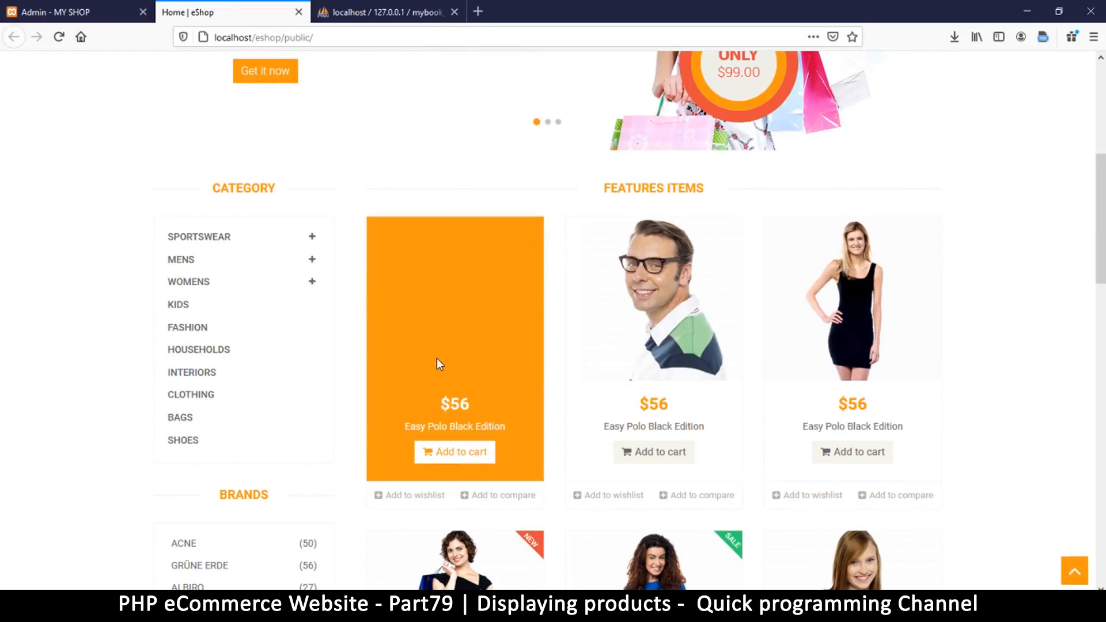
pyautogui.moveTo(484, 349)
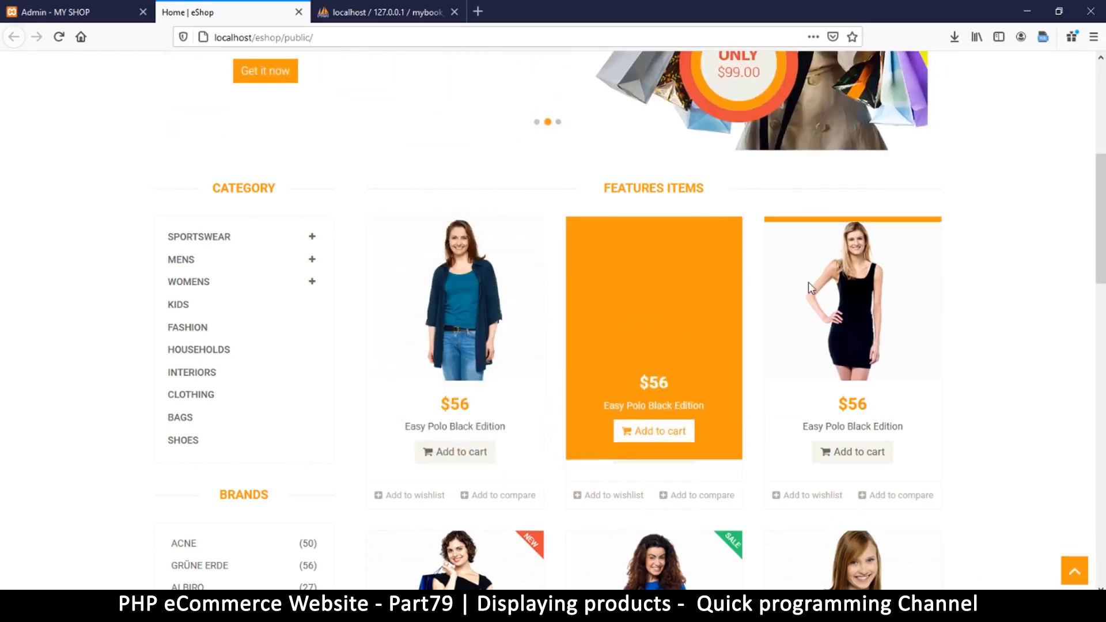
pyautogui.moveTo(490, 314)
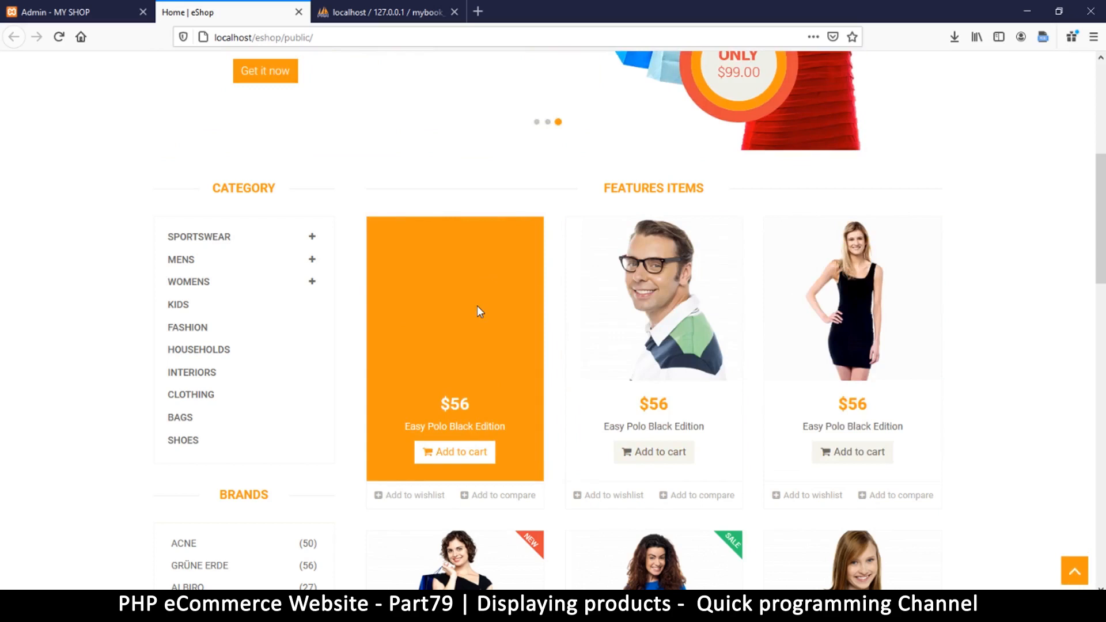
pyautogui.moveTo(420, 294)
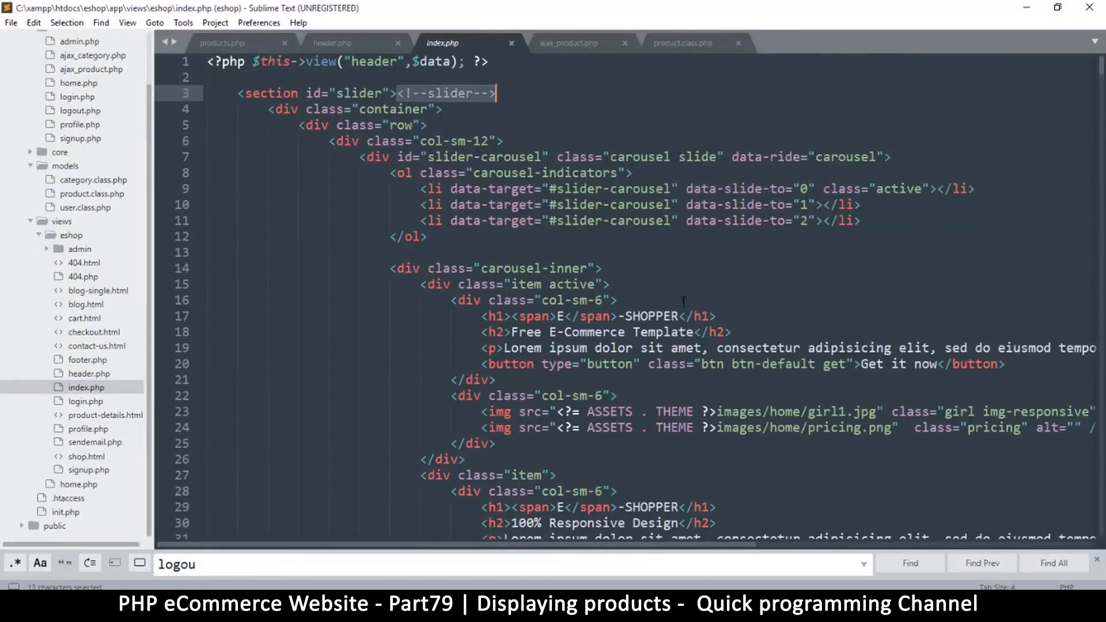
# Scroll index.php past the category, brands and price-range code to Features Items
pyautogui.scroll(-3)
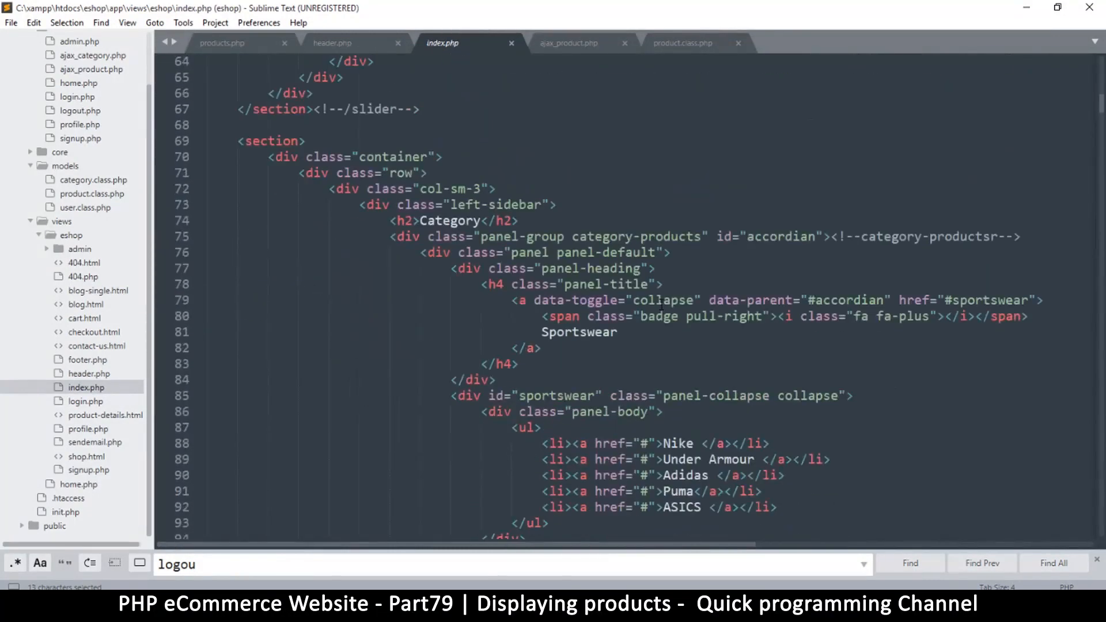
pyautogui.scroll(-3)
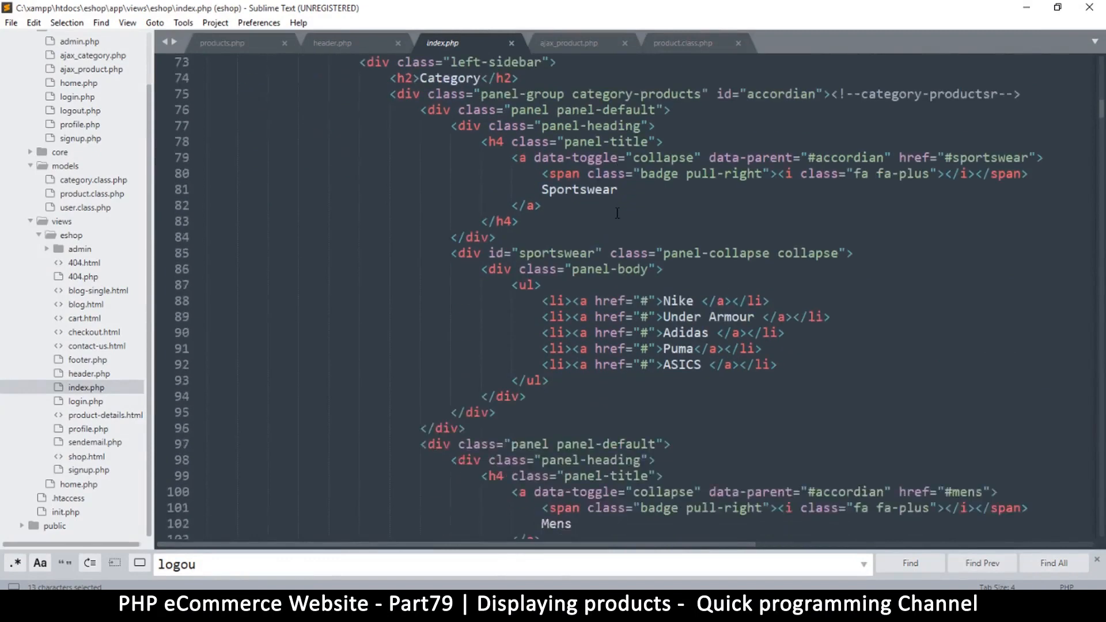
pyautogui.scroll(-3)
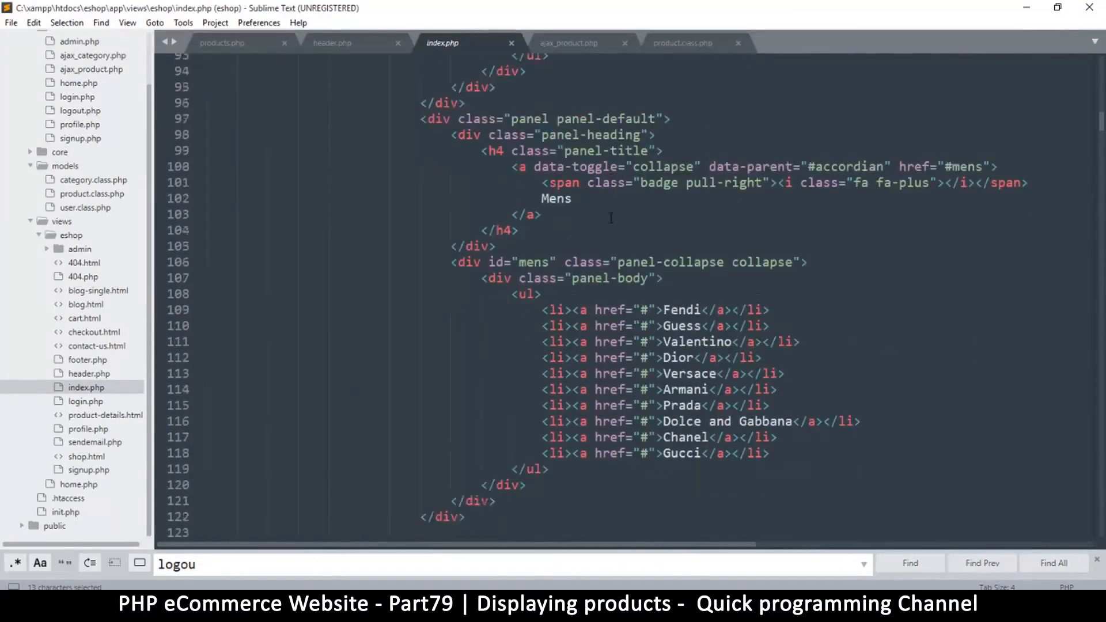
pyautogui.scroll(-3)
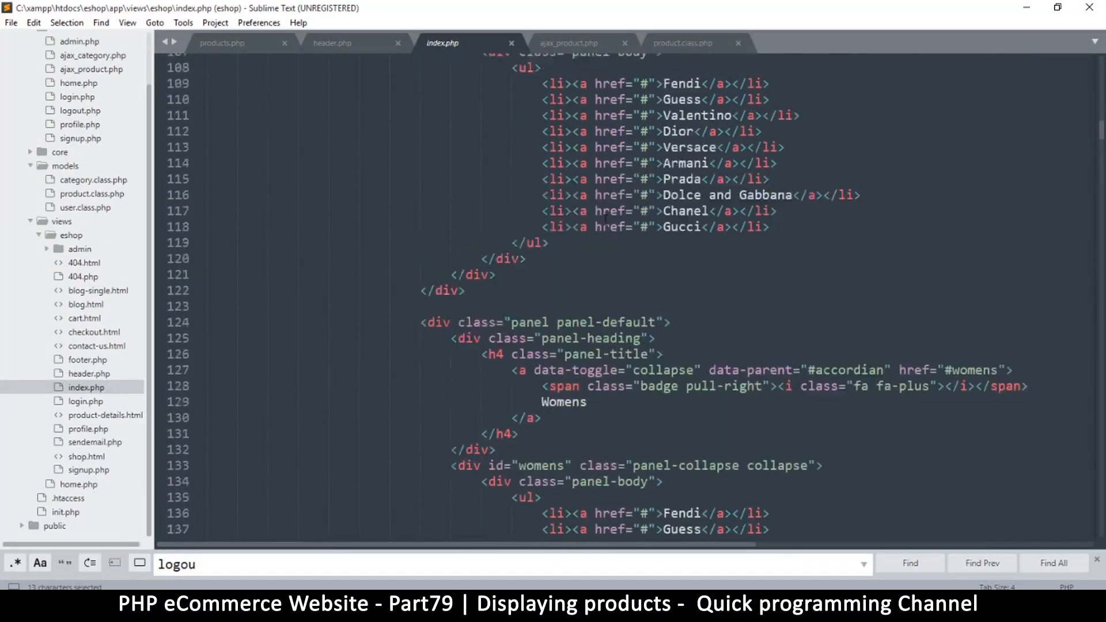
pyautogui.scroll(3)
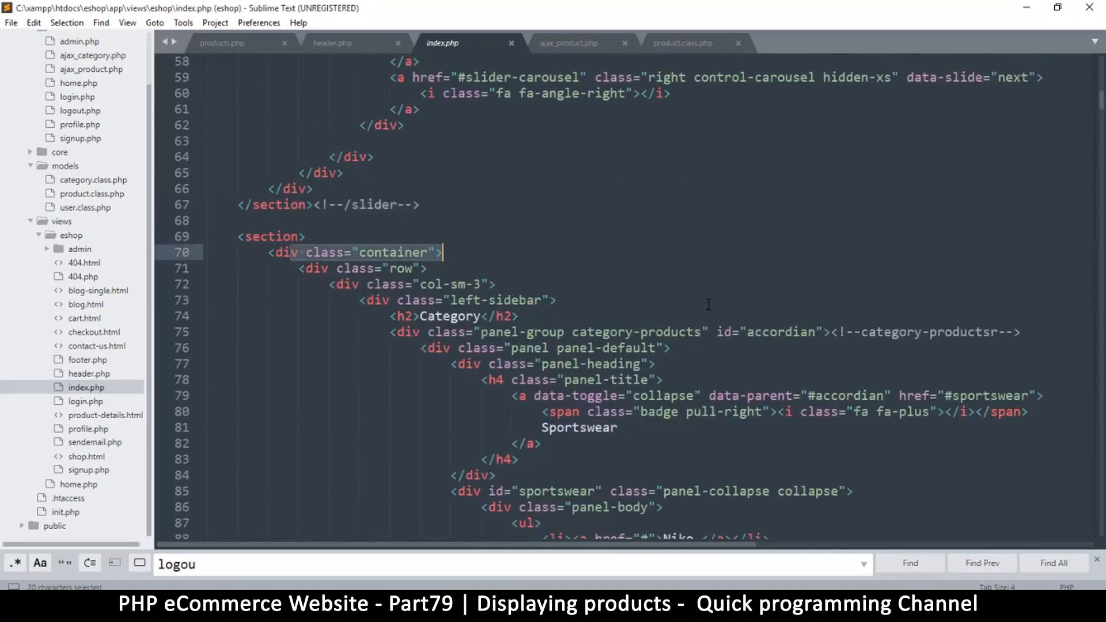
pyautogui.scroll(-3)
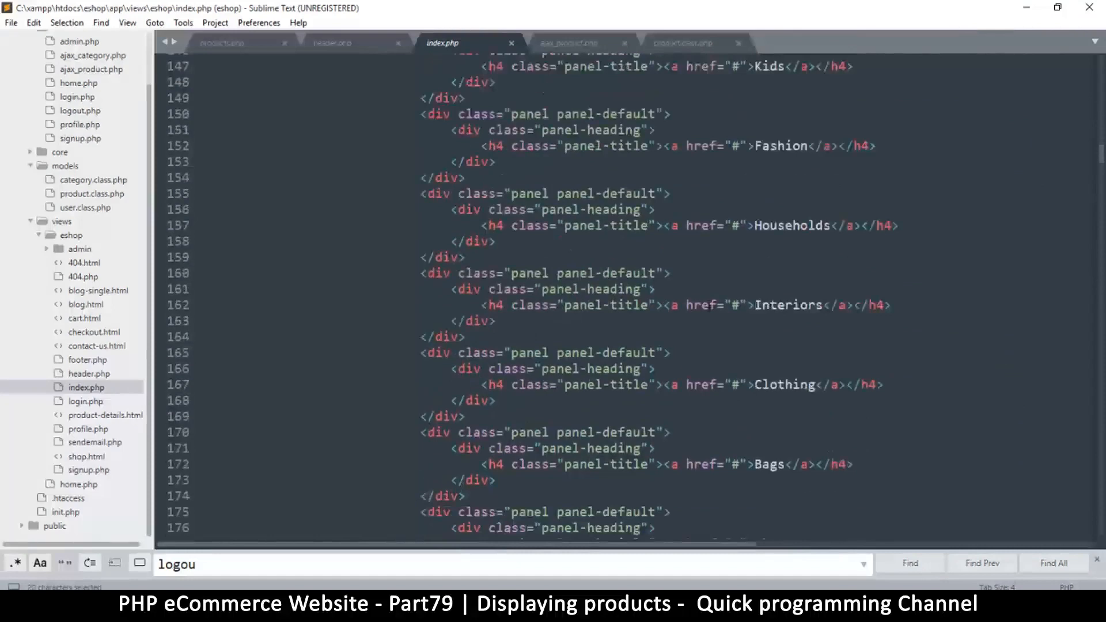
pyautogui.scroll(-3)
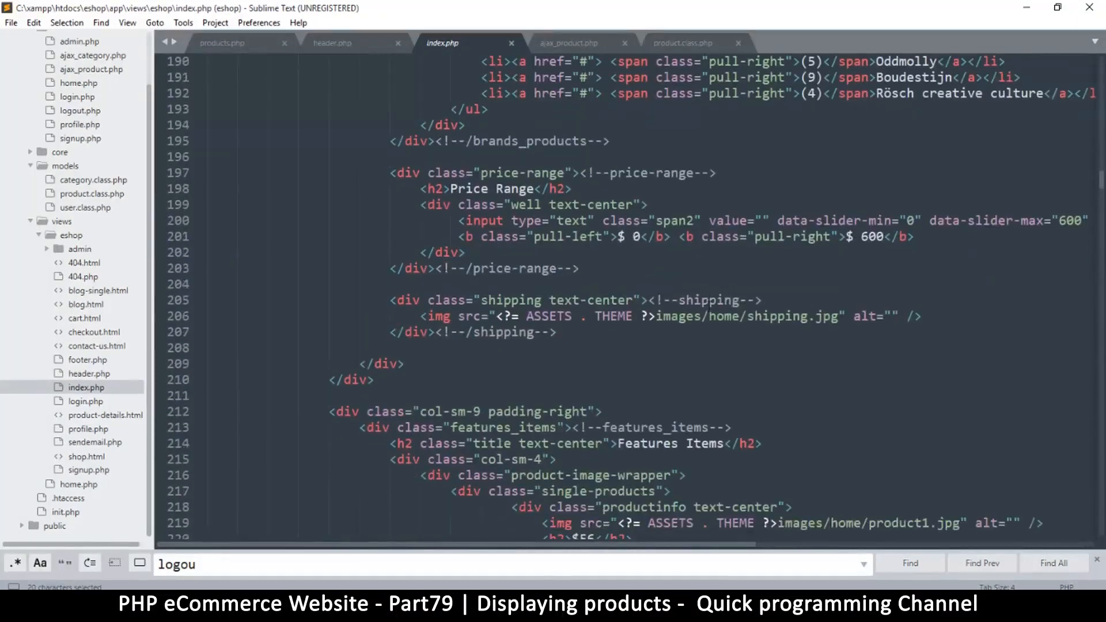
pyautogui.scroll(-3)
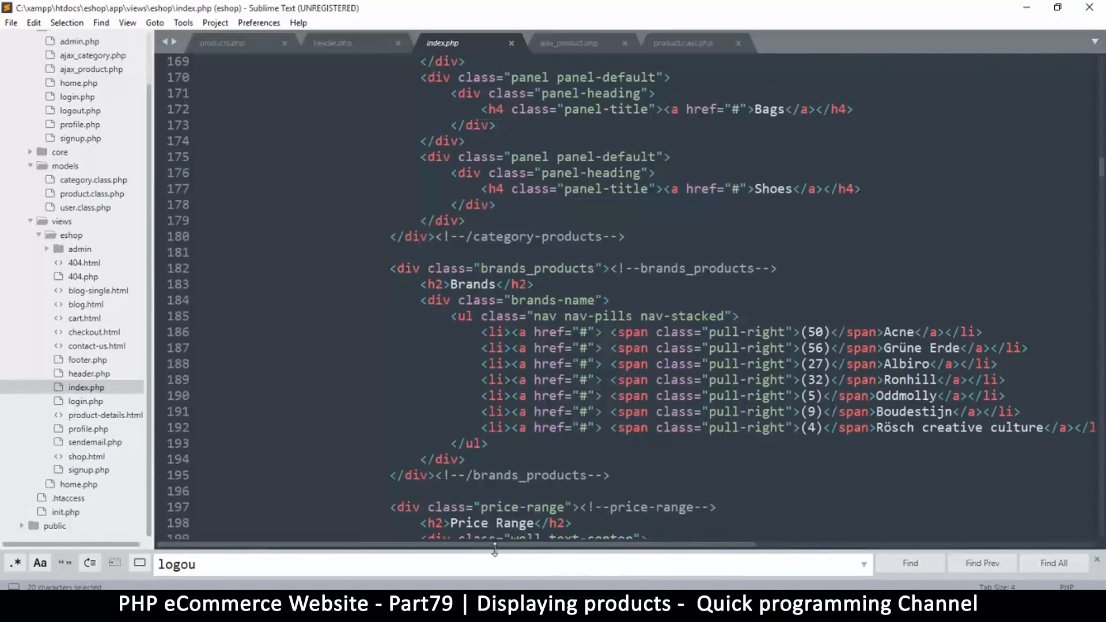
pyautogui.moveTo(460, 579)
pyautogui.write('Features Items')
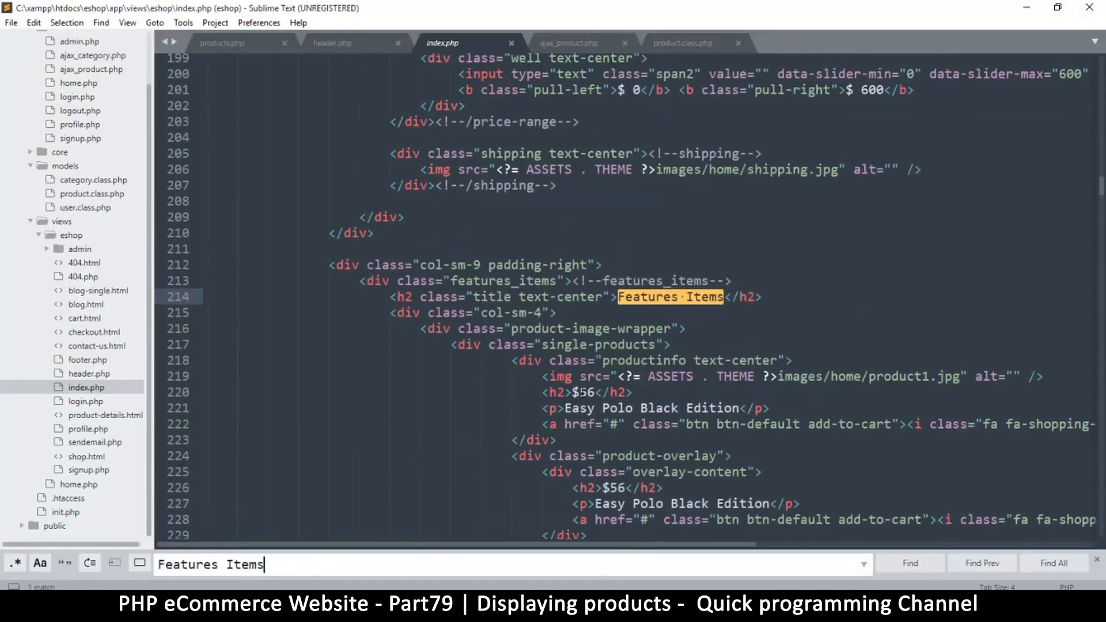
# Review the features_items div's hard-coded cards, then view that section in Firefox
pyautogui.scroll(-3)
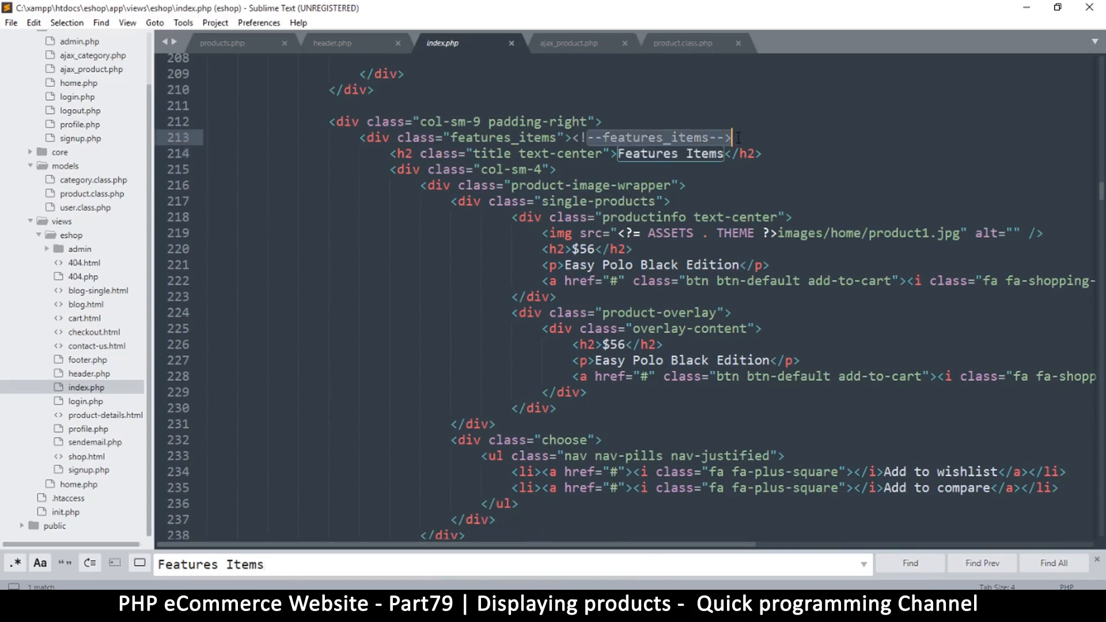
pyautogui.scroll(-3)
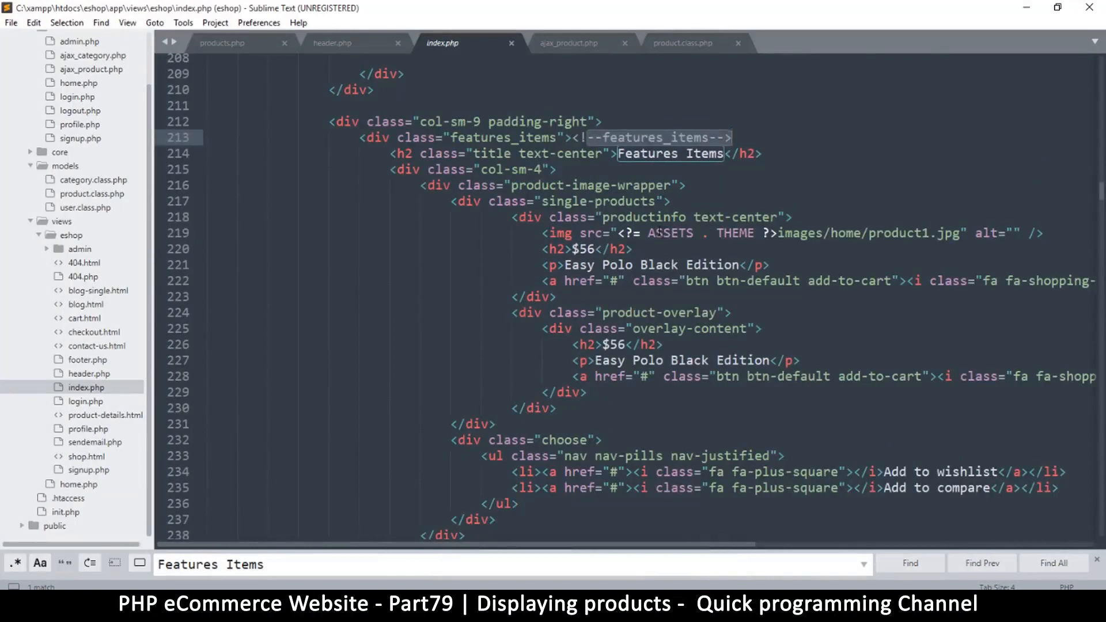
pyautogui.scroll(-3)
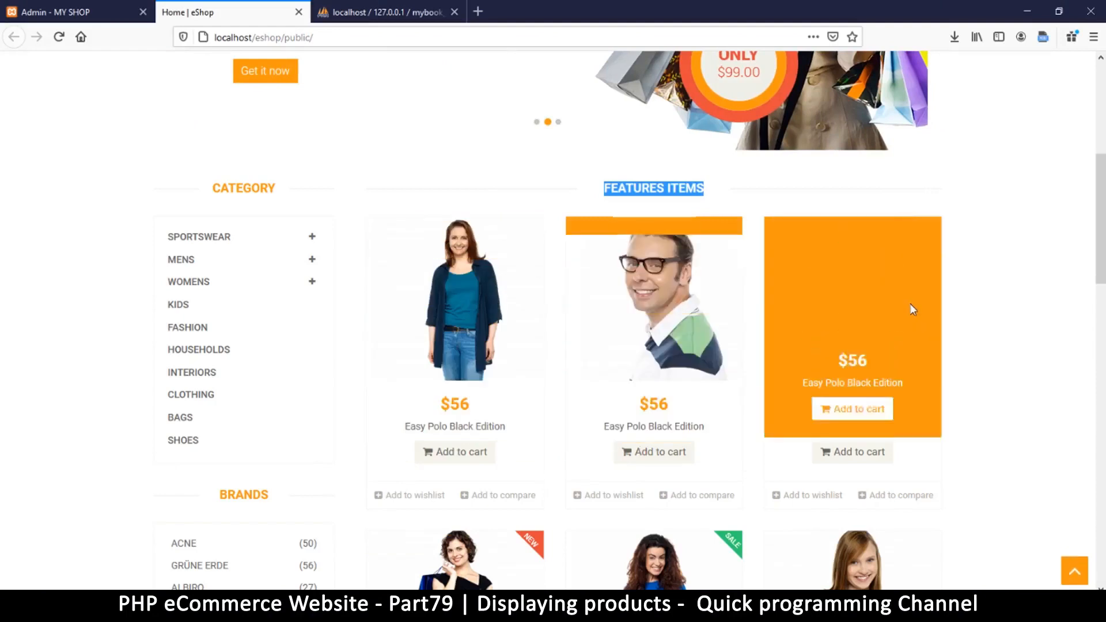
# Scroll the storefront to a second row of identical $56 Easy Polo cards
pyautogui.scroll(-3)
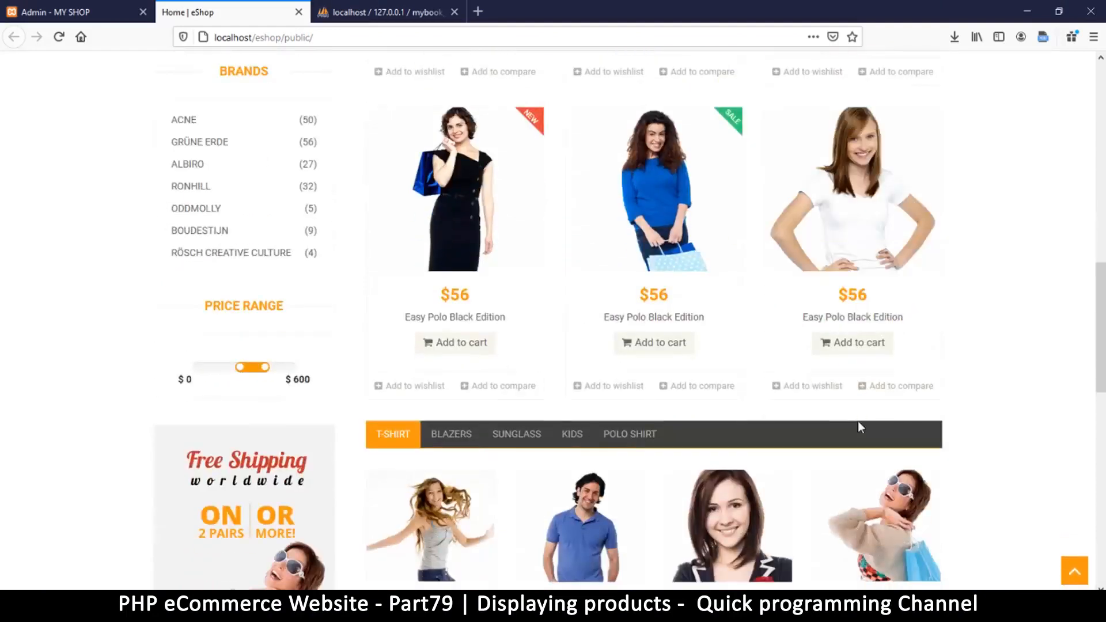
pyautogui.moveTo(698, 132)
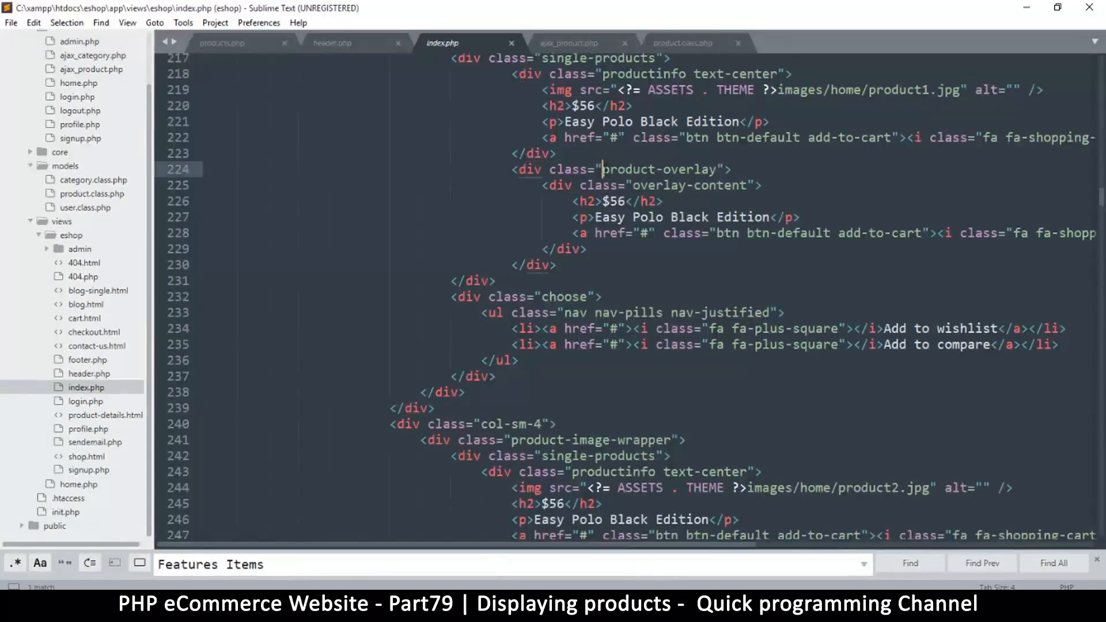
# Remove the first card's product-overlay div from index.php and save
pyautogui.doubleClick(658, 169)
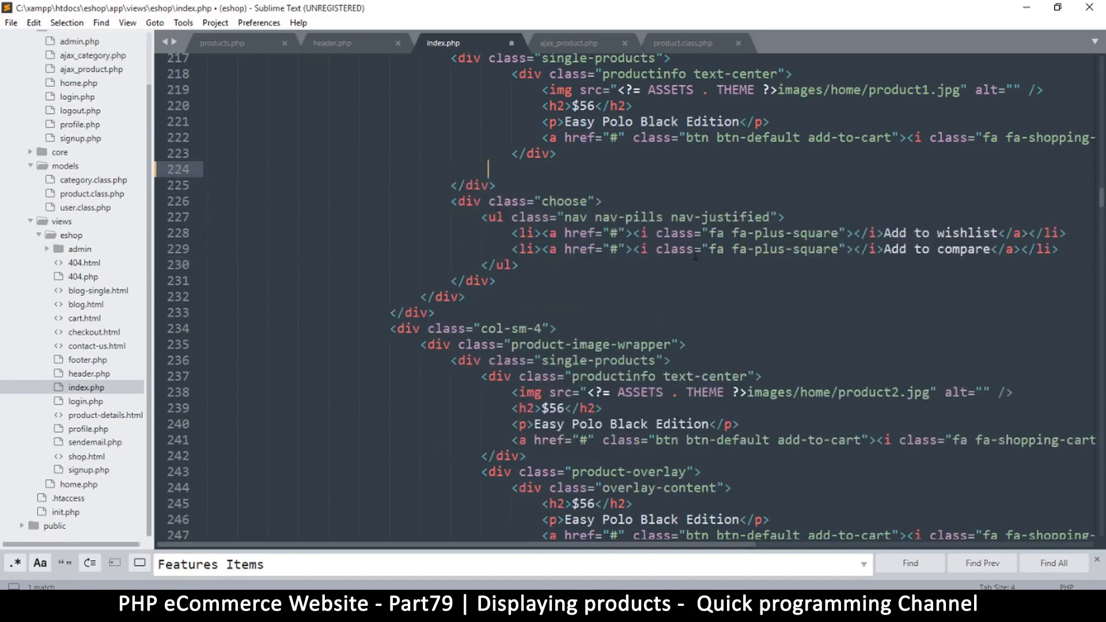
pyautogui.press('ctrl+s')
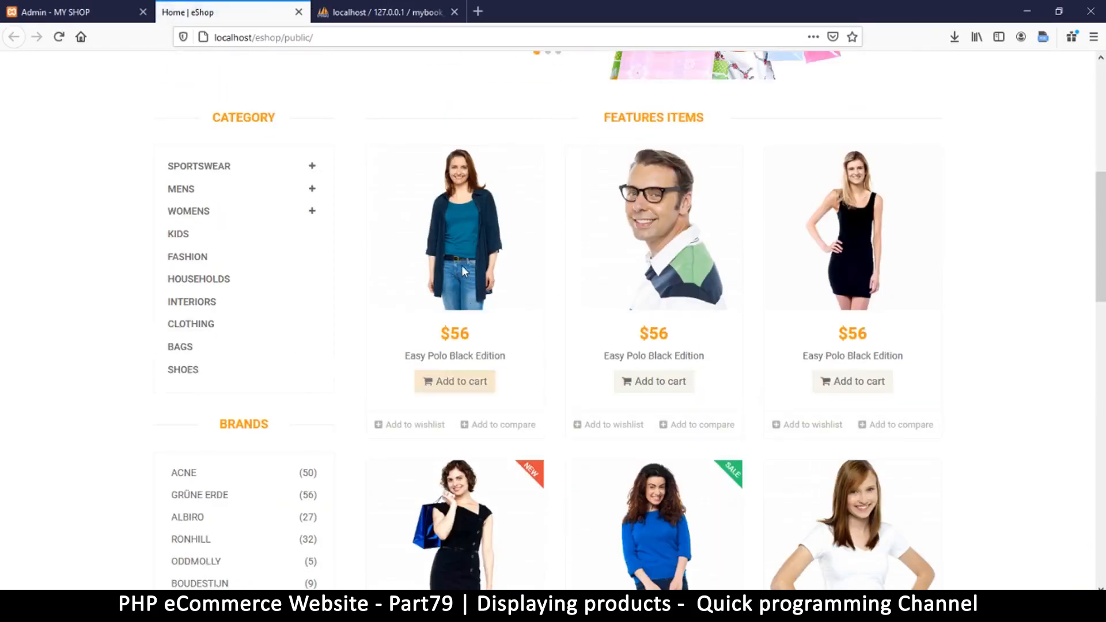
pyautogui.moveTo(440, 381)
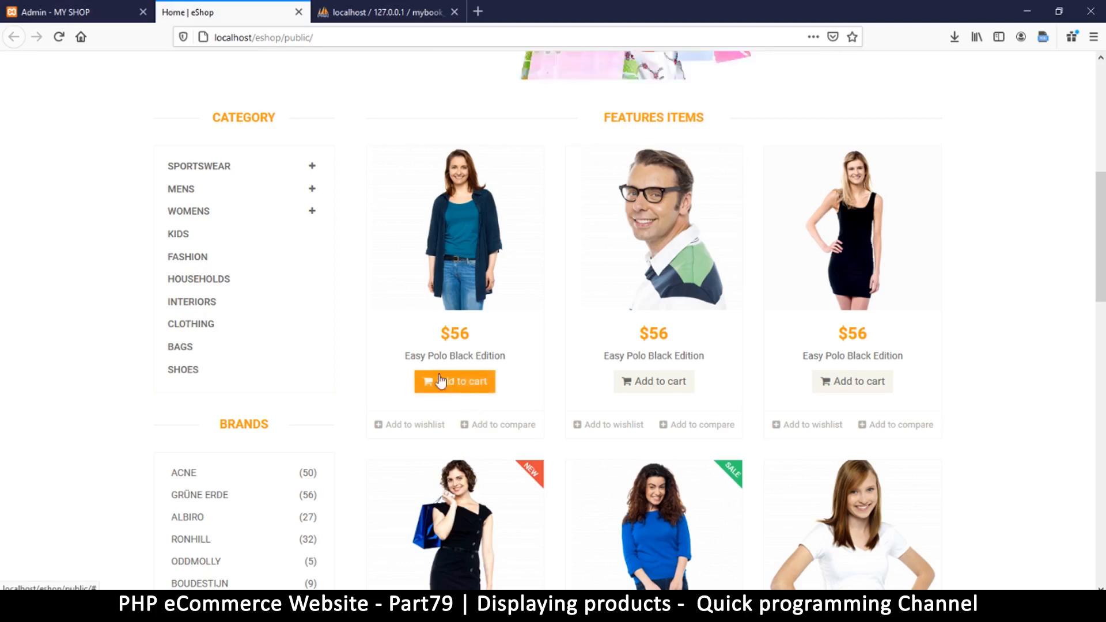
pyautogui.moveTo(457, 247)
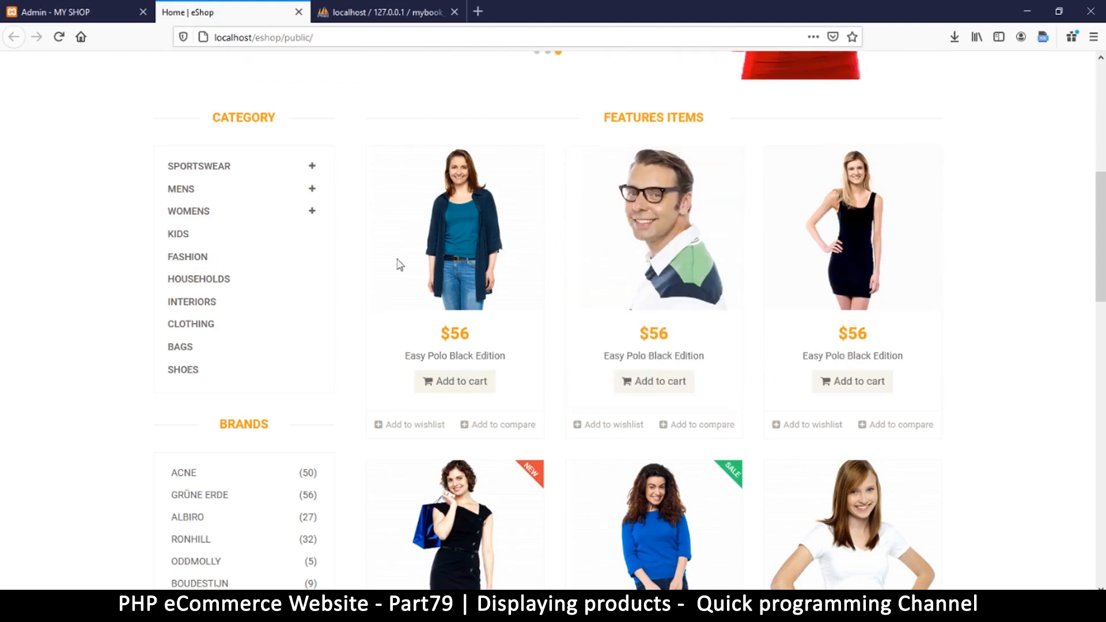
# Scroll over the six identical $56 Easy Polo Black Edition cards
pyautogui.scroll(-3)
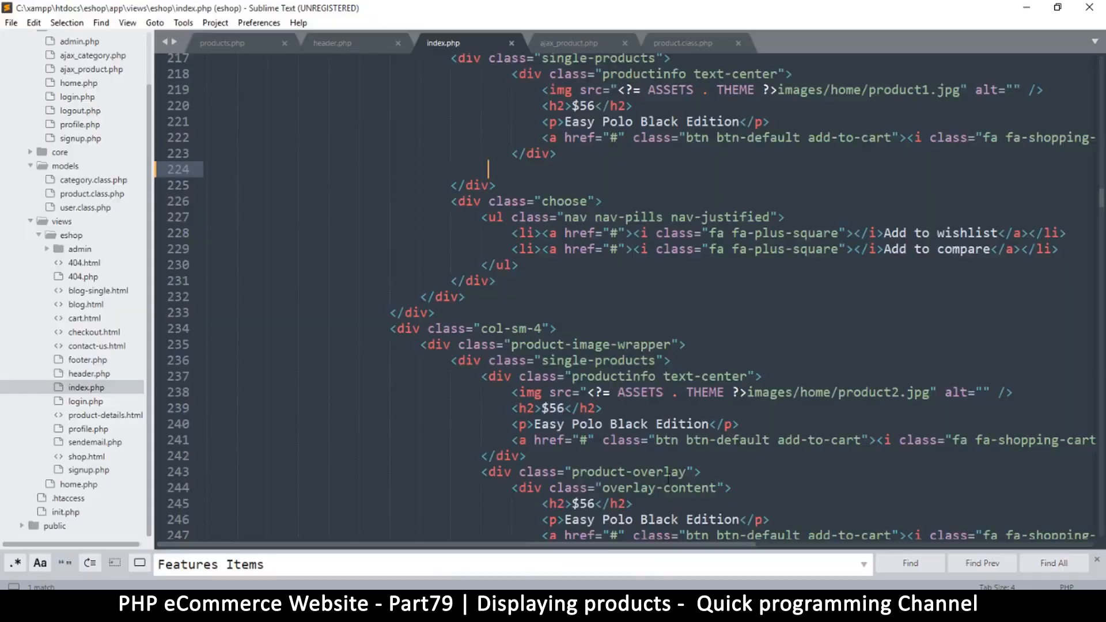
pyautogui.scroll(-3)
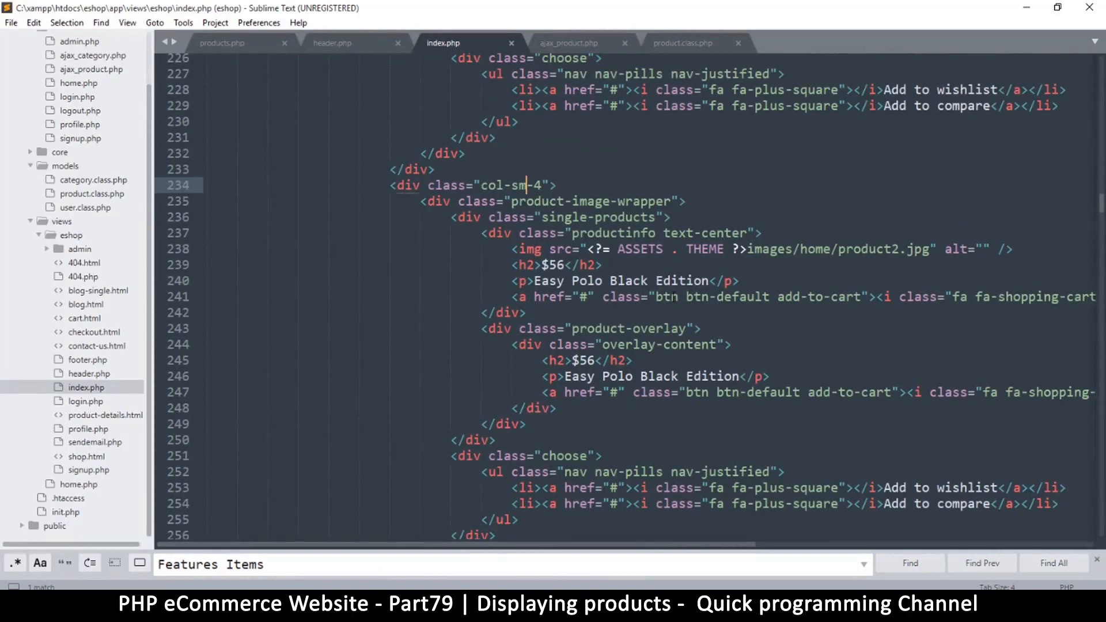
pyautogui.scroll(-3)
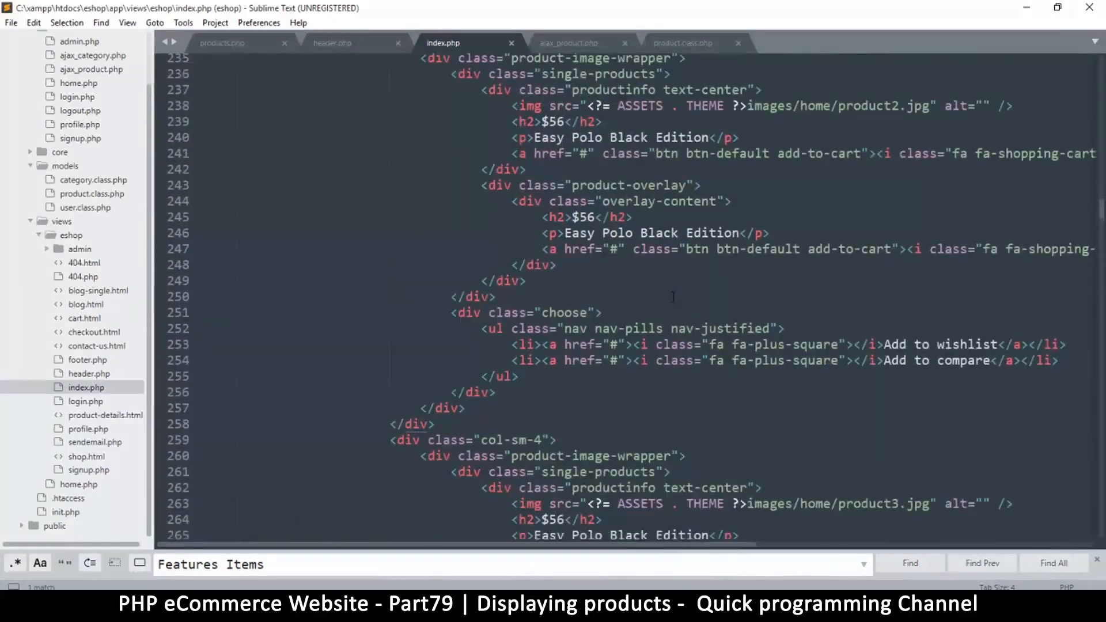
pyautogui.scroll(-3)
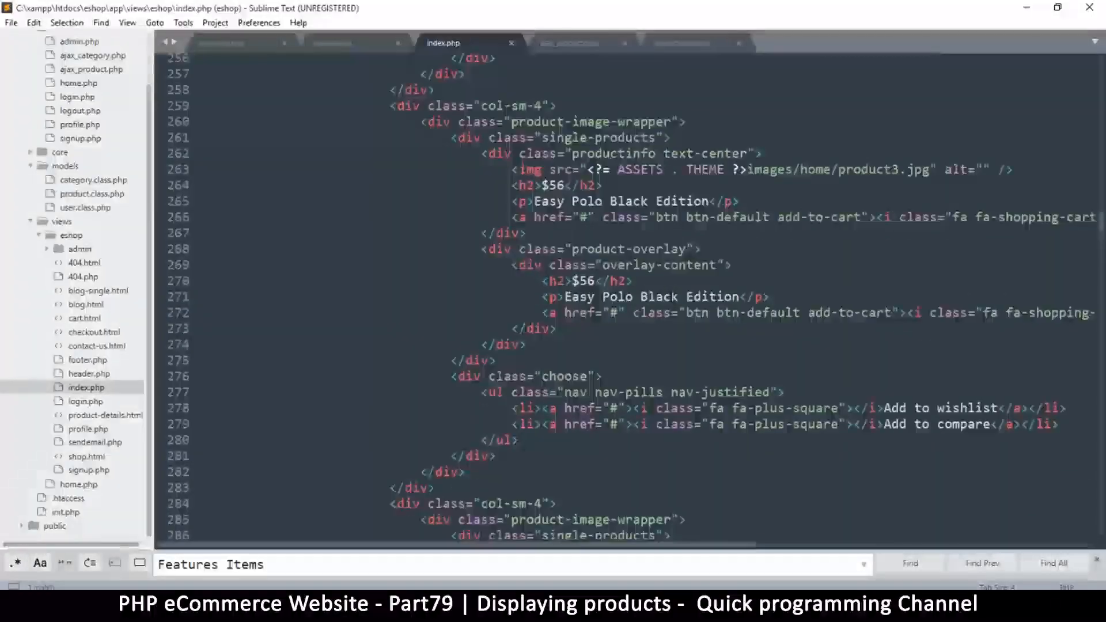
pyautogui.scroll(-3)
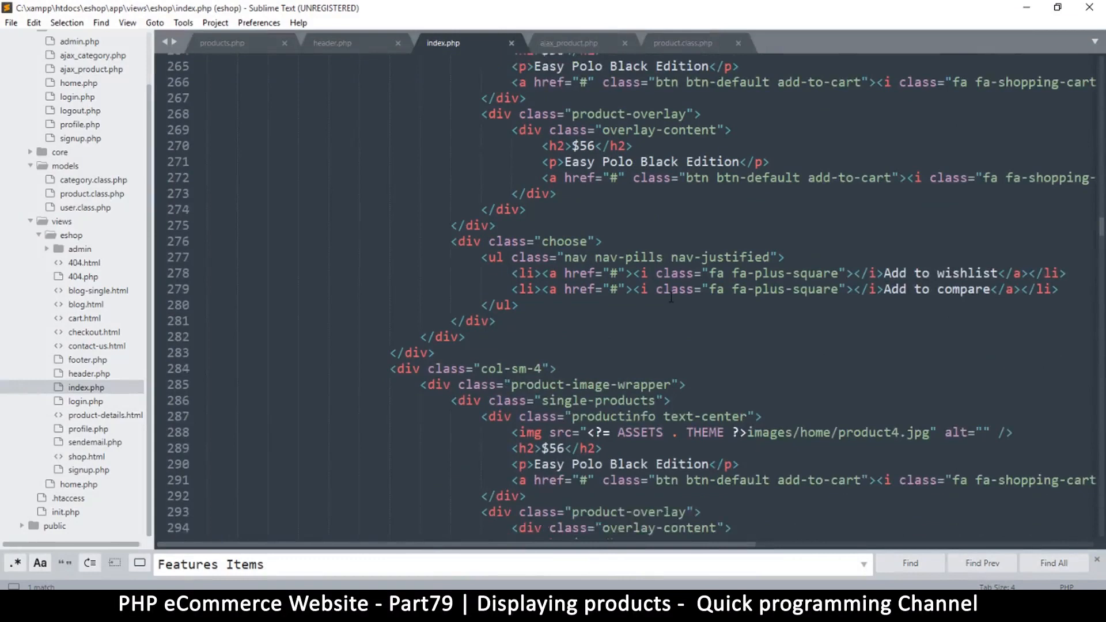
pyautogui.scroll(-3)
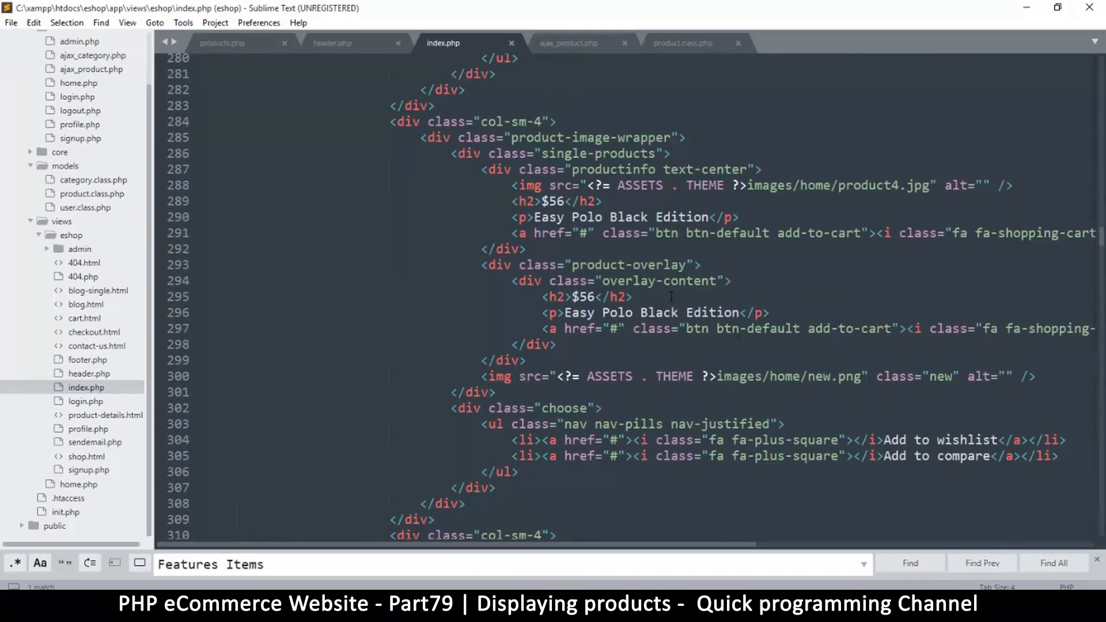
pyautogui.scroll(-3)
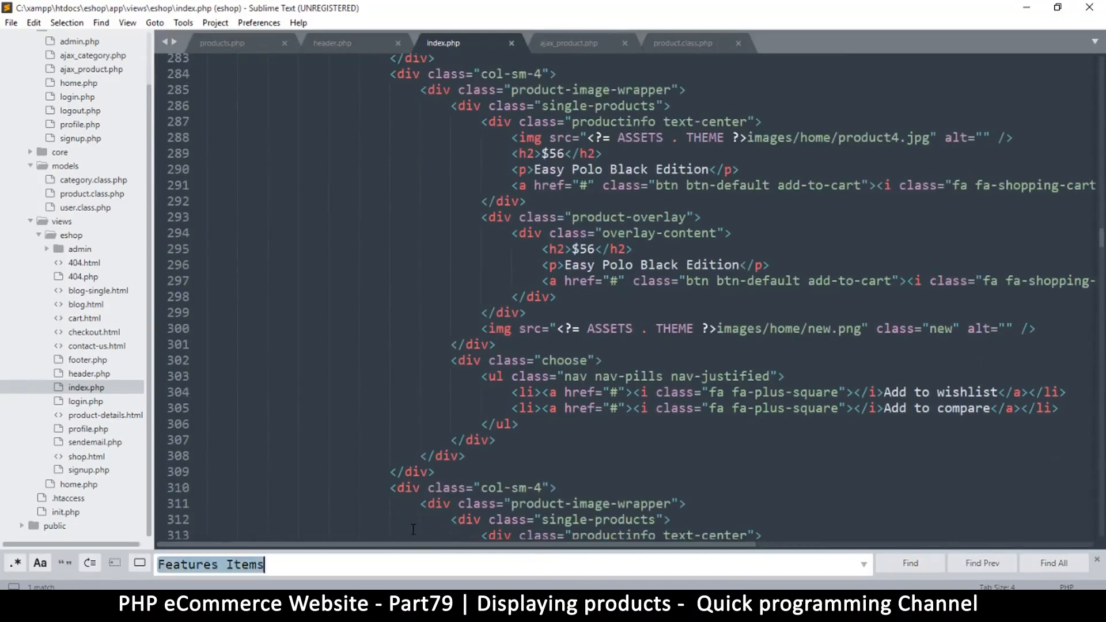
pyautogui.write('new')
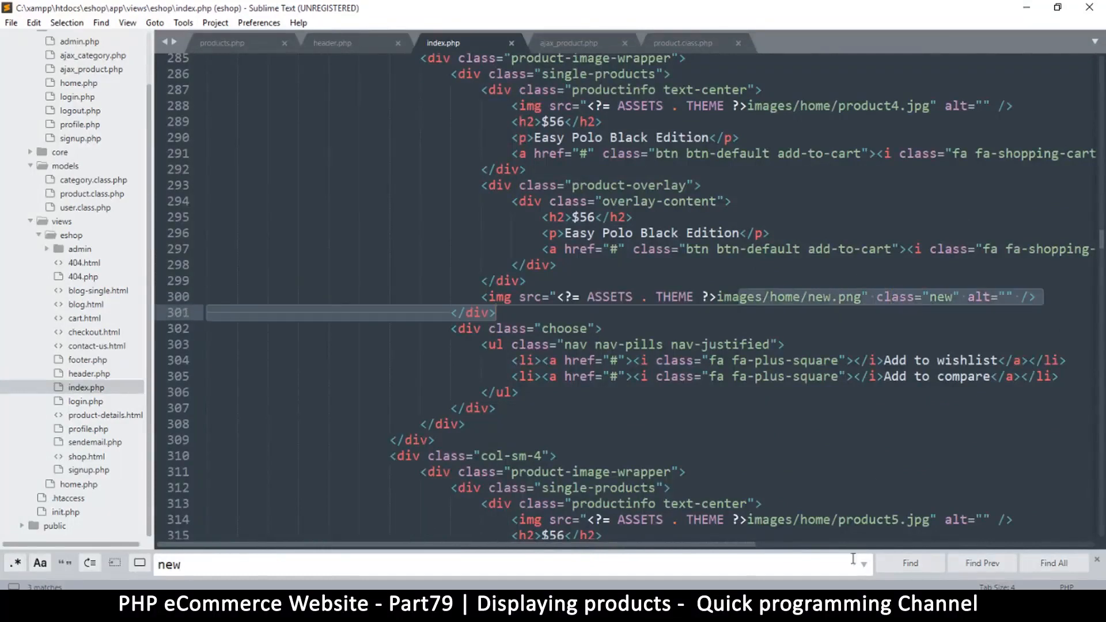
pyautogui.click(909, 562)
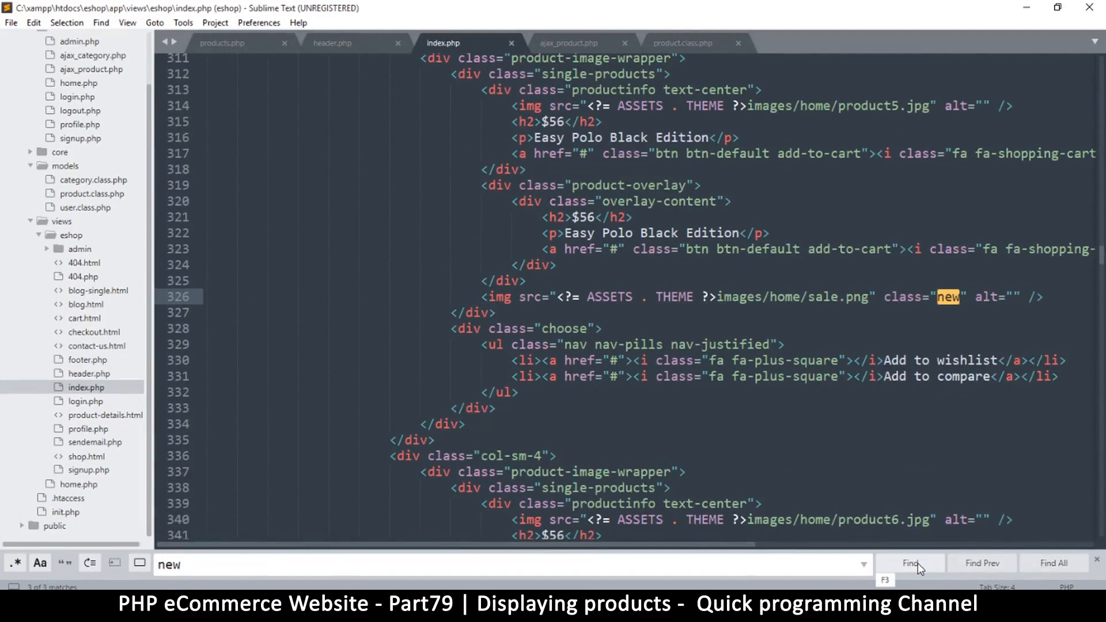
pyautogui.click(910, 562)
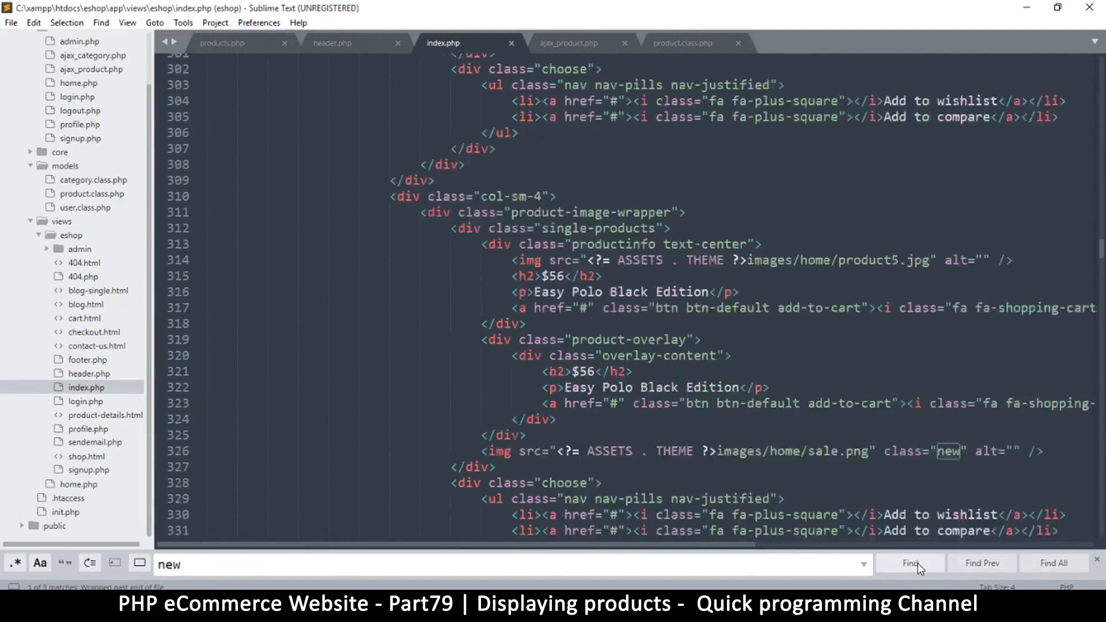
pyautogui.click(909, 563)
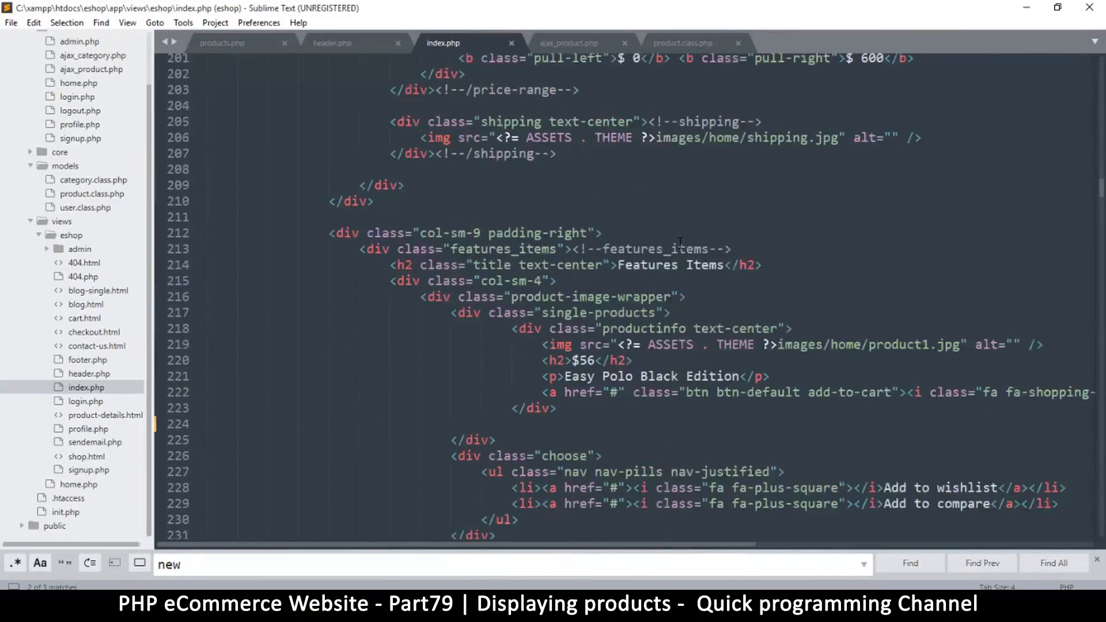
# Select the first col-sm-4 product card's markup, lines 215–233, in index.php
pyautogui.scroll(-3)
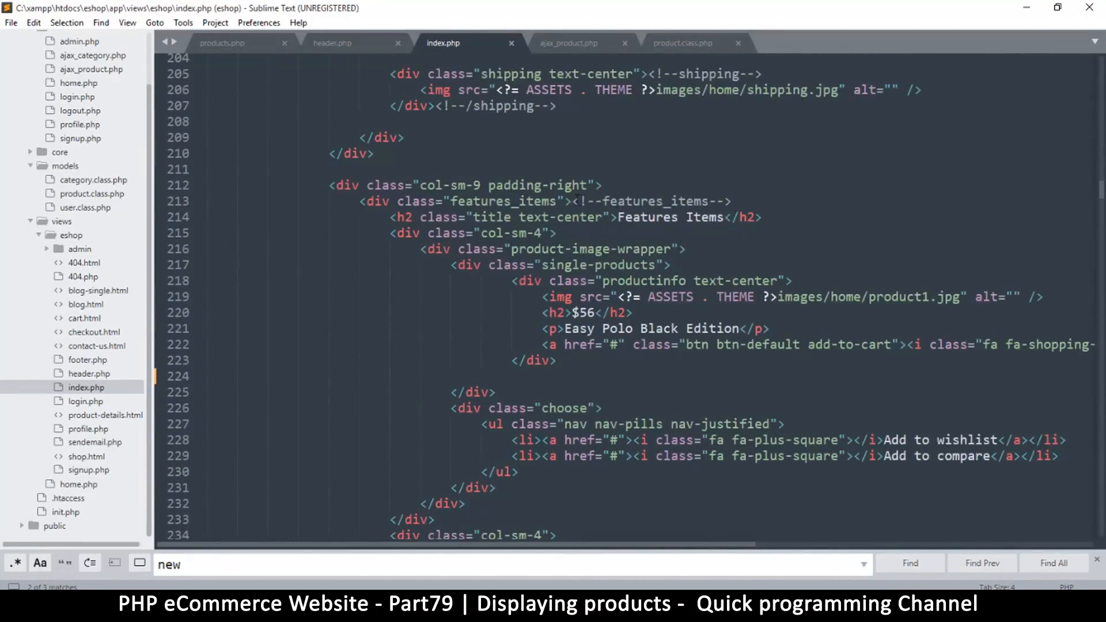
pyautogui.scroll(-3)
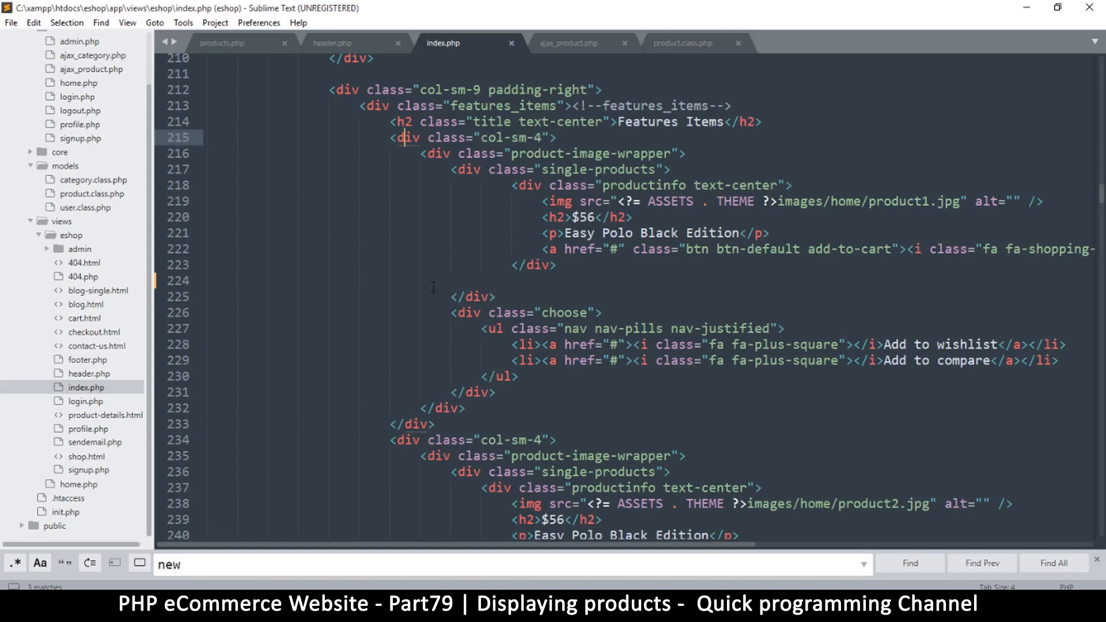
pyautogui.scroll(-3)
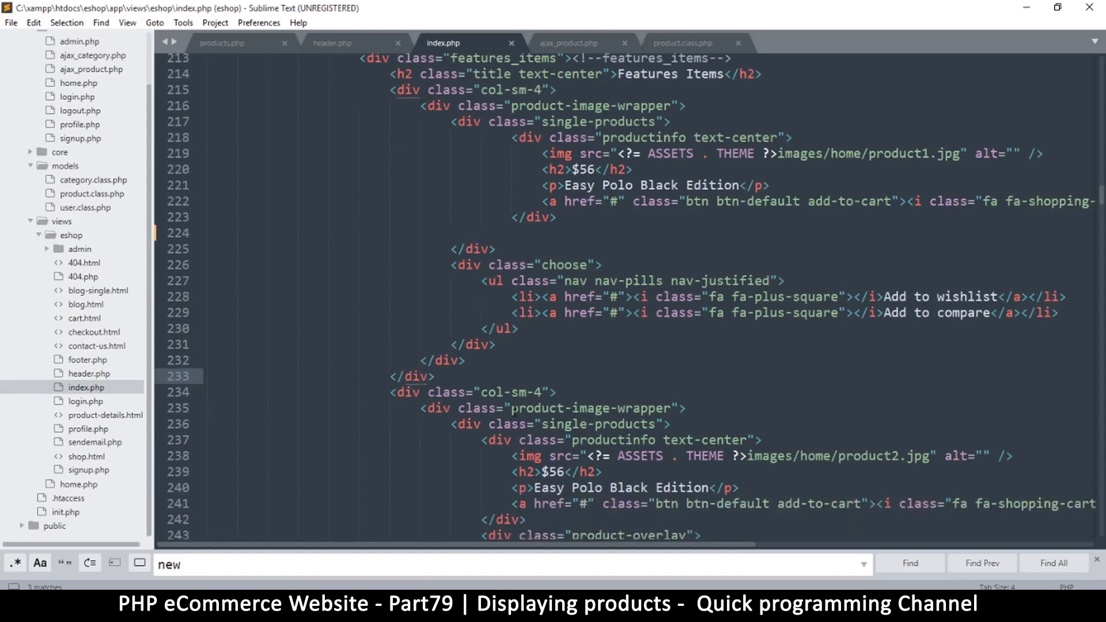
pyautogui.moveTo(389, 90); pyautogui.dragTo(603, 280)
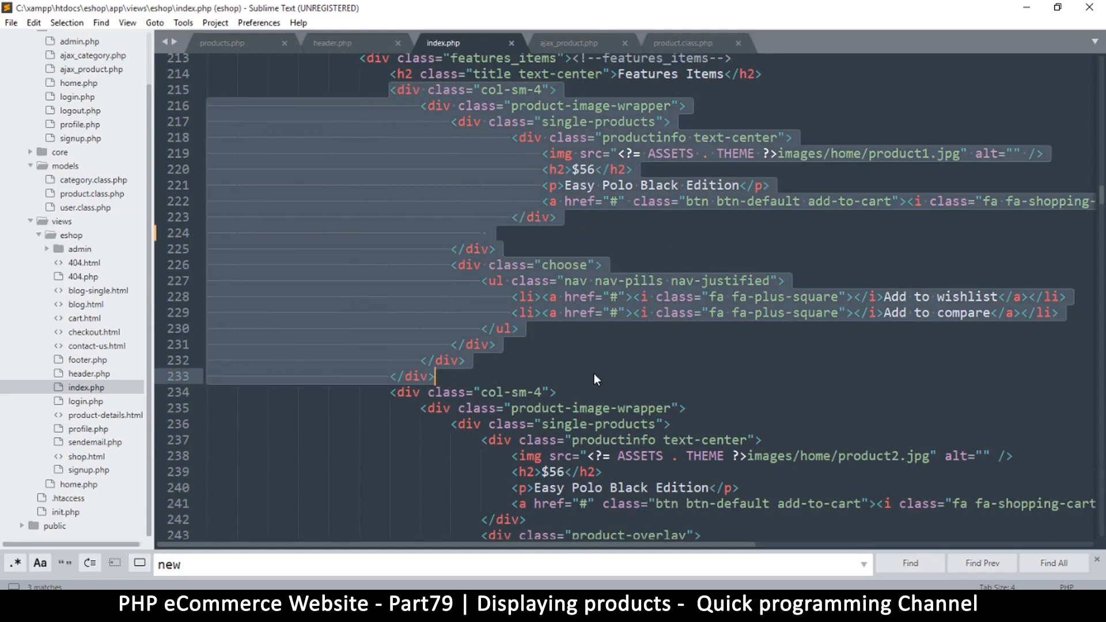
pyautogui.scroll(-3)
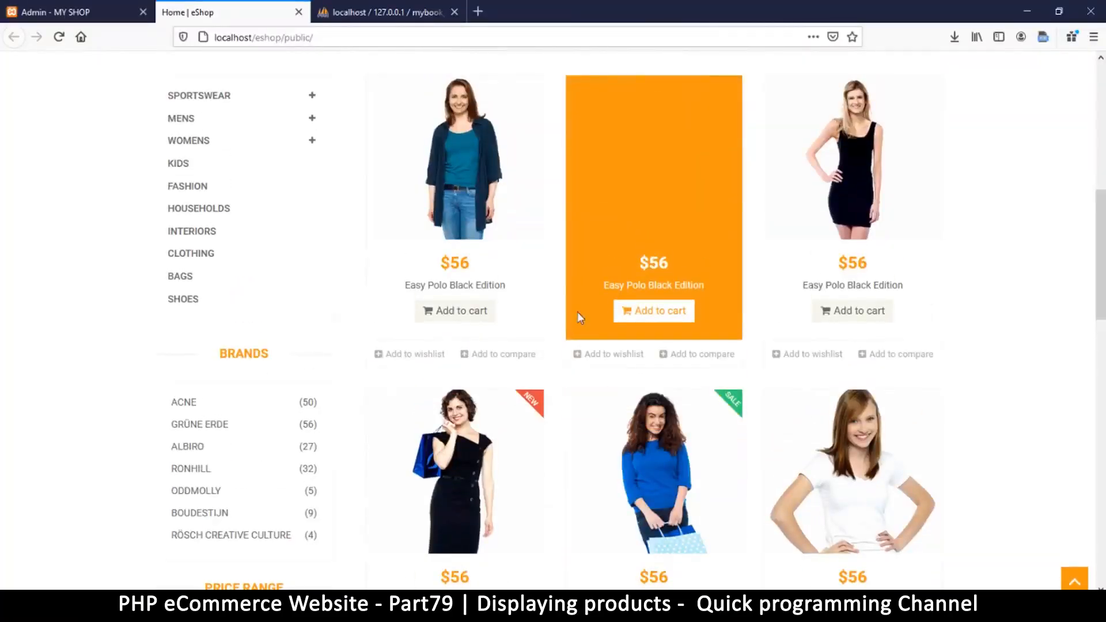
# Review the eShop page past the Features Items cards down to the T-Shirt products
pyautogui.scroll(-3)
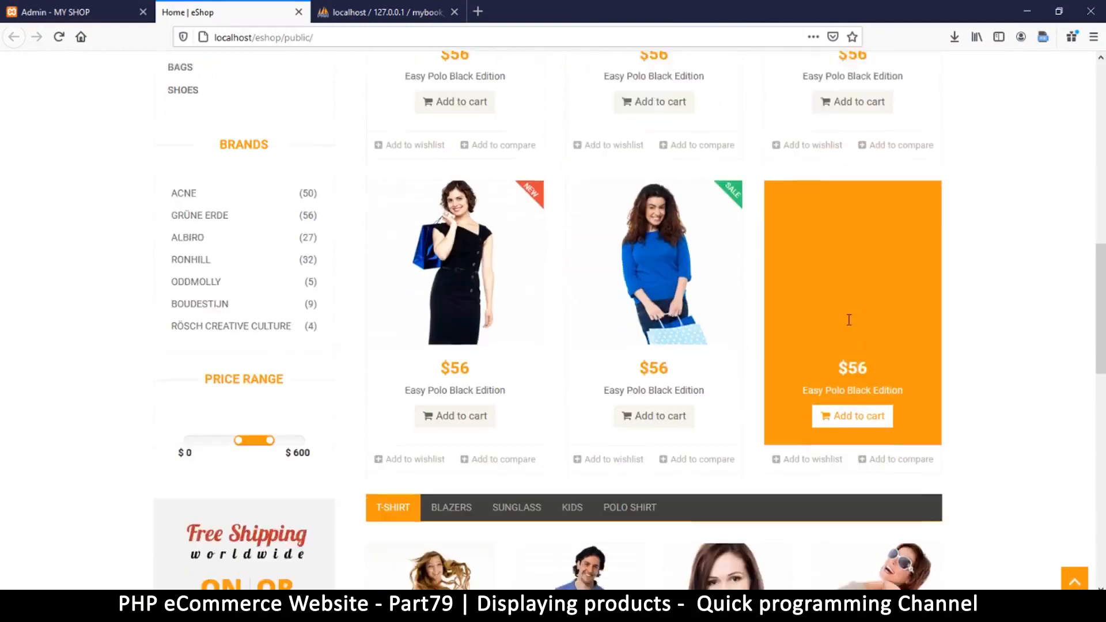
pyautogui.scroll(-3)
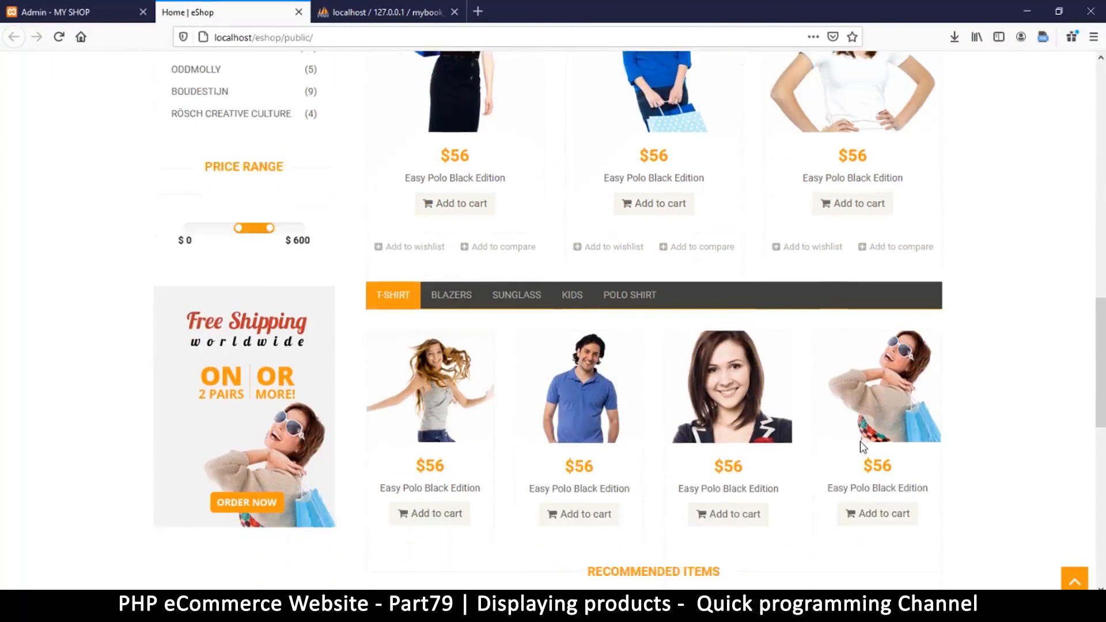
pyautogui.scroll(3)
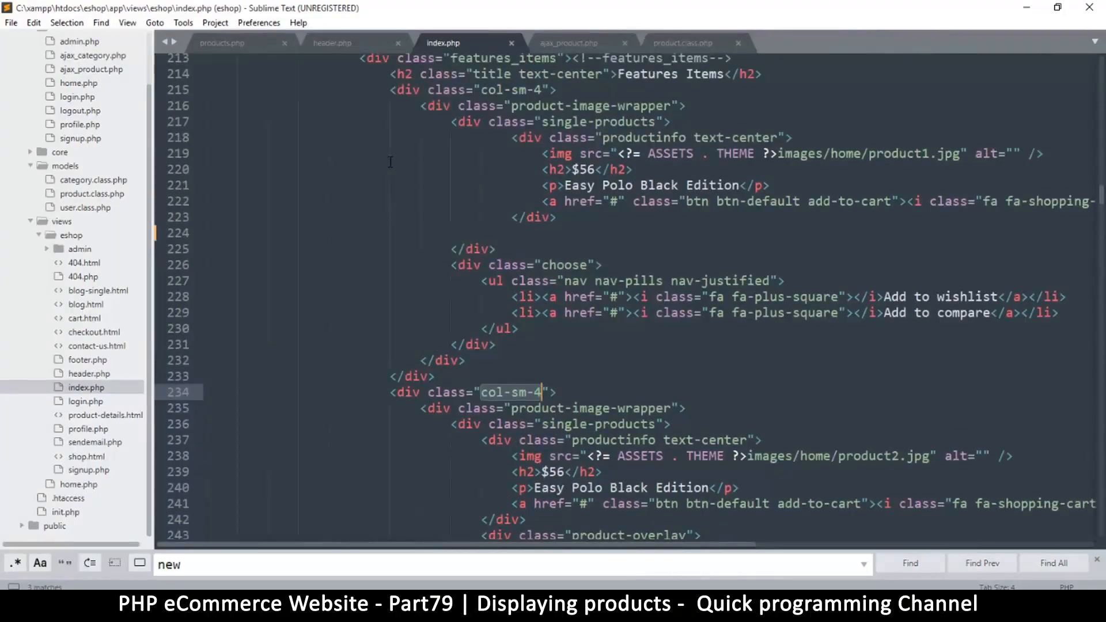
# Delete the hard-coded product cards after the first one and save index.php
pyautogui.scroll(-3)
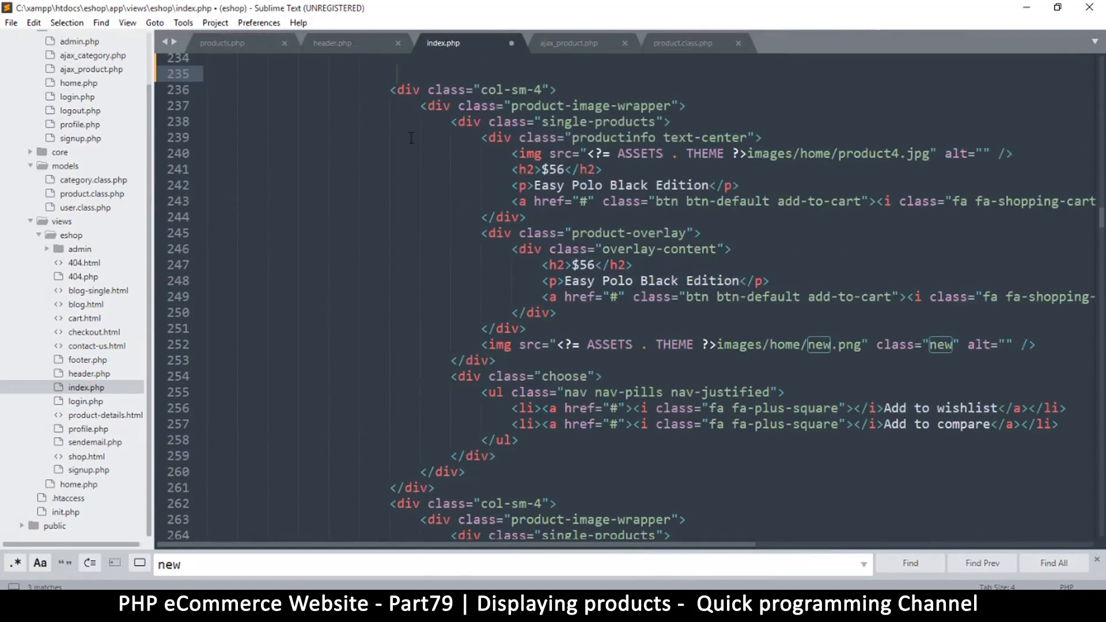
pyautogui.moveTo(409, 90); pyautogui.dragTo(518, 439)
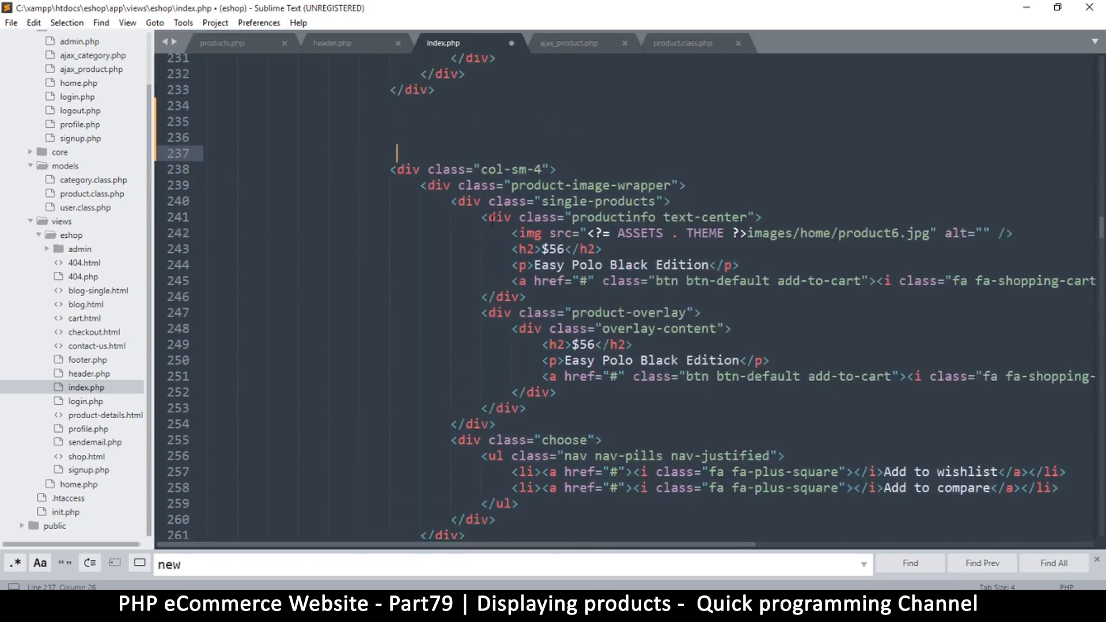
pyautogui.scroll(-3)
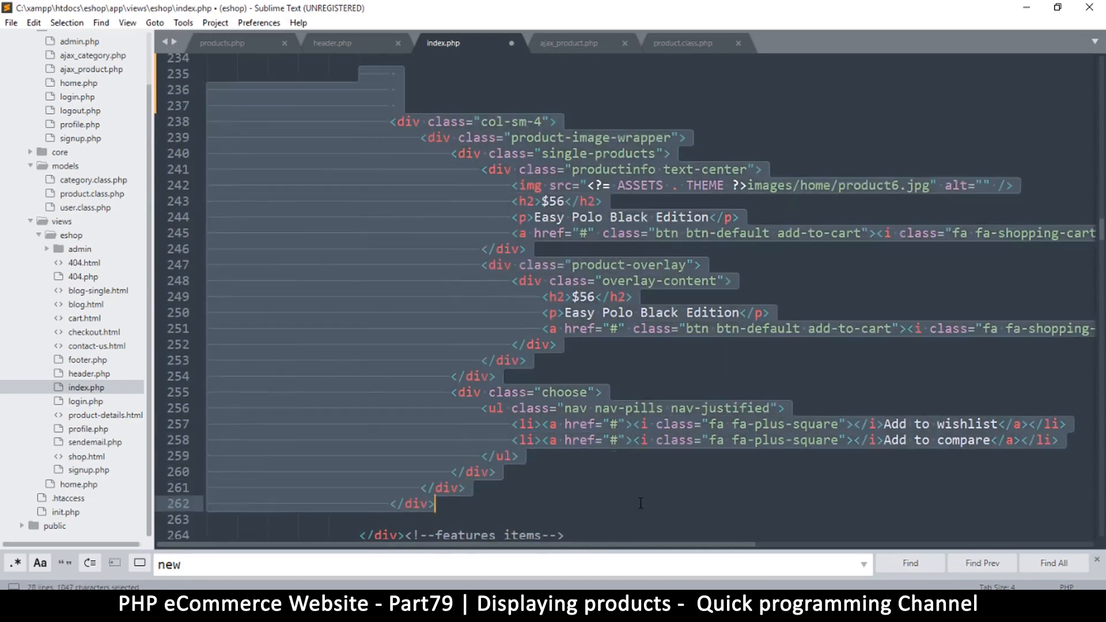
pyautogui.scroll(-3)
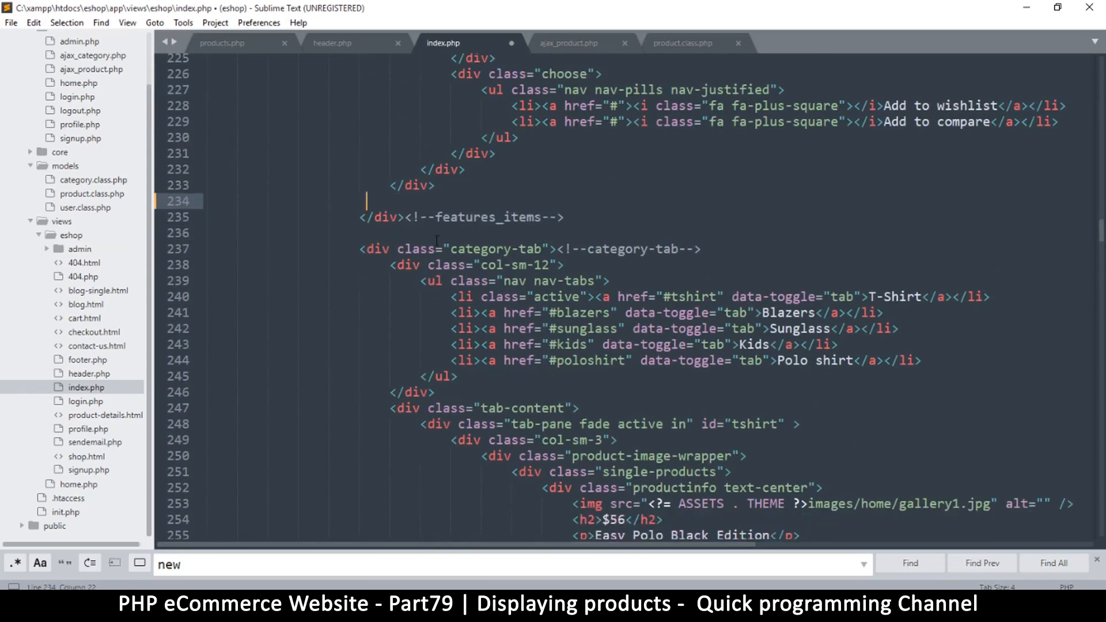
pyautogui.press('ctrl+s')
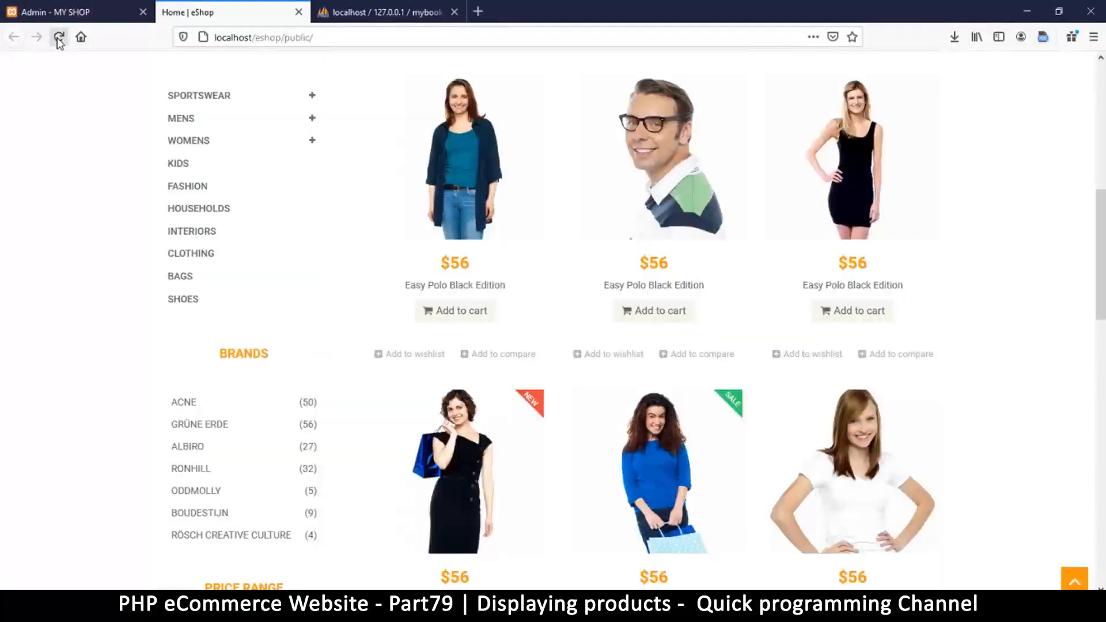
# Reload the storefront to confirm the single $56 Easy Polo card, then bring up phpMyAdmin
pyautogui.click(58, 37)
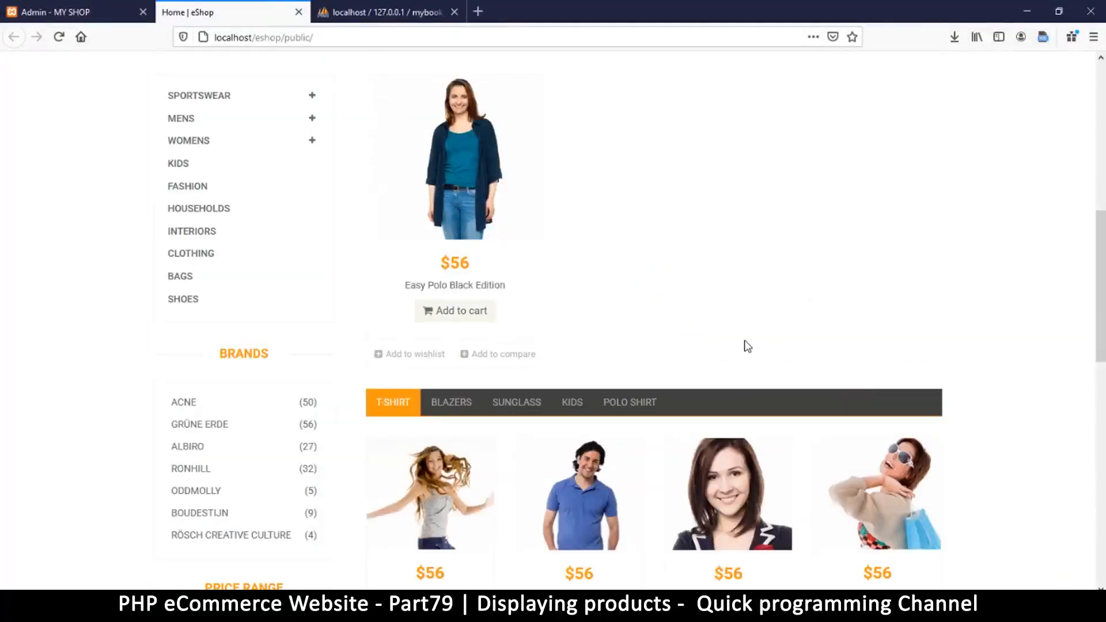
pyautogui.scroll(3)
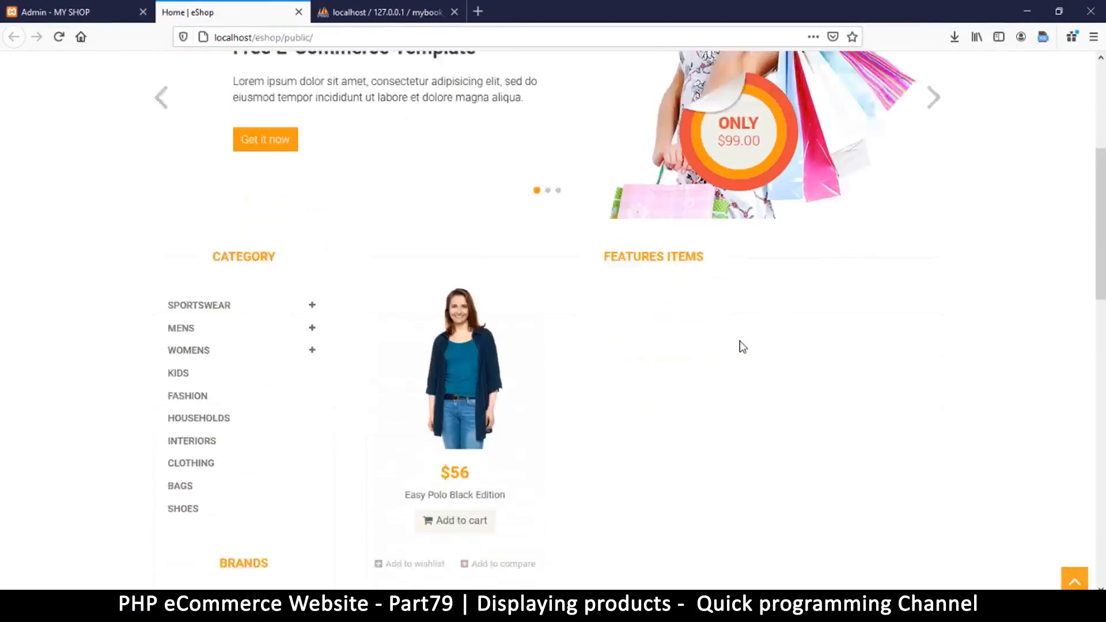
pyautogui.scroll(-3)
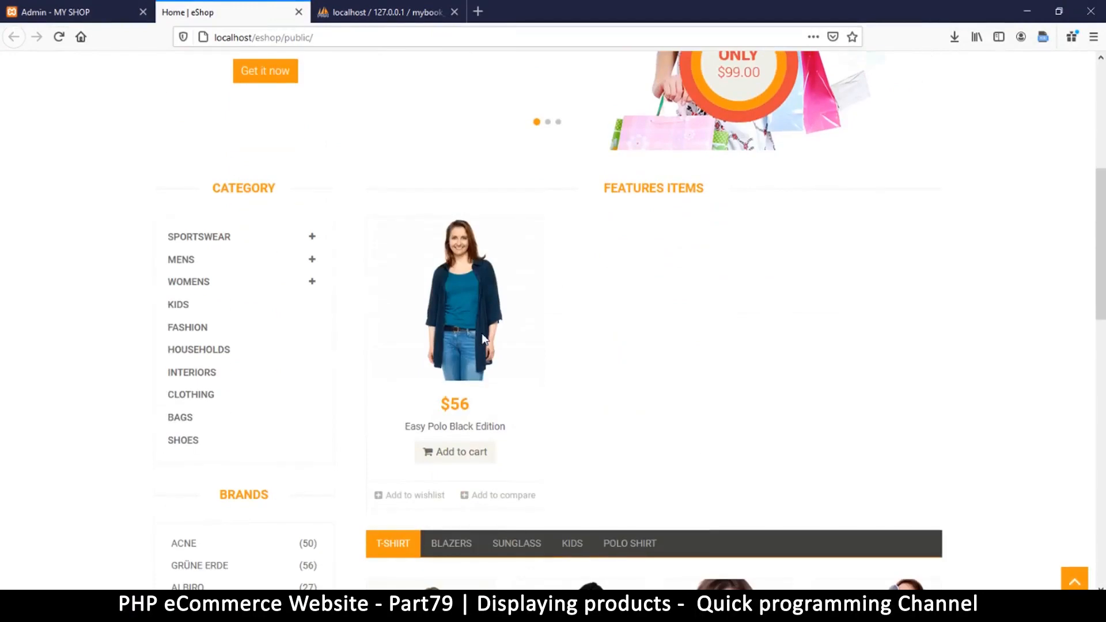
pyautogui.moveTo(492, 331)
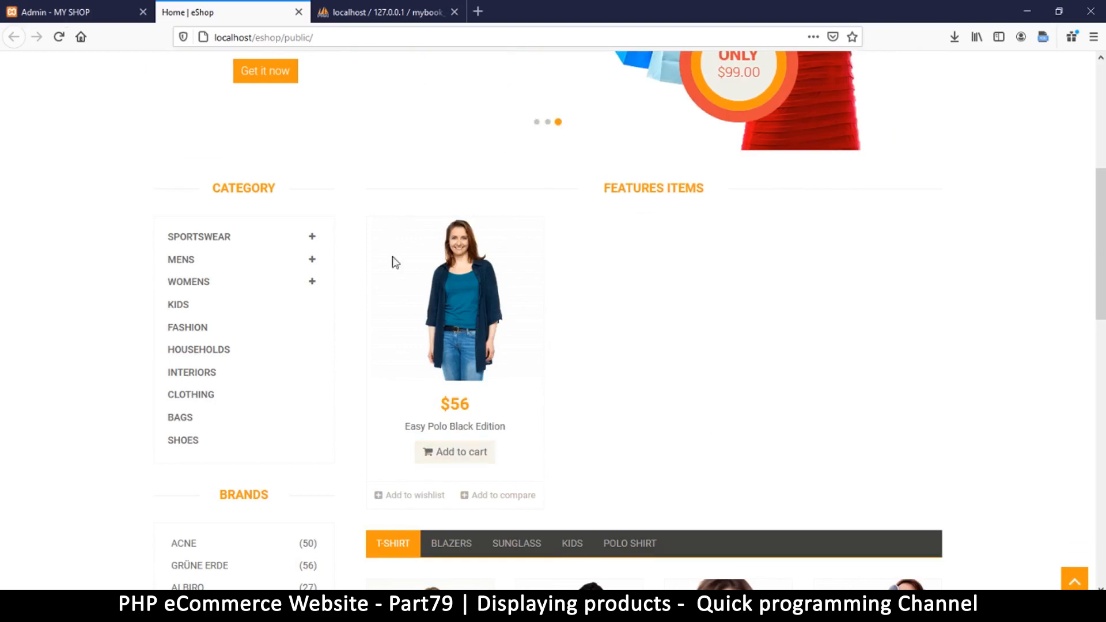
pyautogui.click(386, 12)
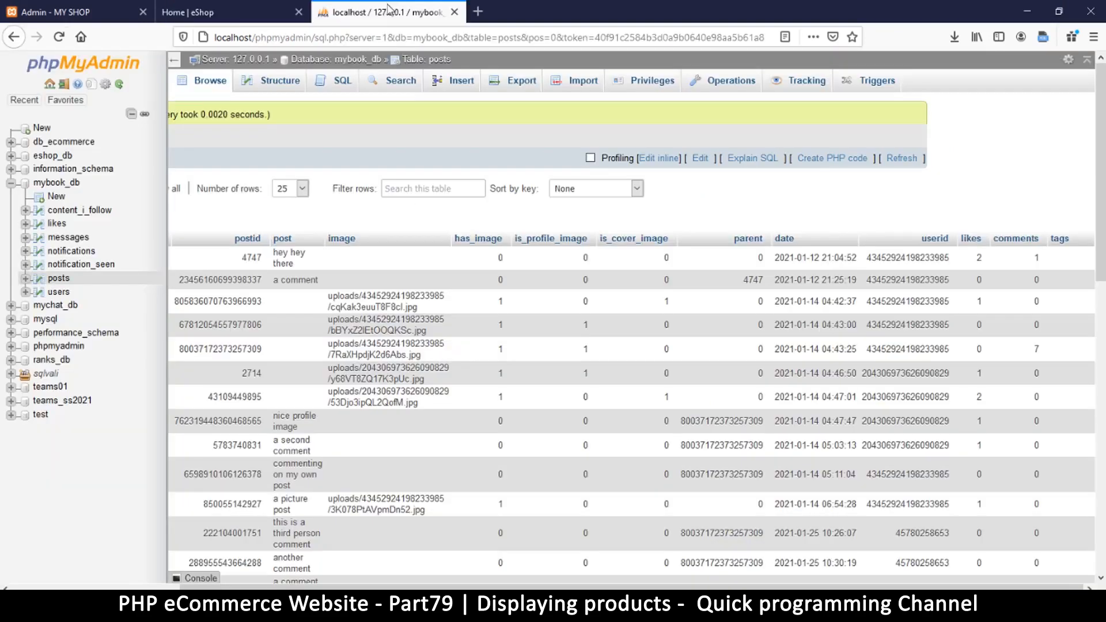
pyautogui.moveTo(8, 190)
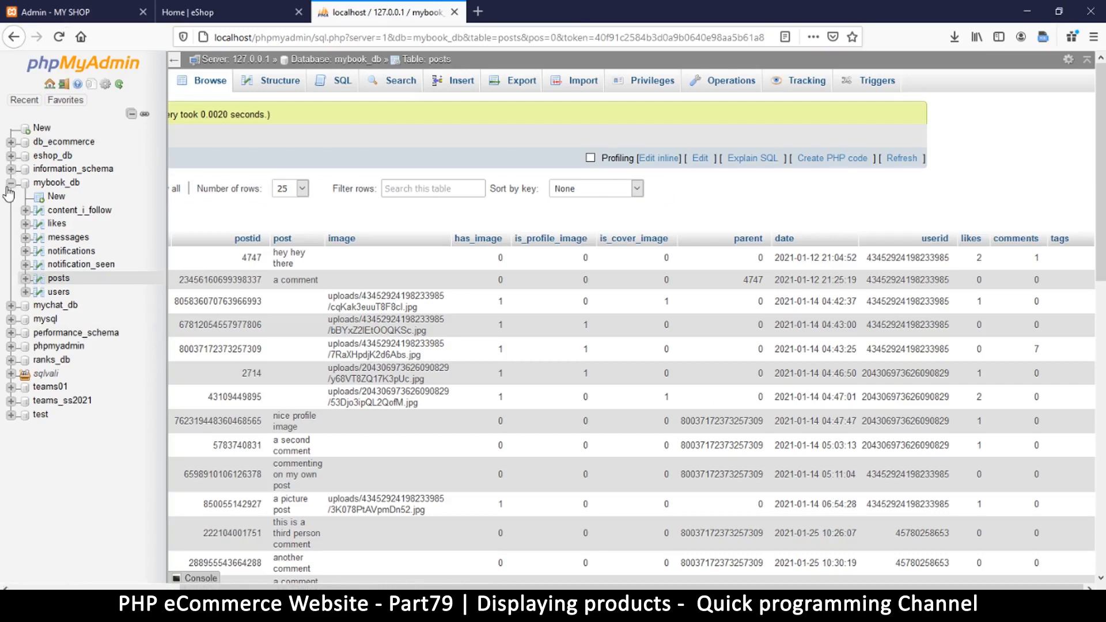
# Collapse mybook_db and expand eshop_db to show its categories, products and users tables
pyautogui.click(12, 142)
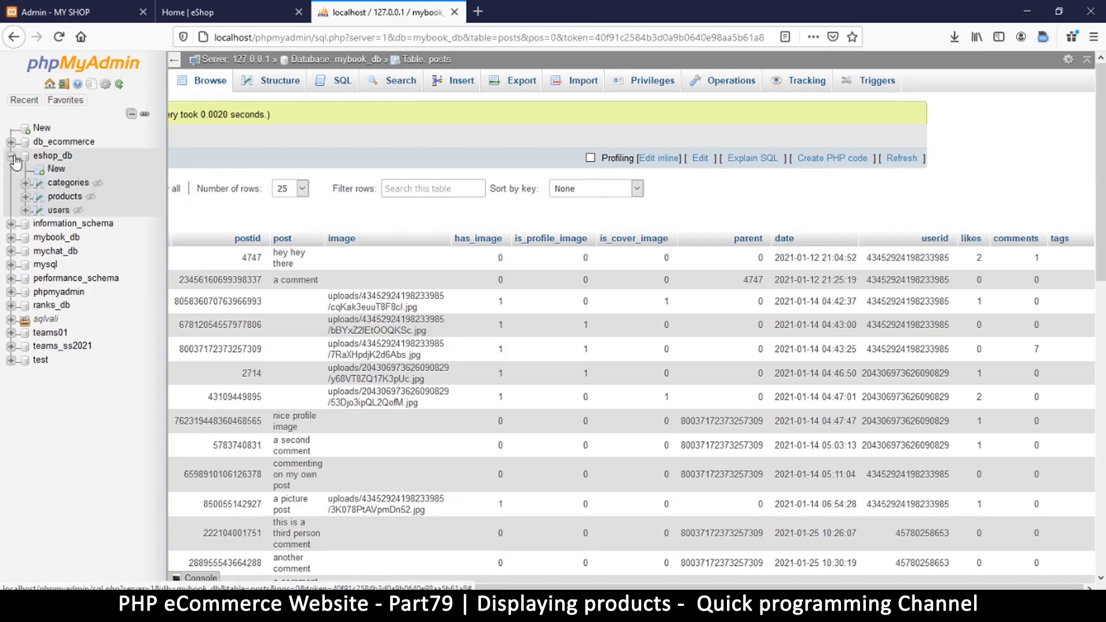
pyautogui.click(64, 197)
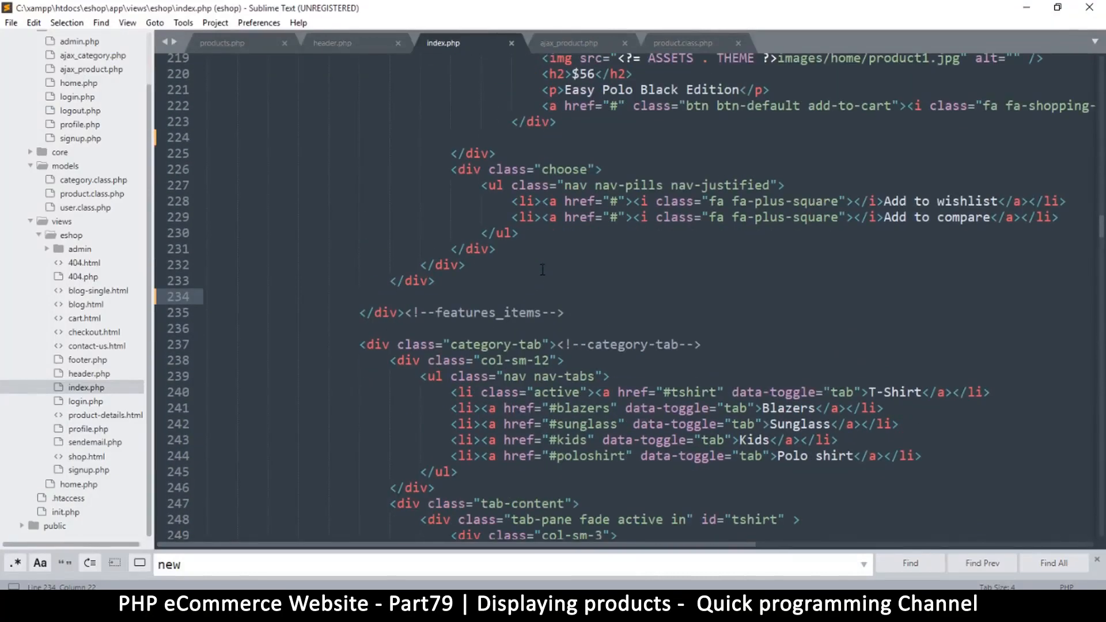
pyautogui.moveTo(538, 264)
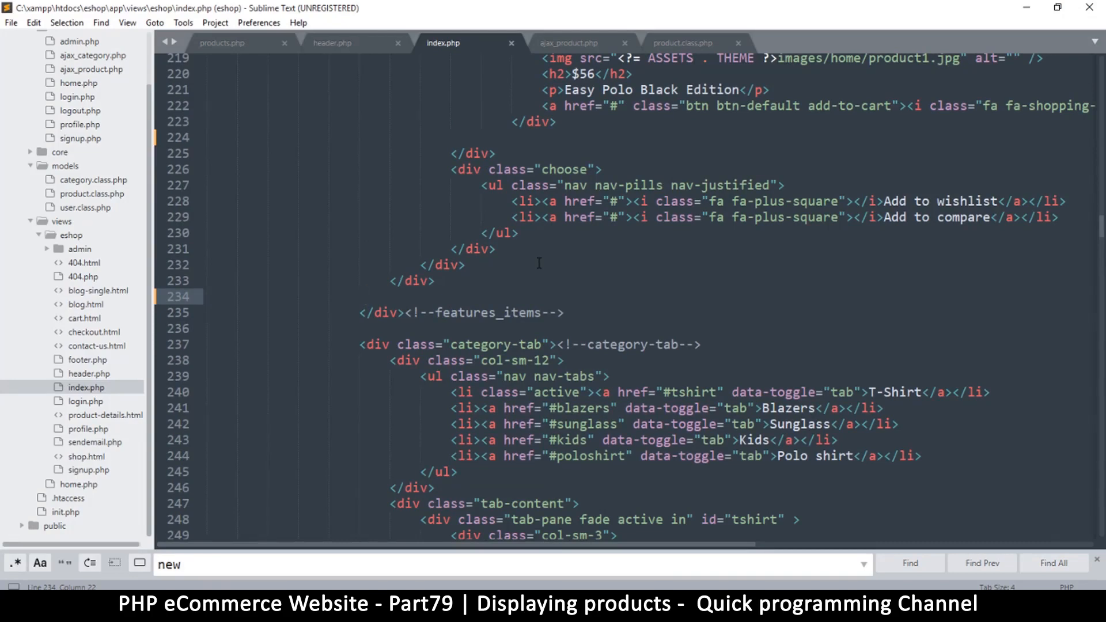
pyautogui.press('ctrl+s')
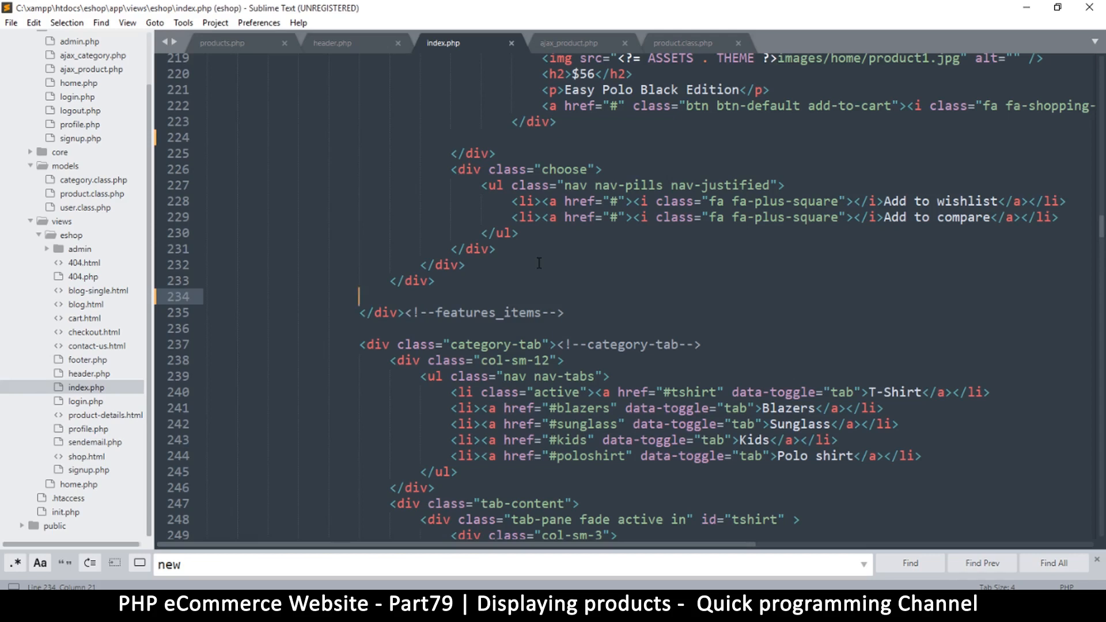
pyautogui.moveTo(636, 230)
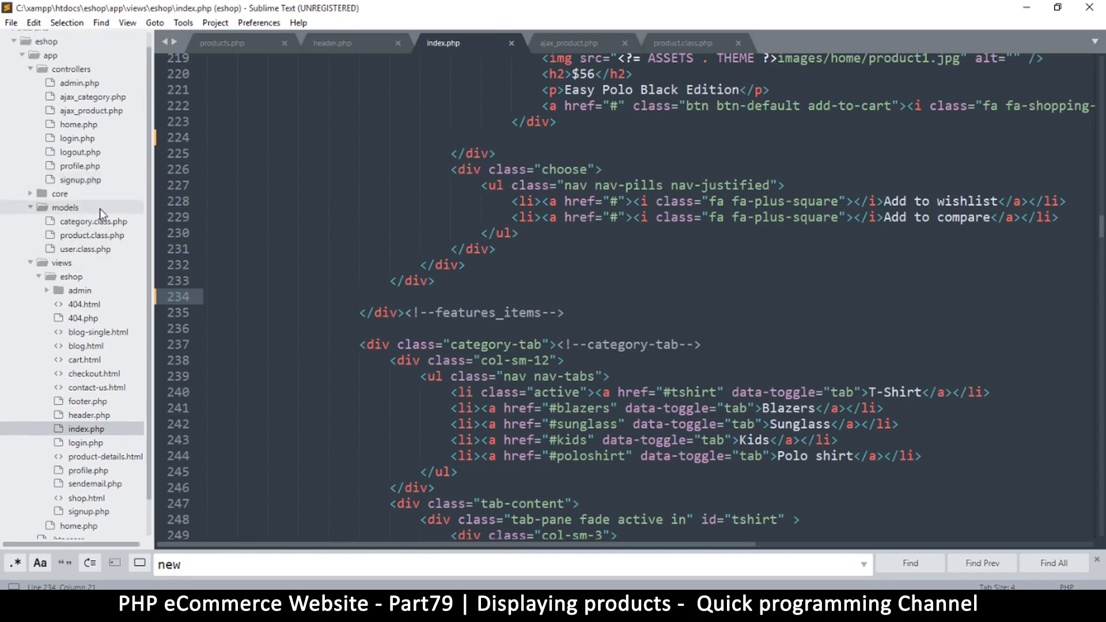
pyautogui.moveTo(104, 133)
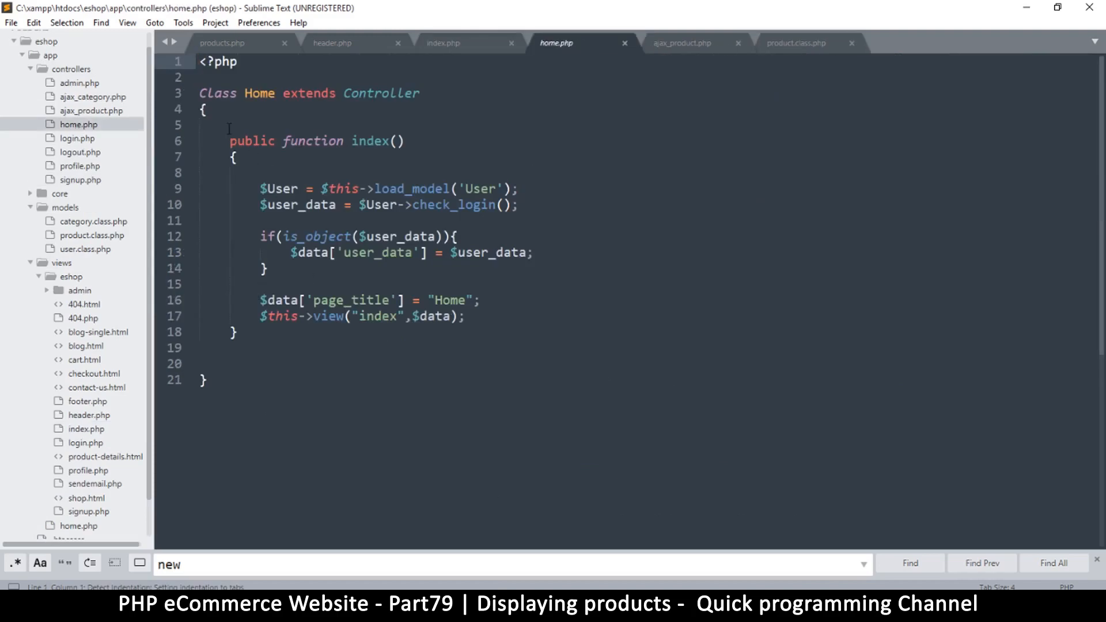
# Place the cursor in home.php just after the login check
pyautogui.press('ctrl+a')
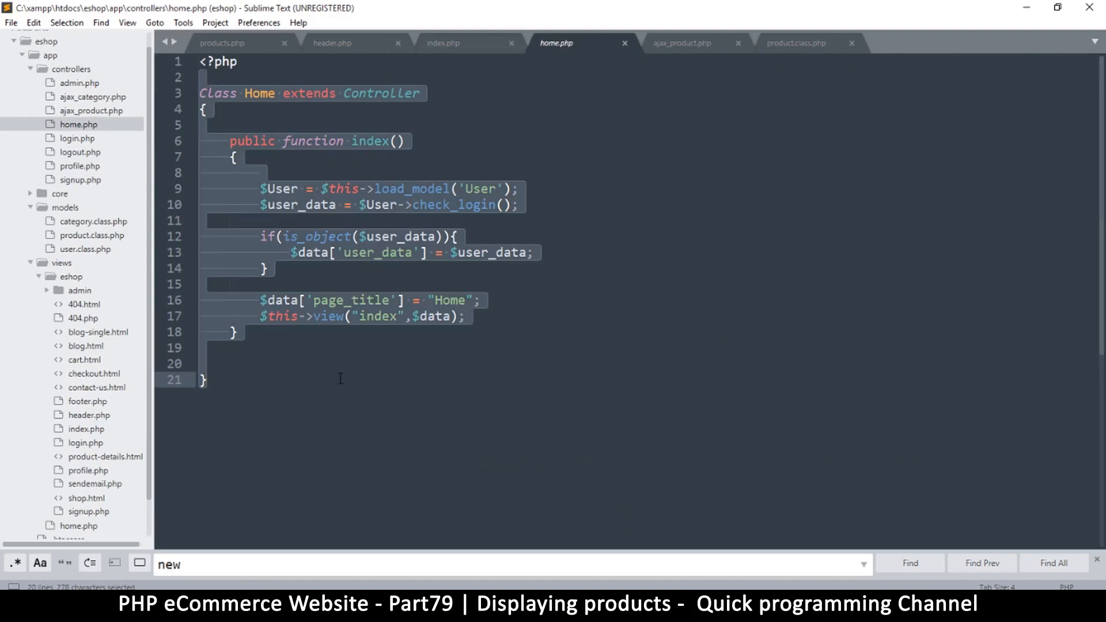
pyautogui.click(273, 282)
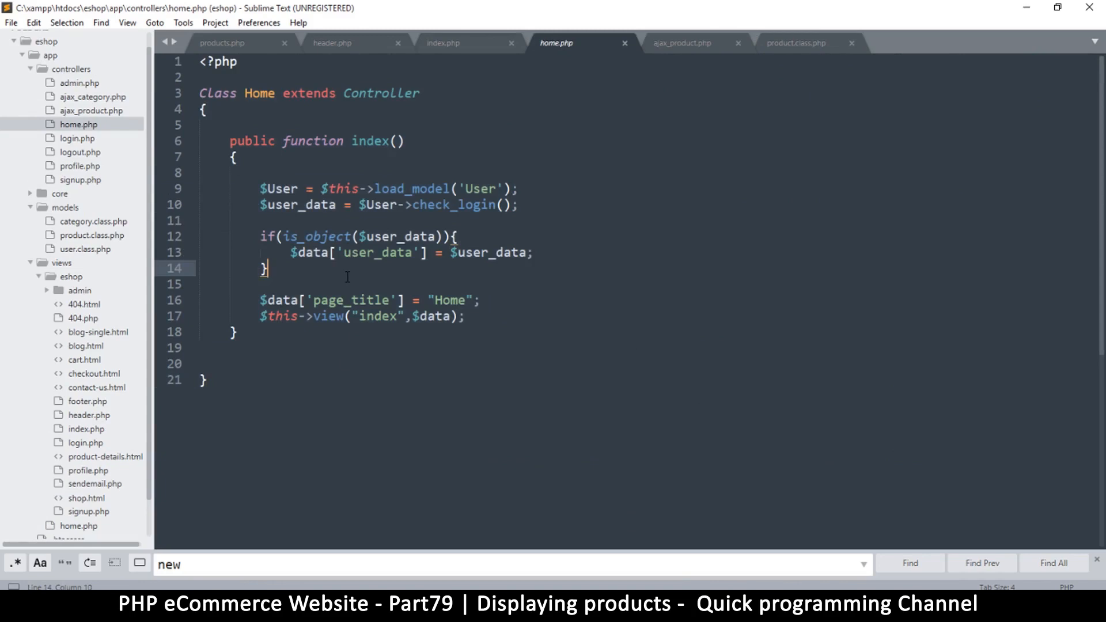
pyautogui.click(681, 42)
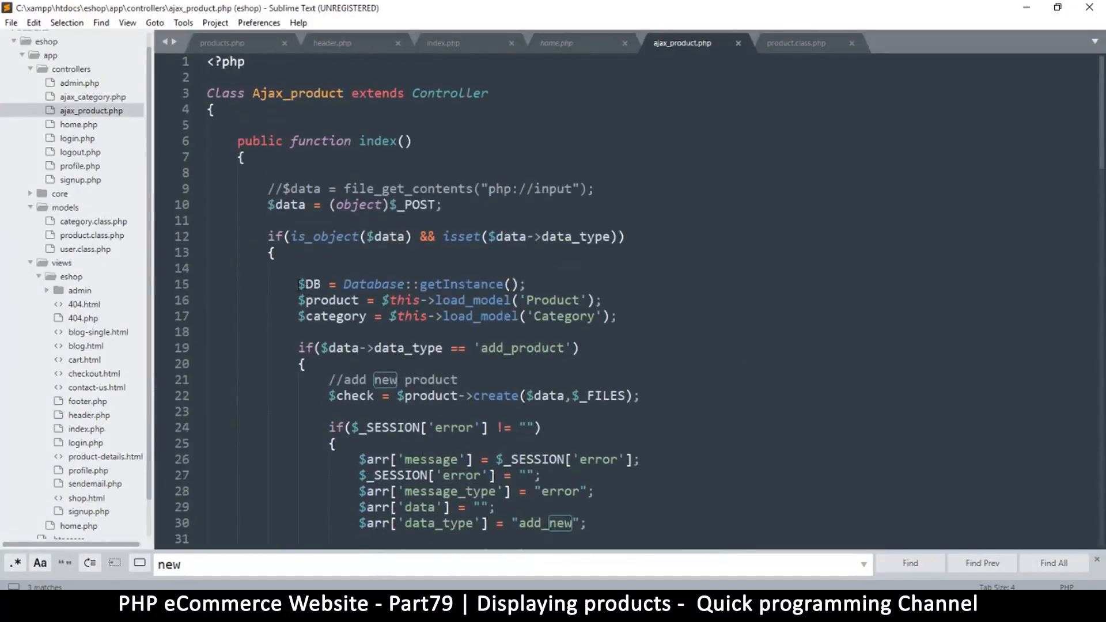
# Copy the $DB = Database::getInstance(); line from ajax_product.php and return to home.php
pyautogui.click(527, 284)
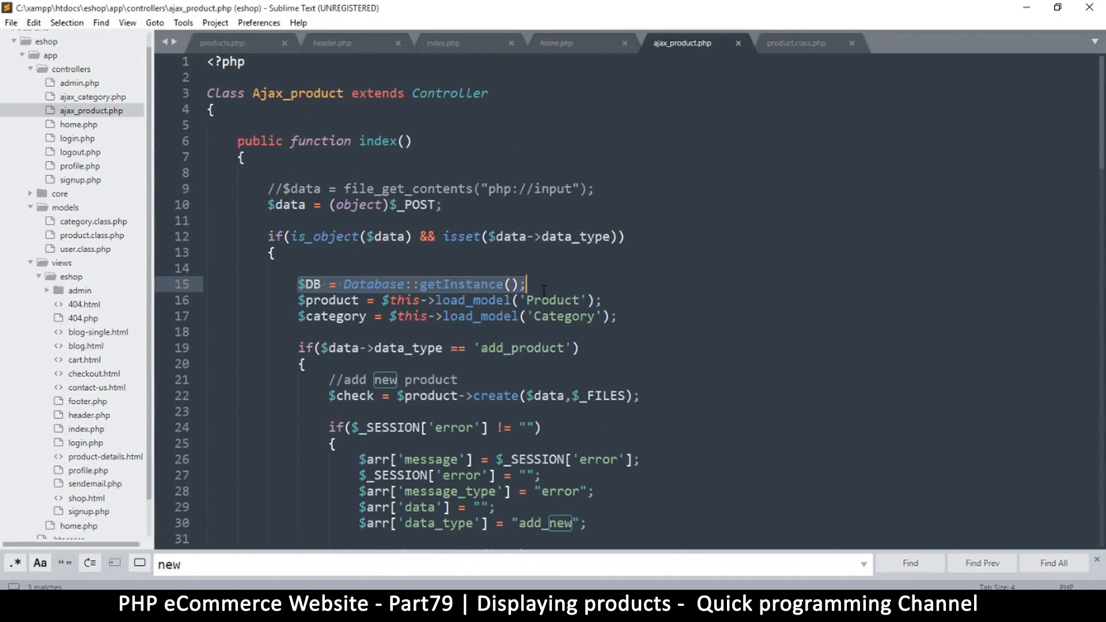
pyautogui.moveTo(544, 294)
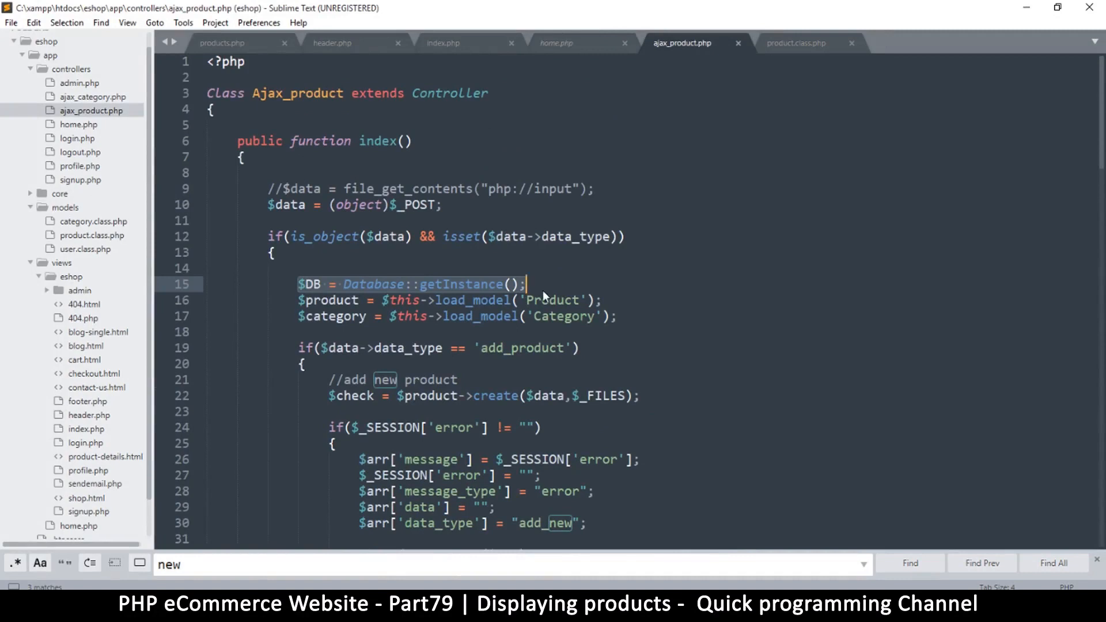
pyautogui.scroll(-3)
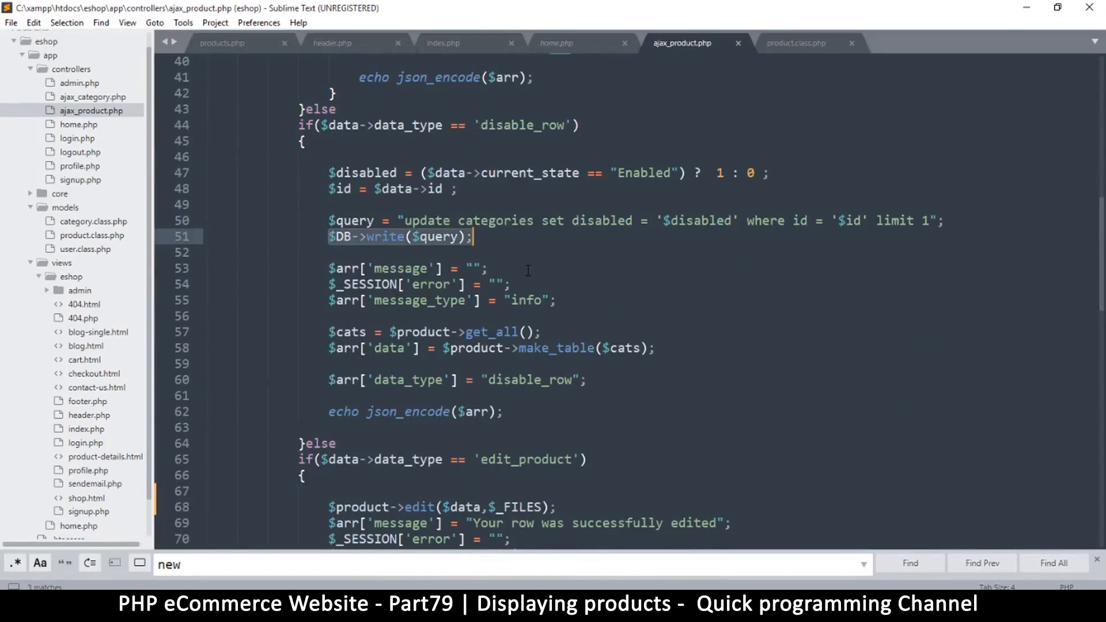
pyautogui.scroll(-3)
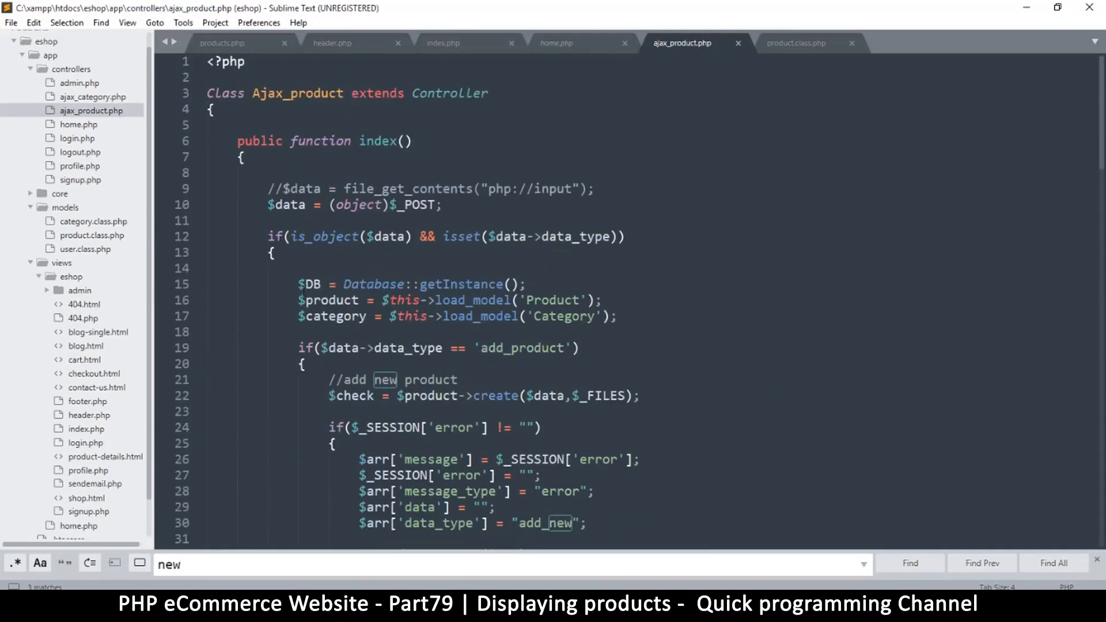
pyautogui.rightClick(470, 289)
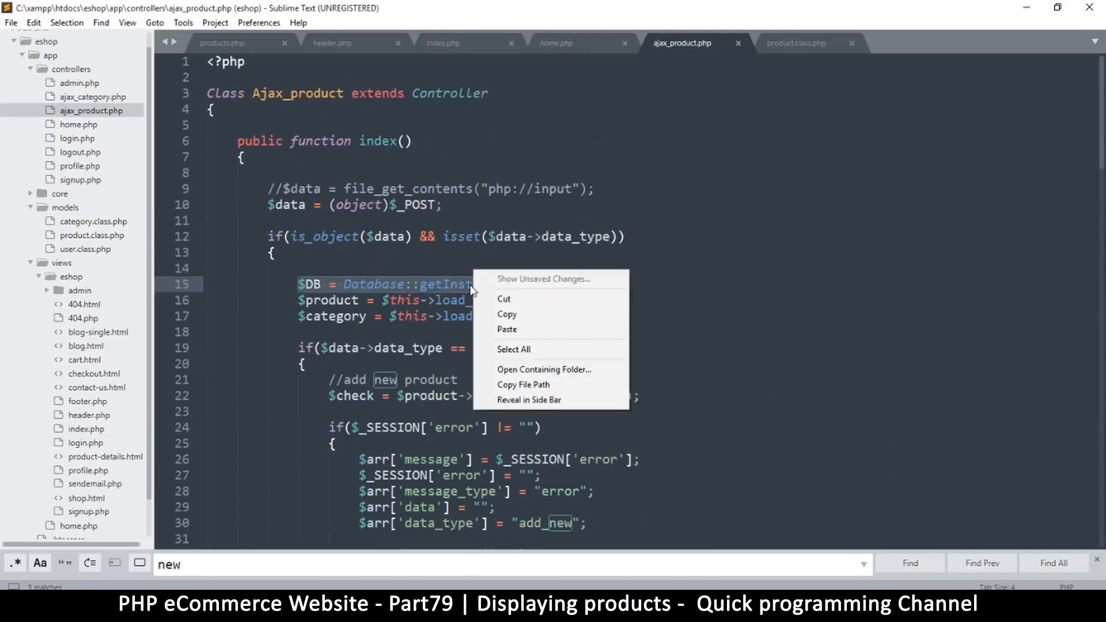
pyautogui.click(507, 313)
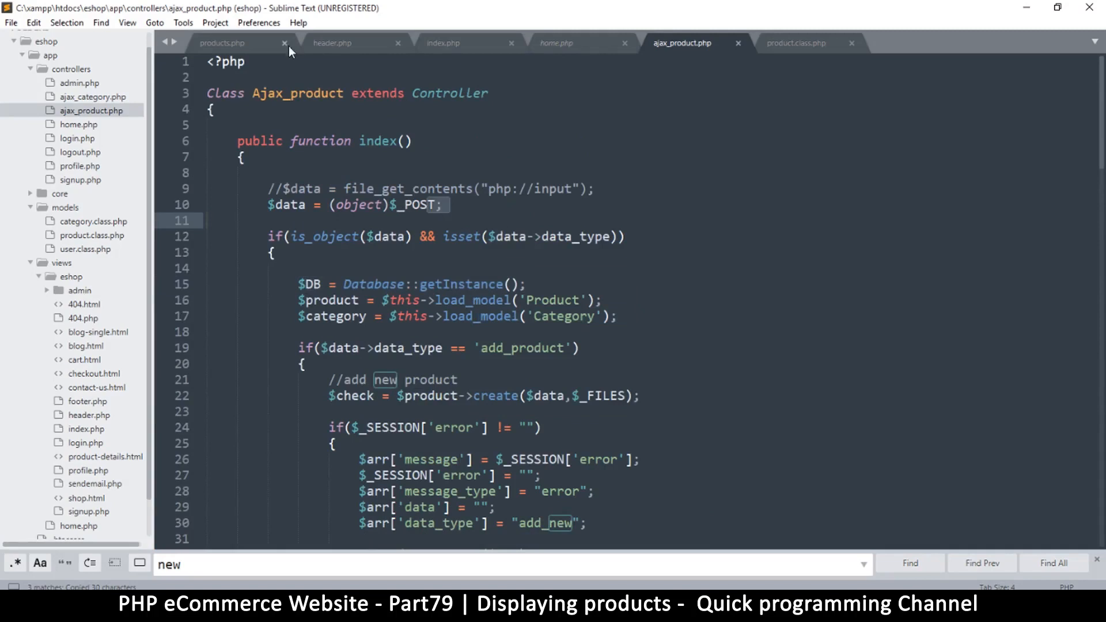
pyautogui.click(558, 42)
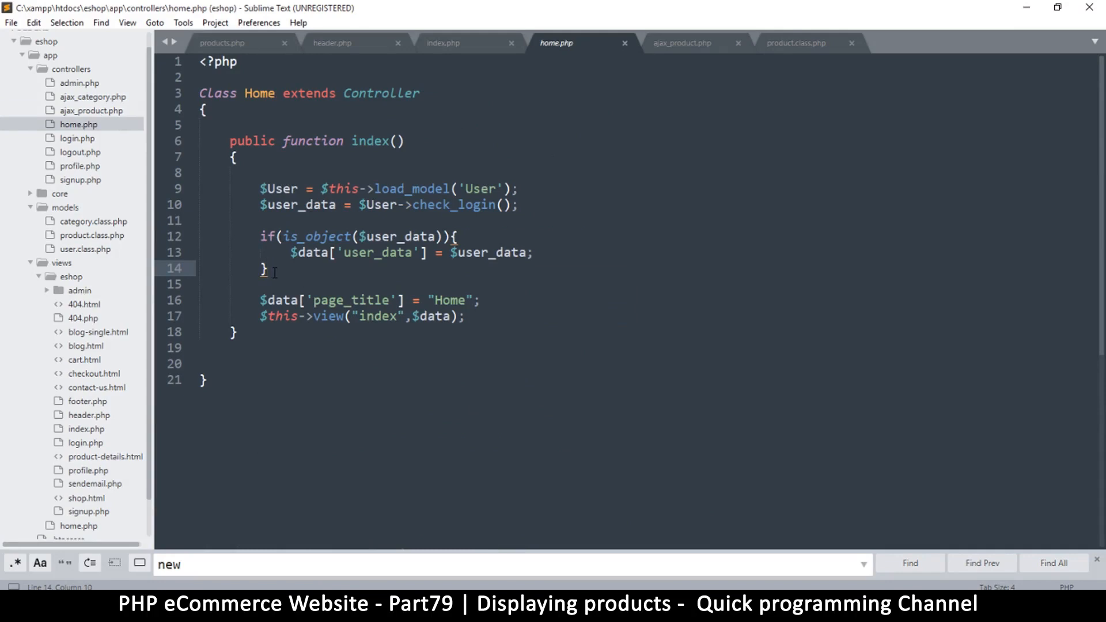
# Add $DB = Database::getInstance(); and $ROWS = $DB->read("select * from products") to home.php
pyautogui.write('$DB = Database::getInstance();')
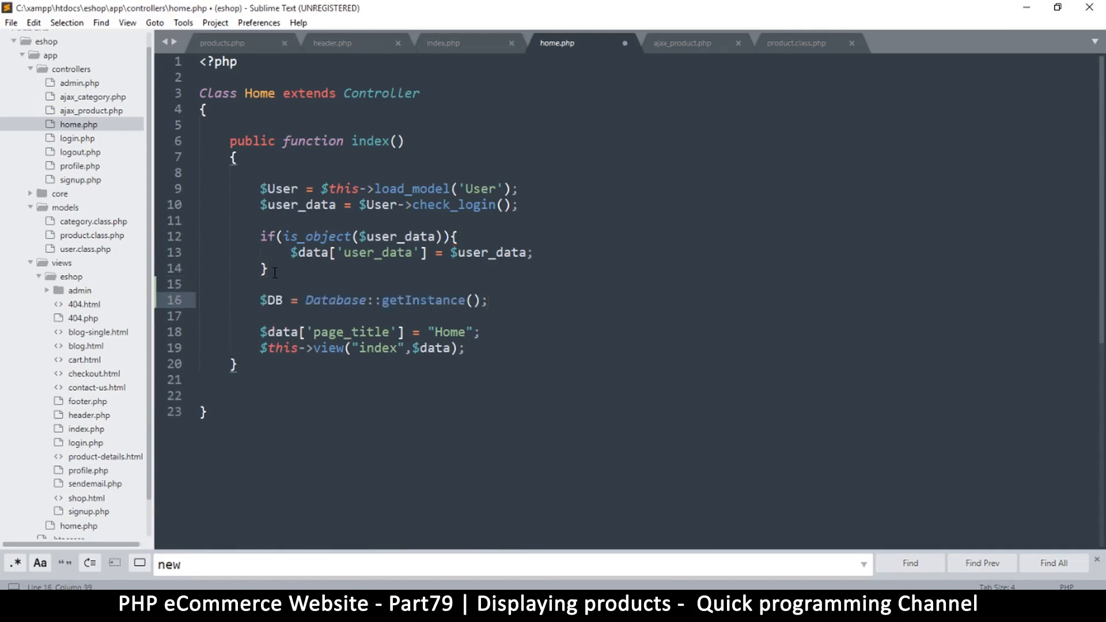
pyautogui.press('ctrl+s')
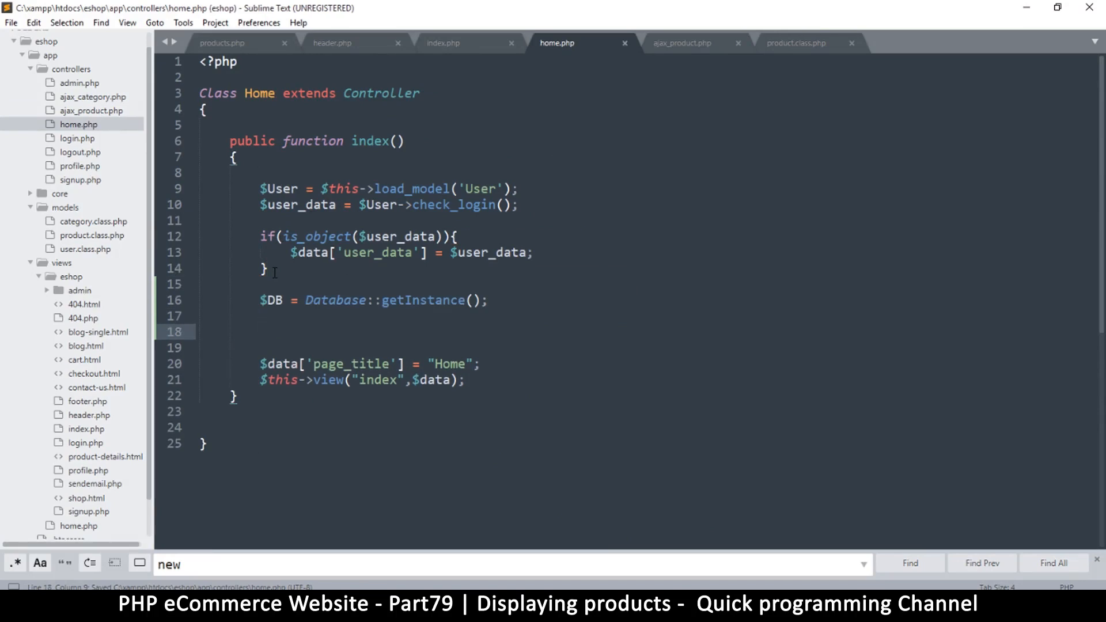
pyautogui.write('$')
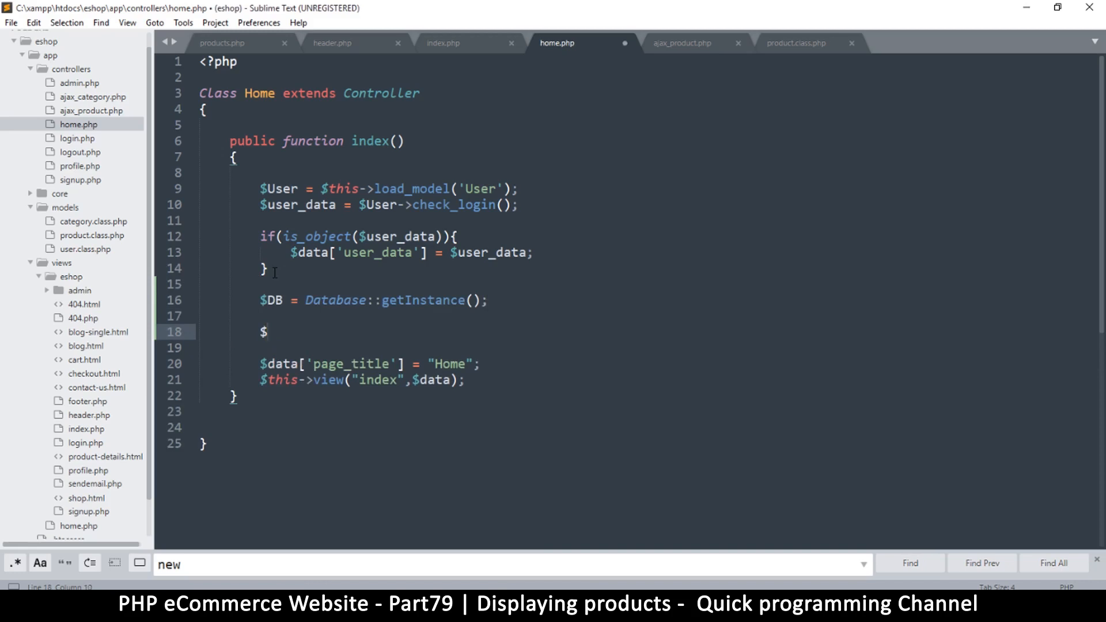
pyautogui.write('pro')
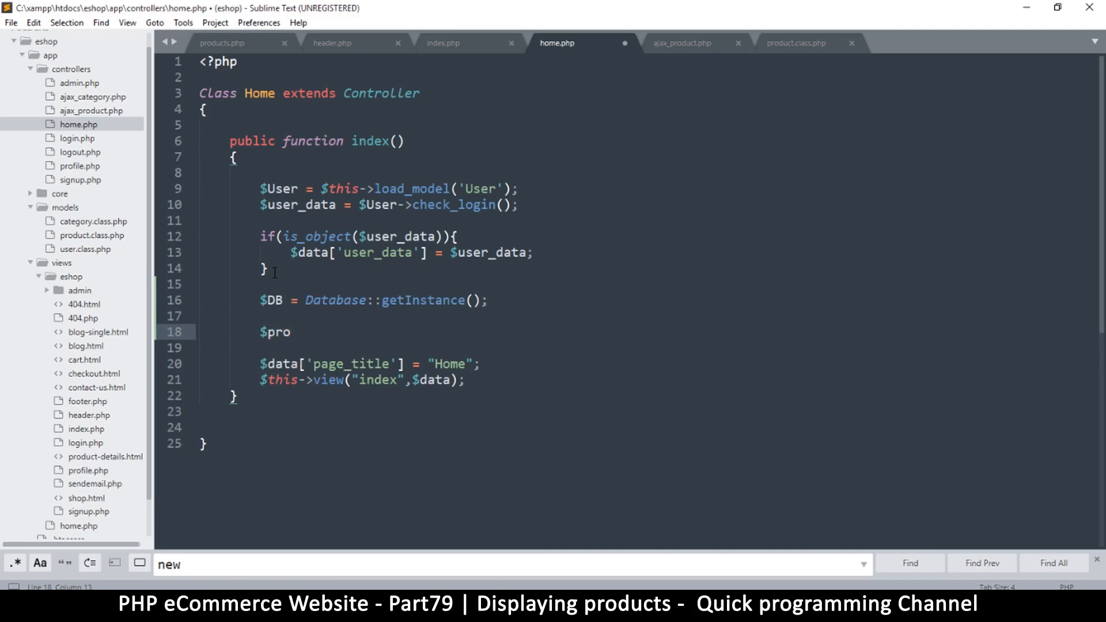
pyautogui.press('BackSpace')
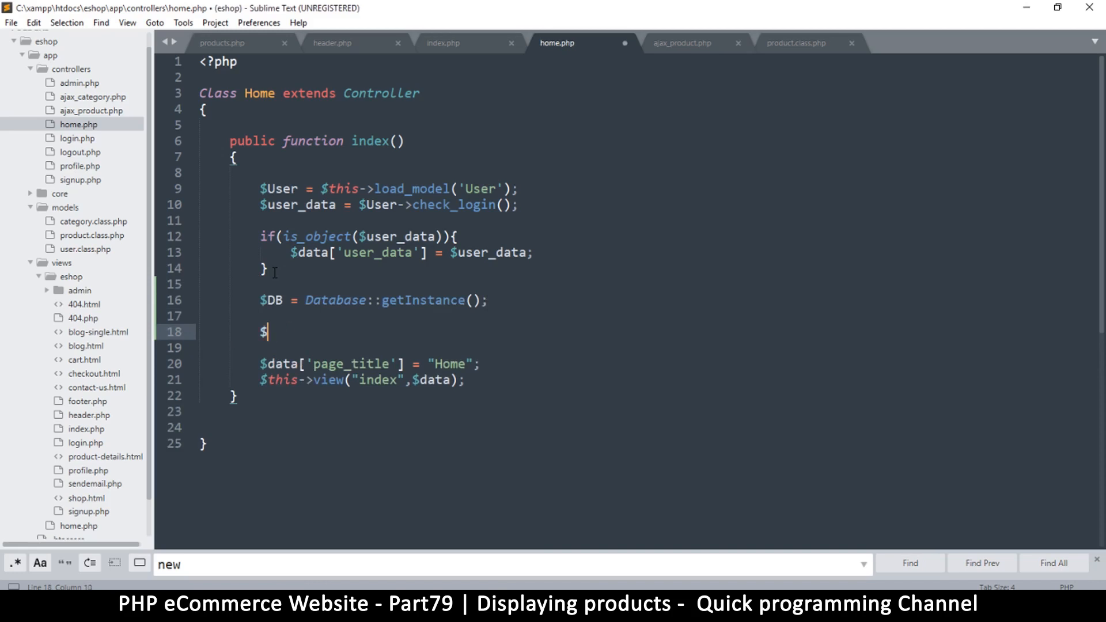
pyautogui.write('R')
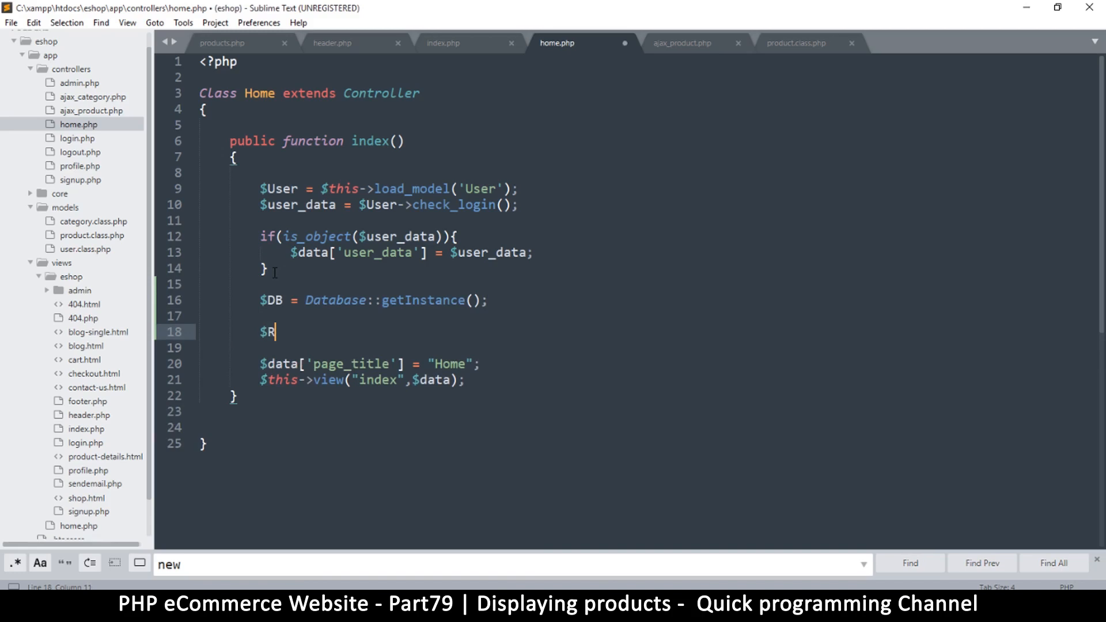
pyautogui.write('OWS =')
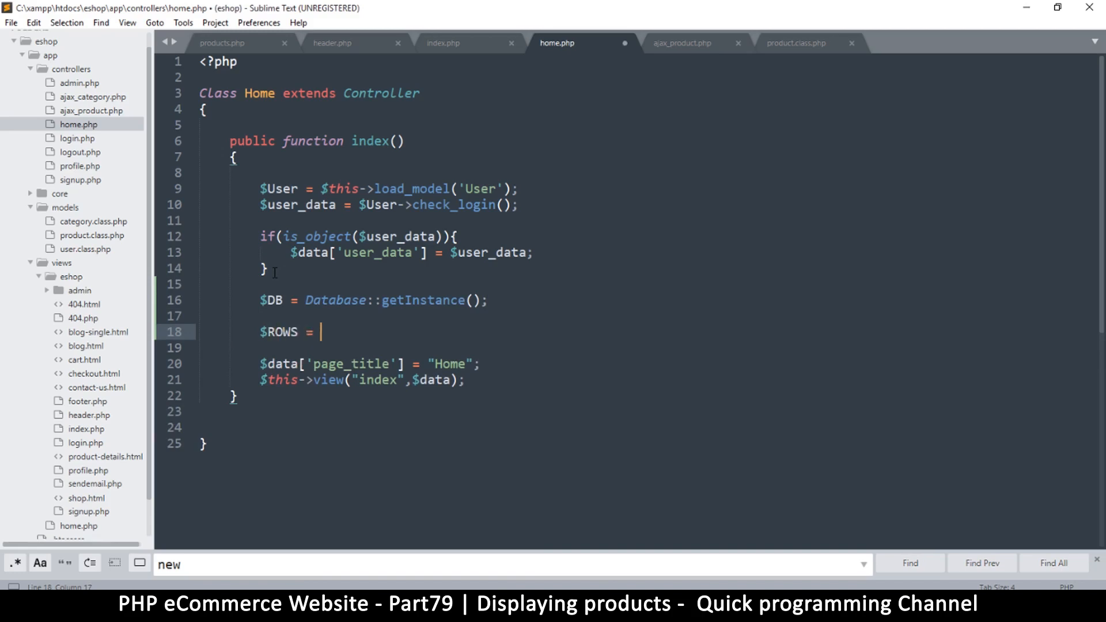
pyautogui.write('$DB')
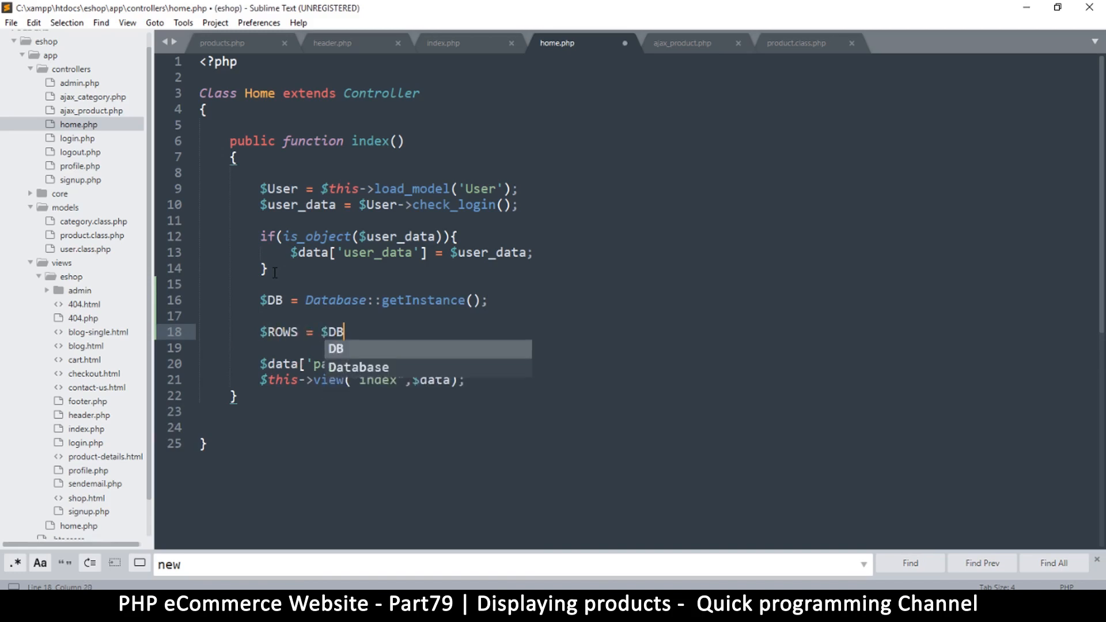
pyautogui.write('->read(')
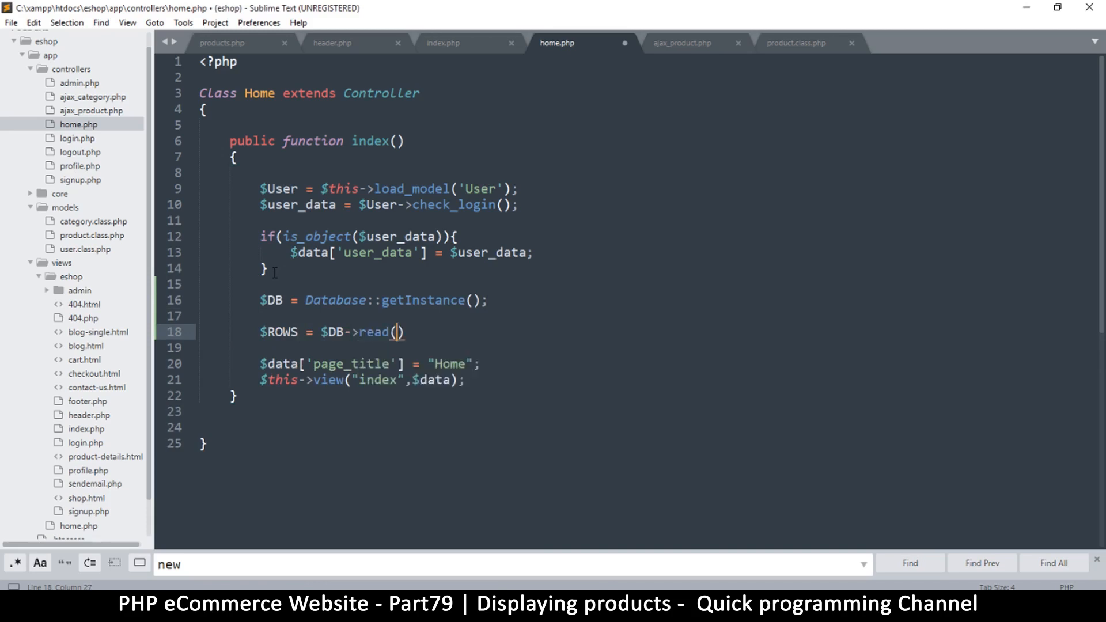
pyautogui.write('""')
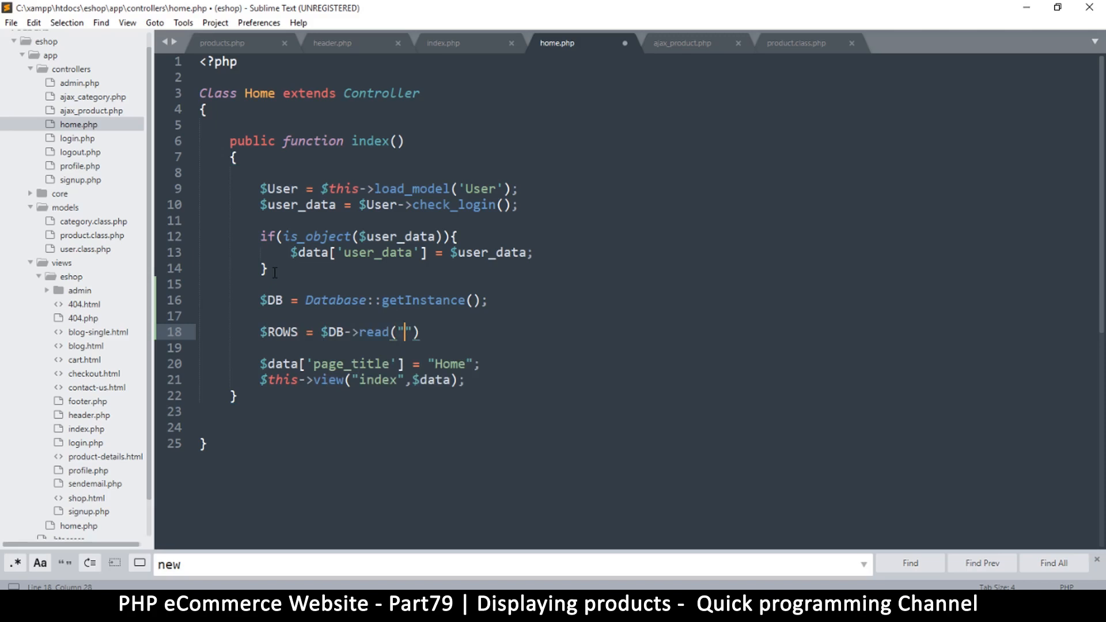
pyautogui.write('select')
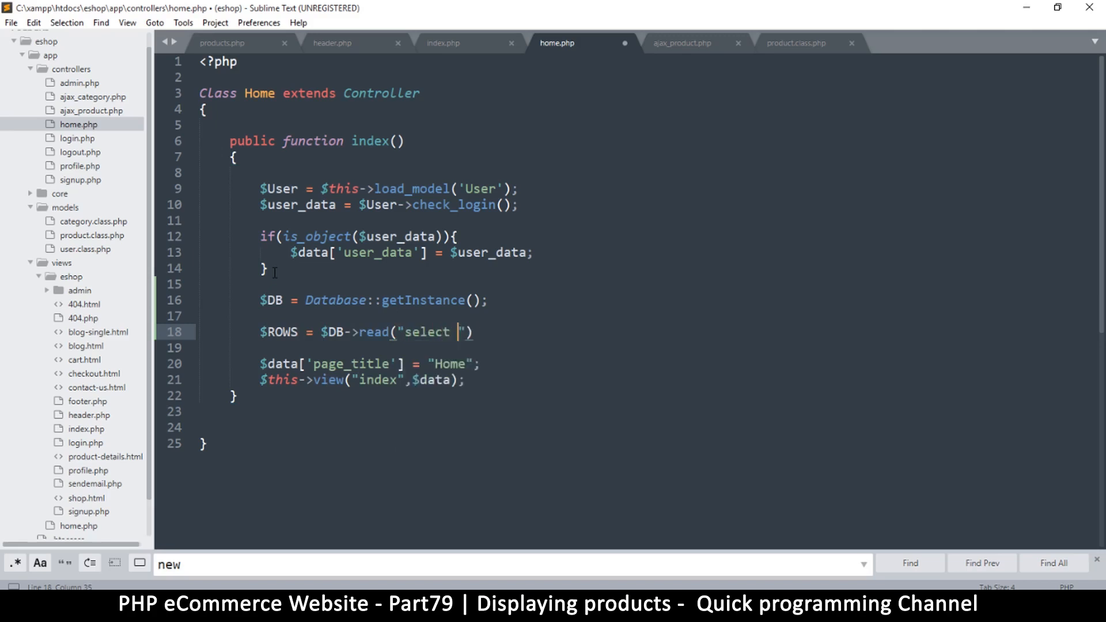
pyautogui.write('* from')
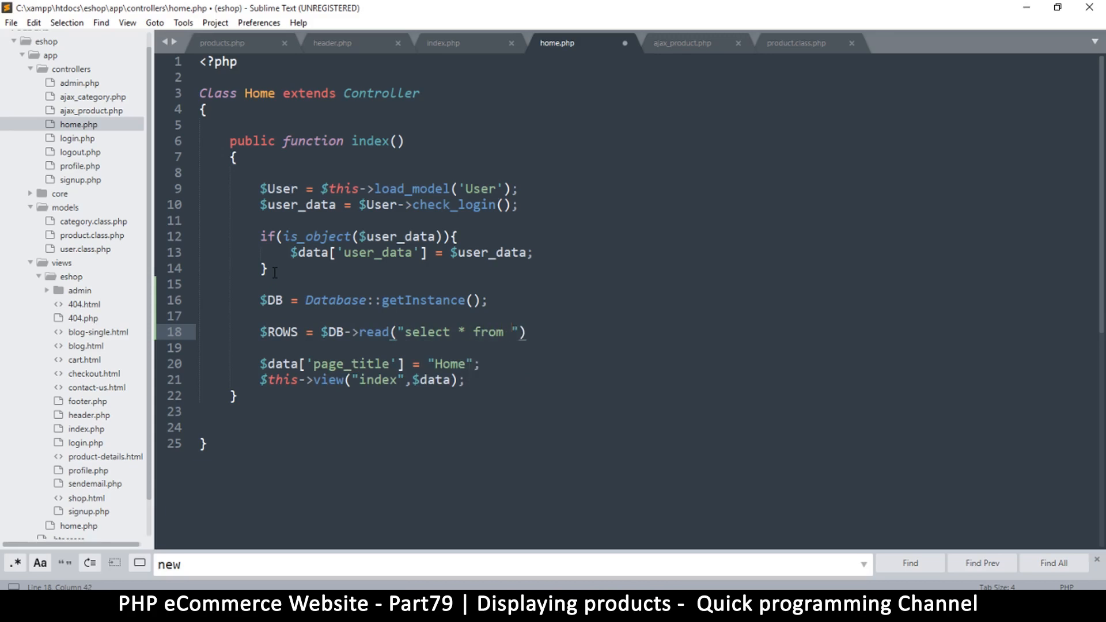
pyautogui.write('products')
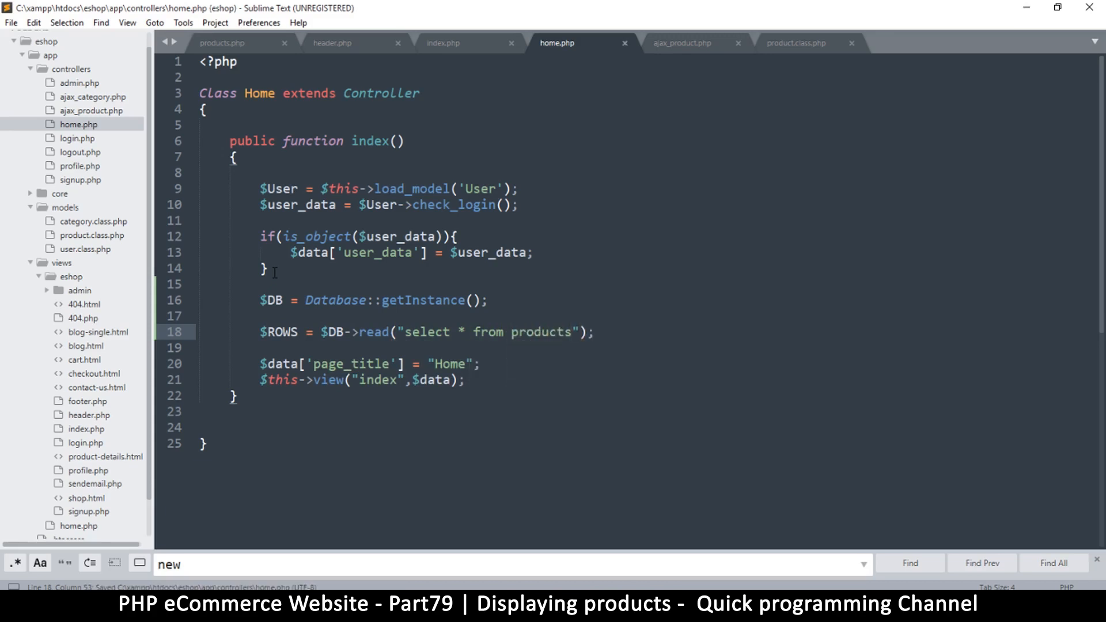
pyautogui.moveTo(496, 325)
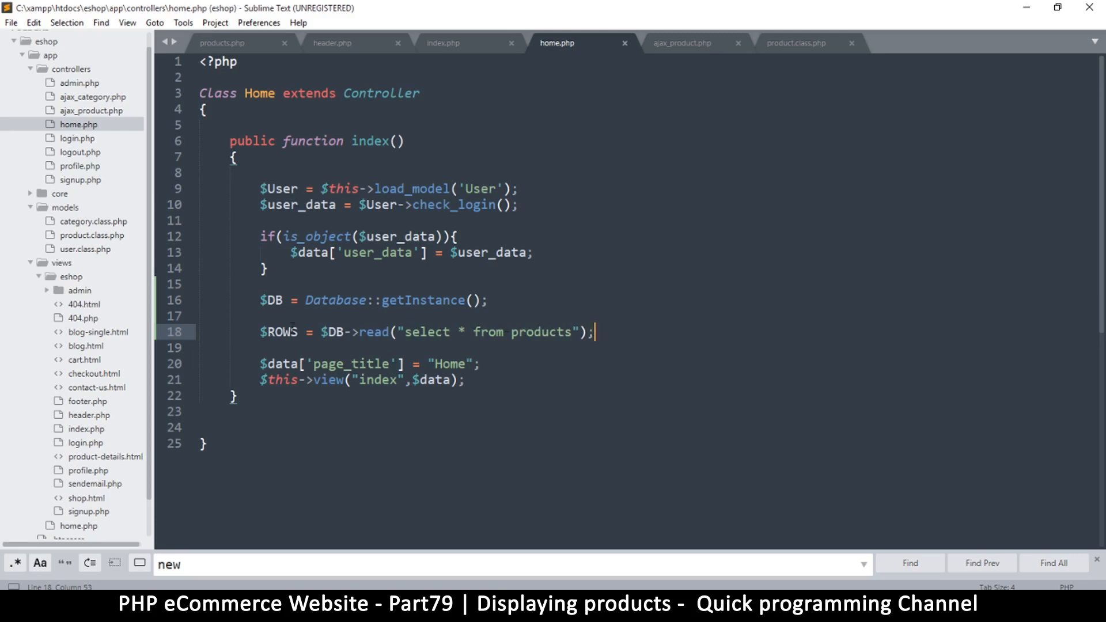
# Duplicate the page_title line as $data['ROWS'] = $ROWS; and save home.php
pyautogui.doubleClick(278, 331)
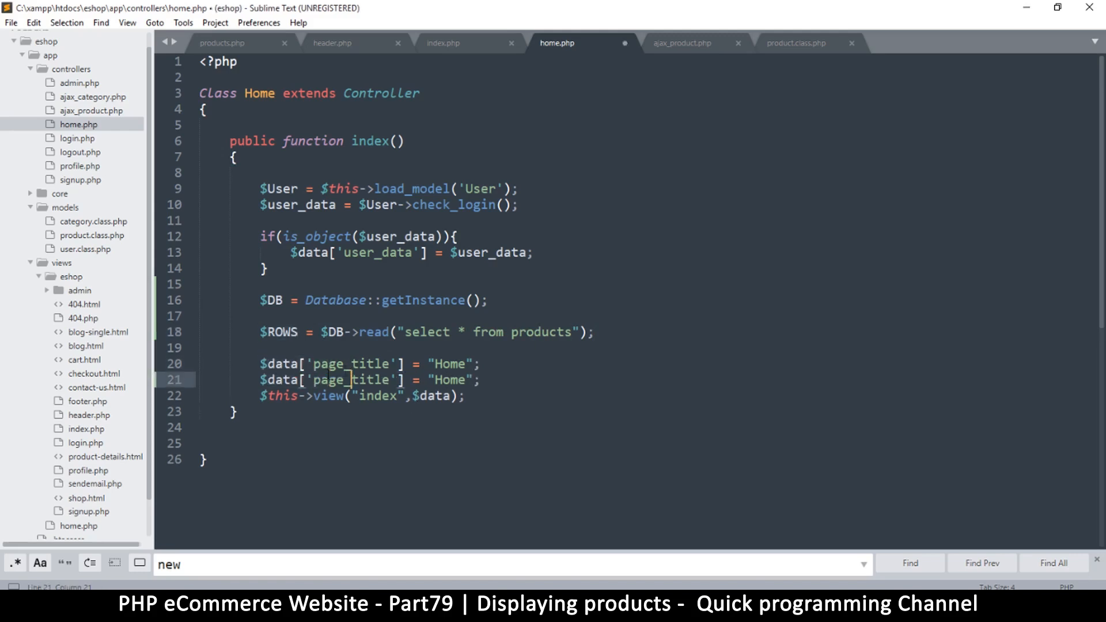
pyautogui.doubleClick(350, 379)
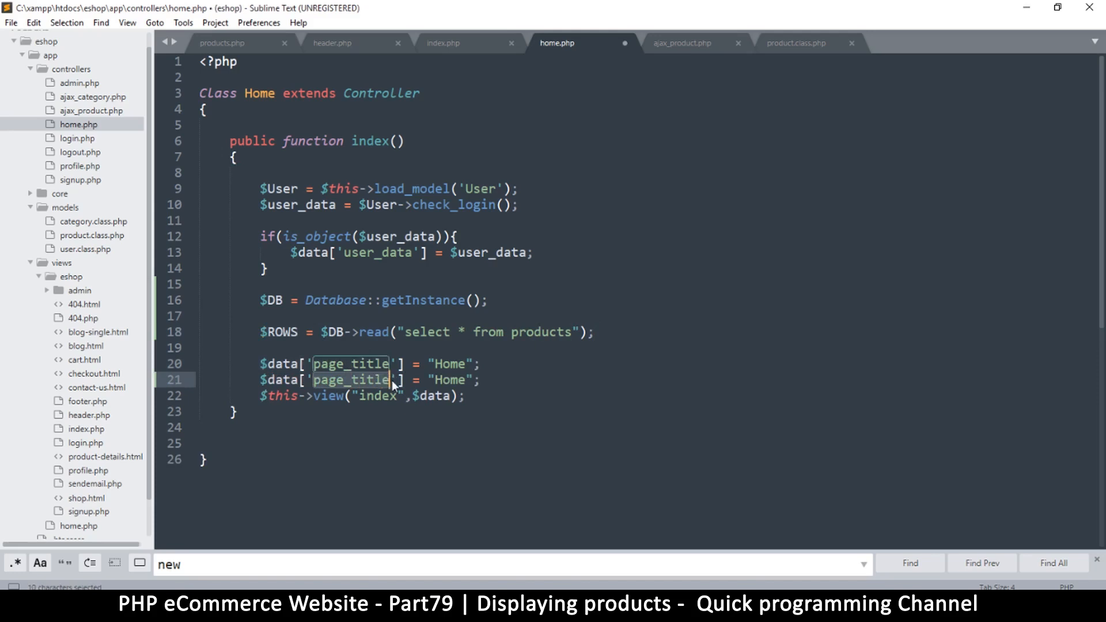
pyautogui.write("ROWS'] = $ROWS;")
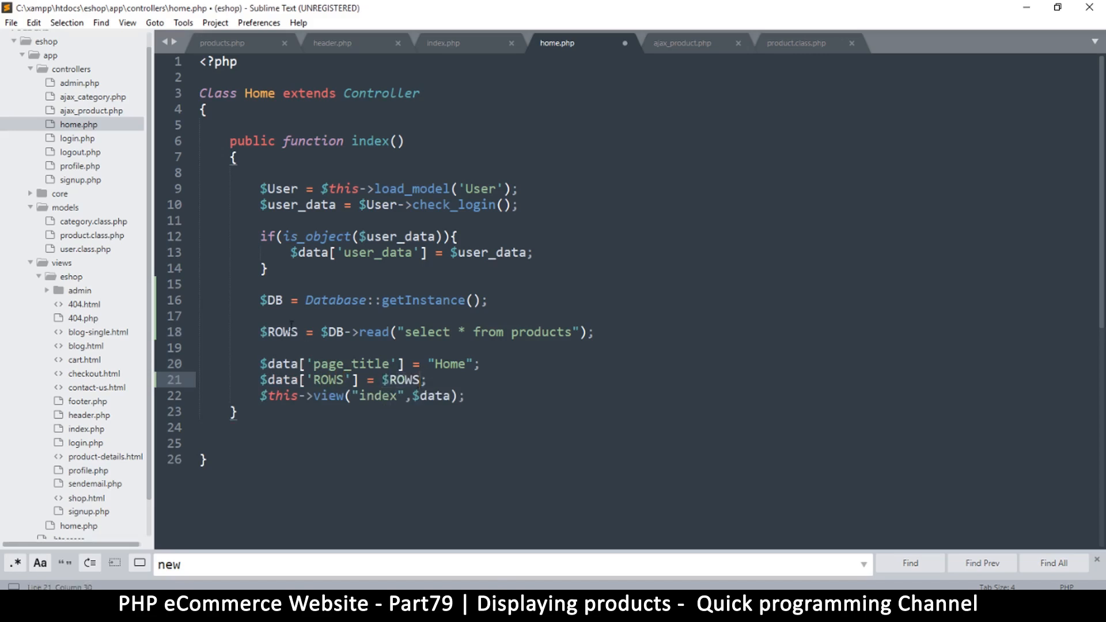
pyautogui.doubleClick(277, 332)
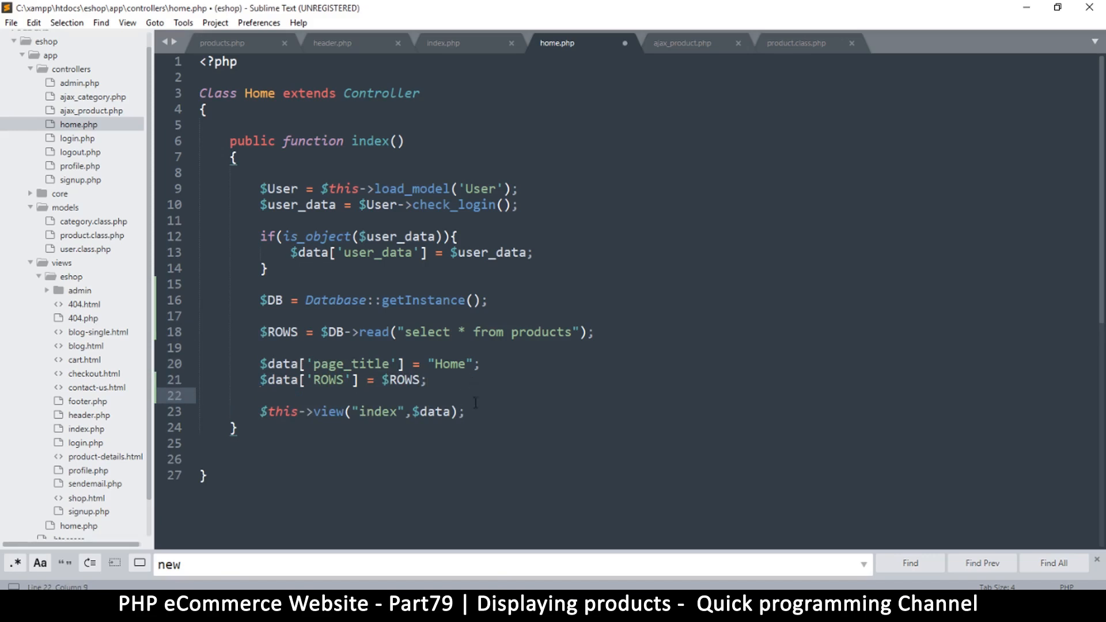
pyautogui.press('ctrl+s')
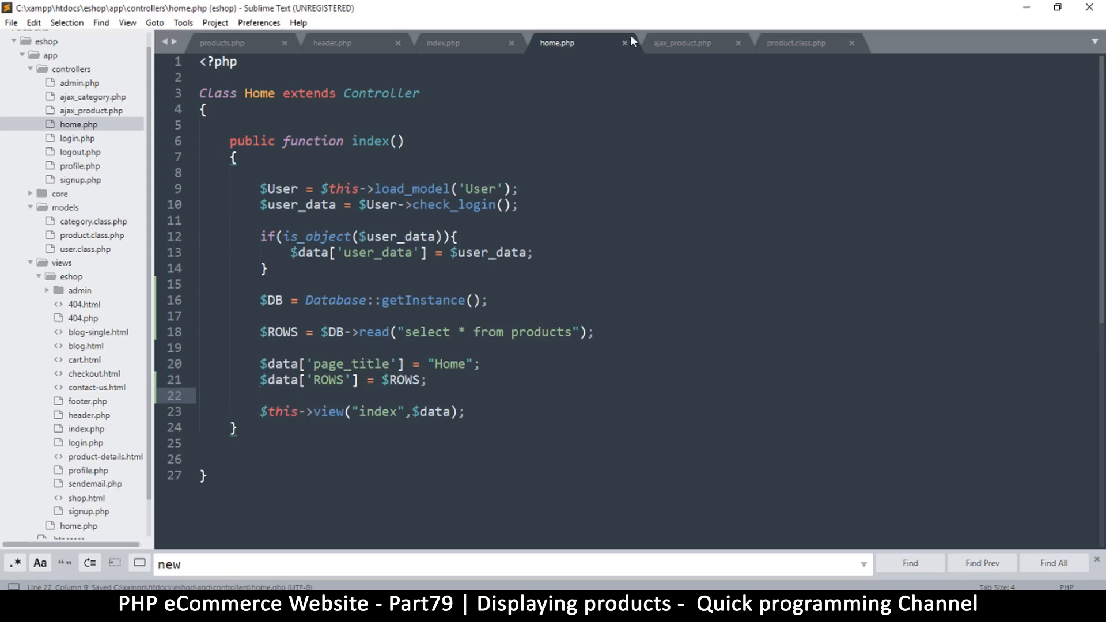
# Add <!--one product--> above the card div and <!--end one product--> after it, then save
pyautogui.click(442, 42)
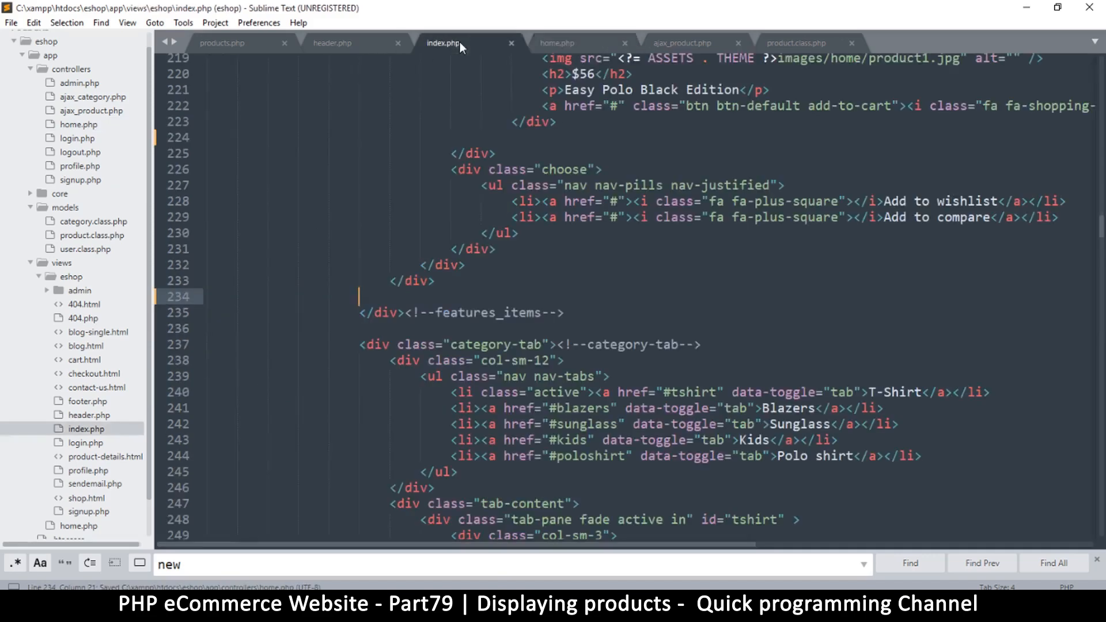
pyautogui.scroll(-3)
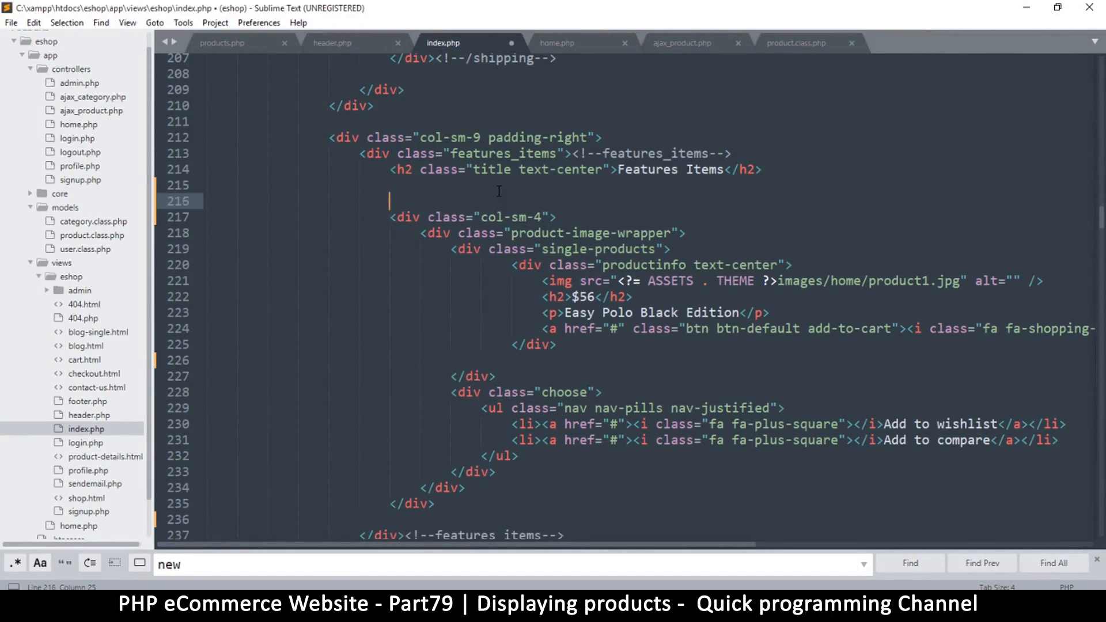
pyautogui.write('<!--')
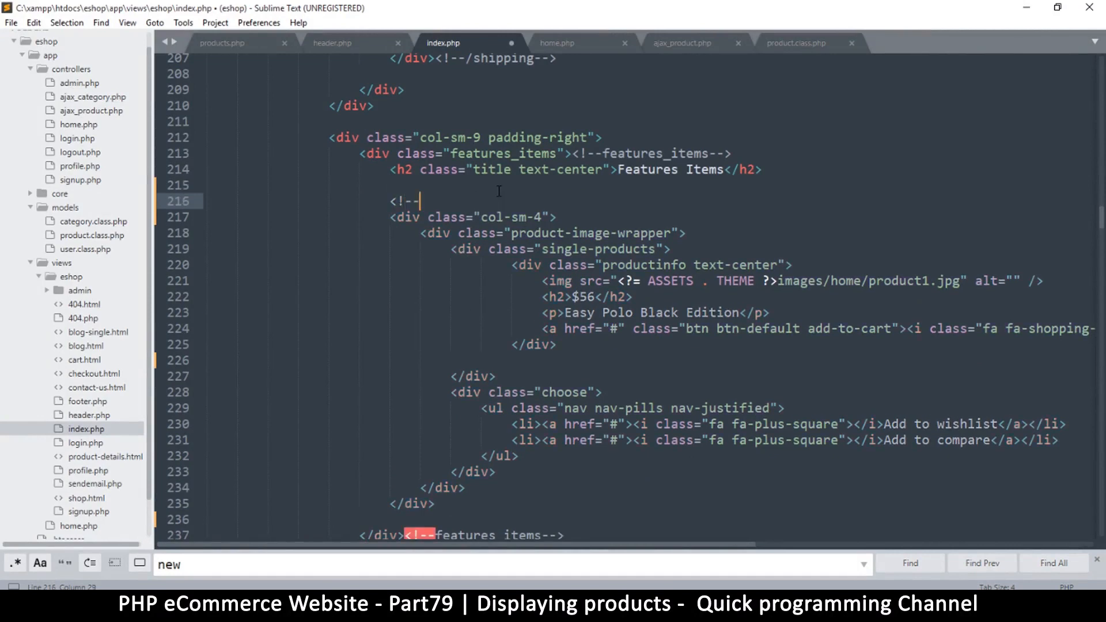
pyautogui.write('one product-->')
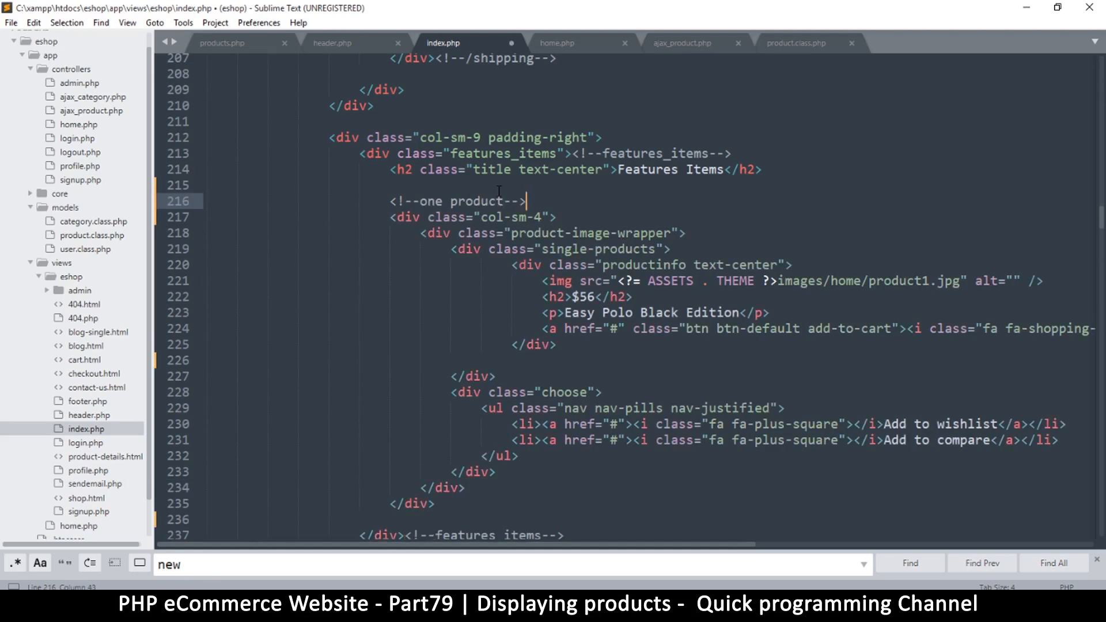
pyautogui.moveTo(526, 201); pyautogui.dragTo(388, 200)
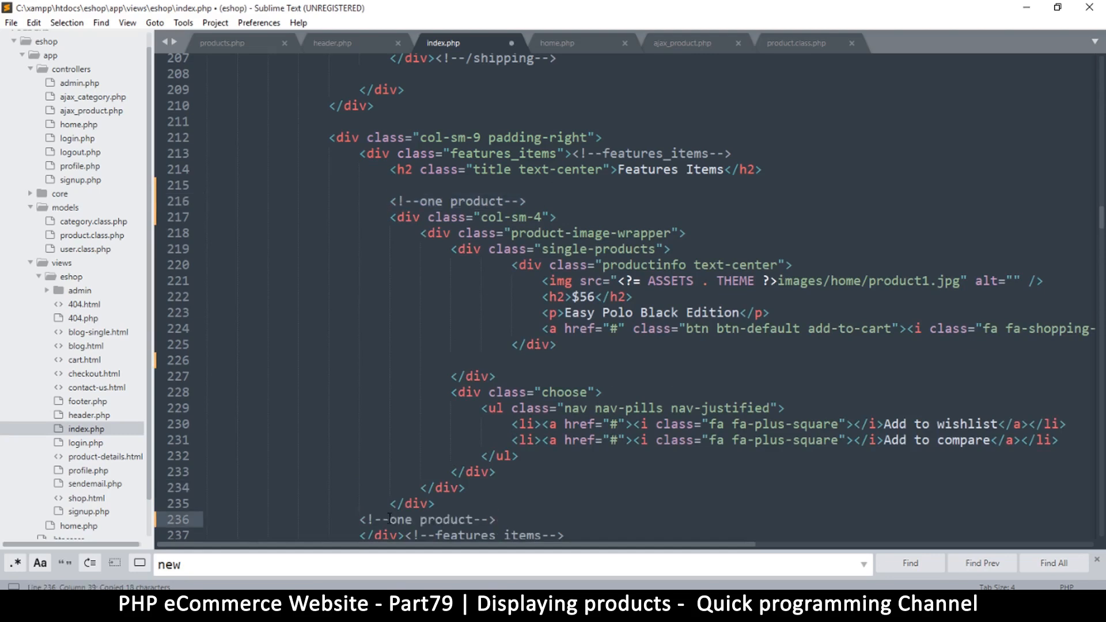
pyautogui.write('end')
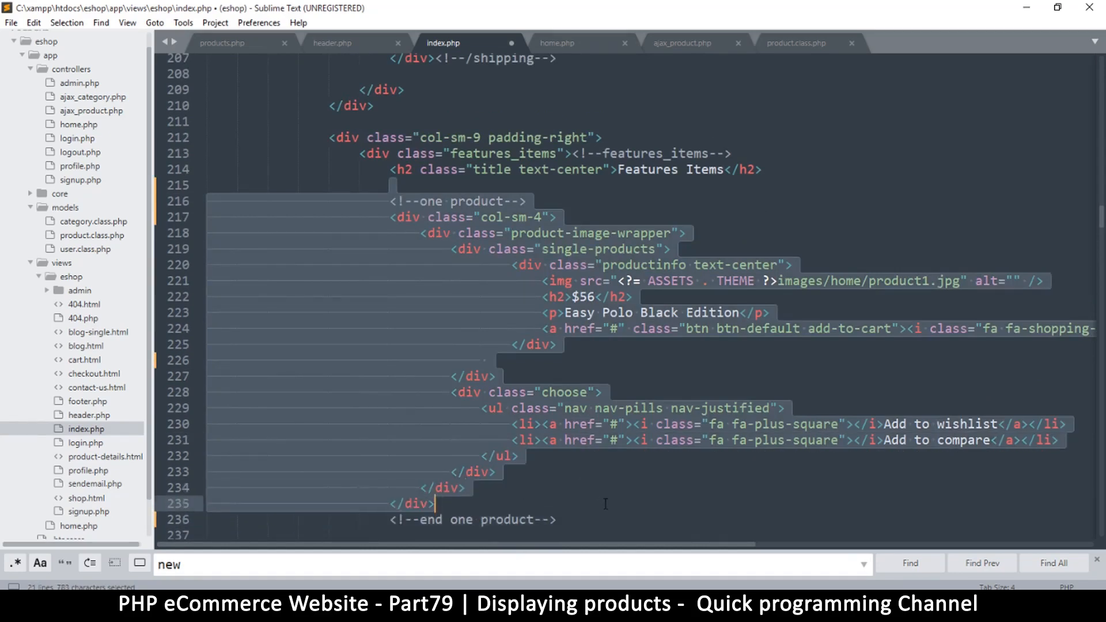
pyautogui.press('ctrl+s')
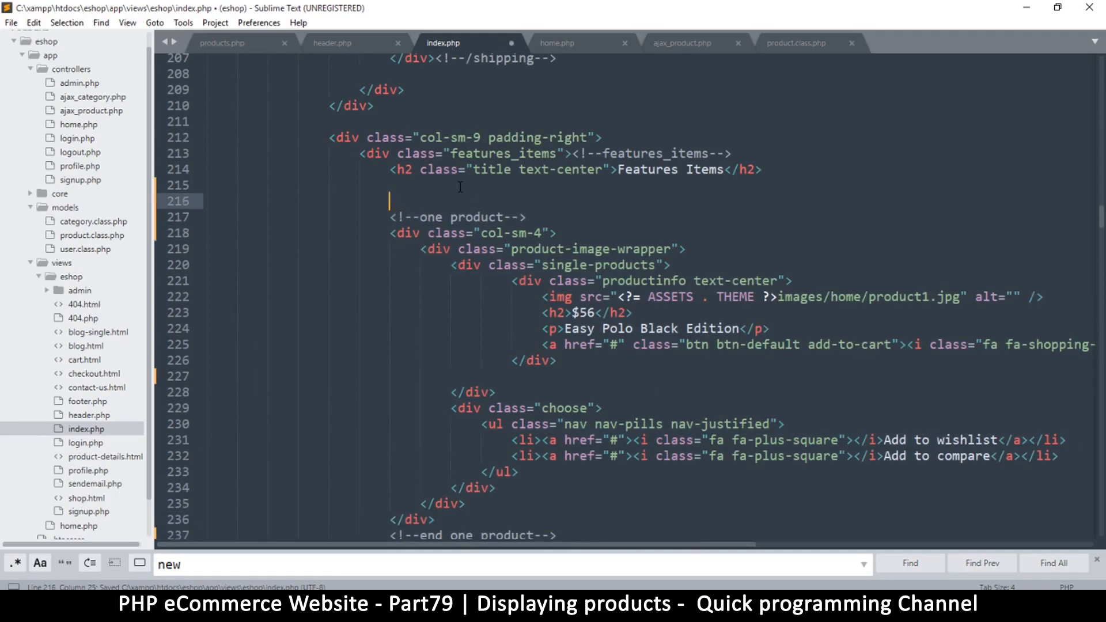
# Add <?php if(is_array($ROWS)): ?> above the product card in index.php
pyautogui.write('<?')
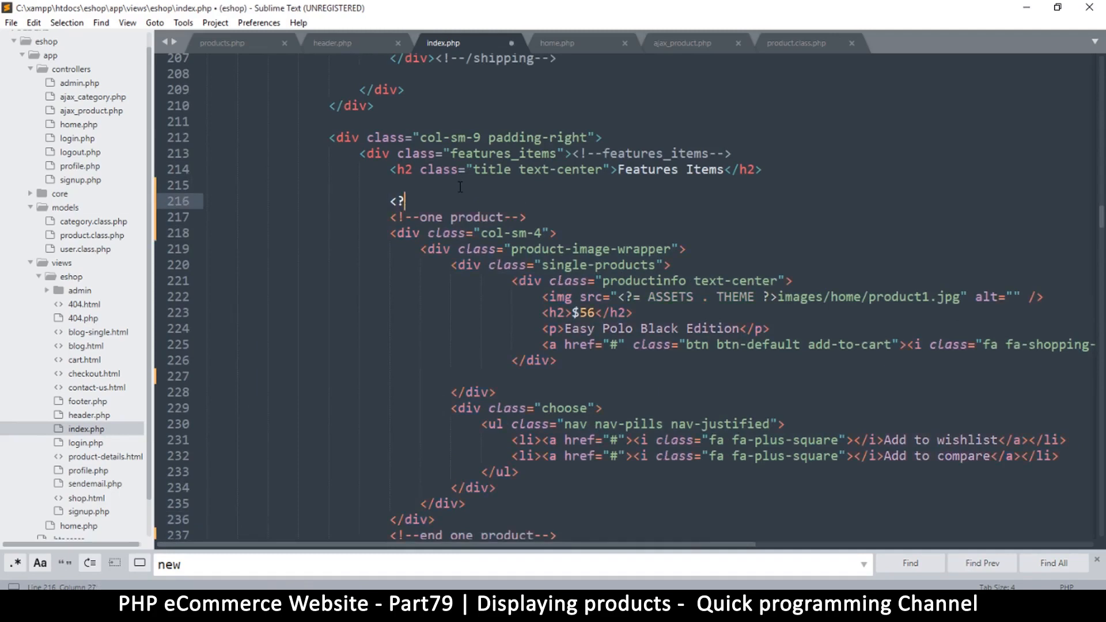
pyautogui.write('php if')
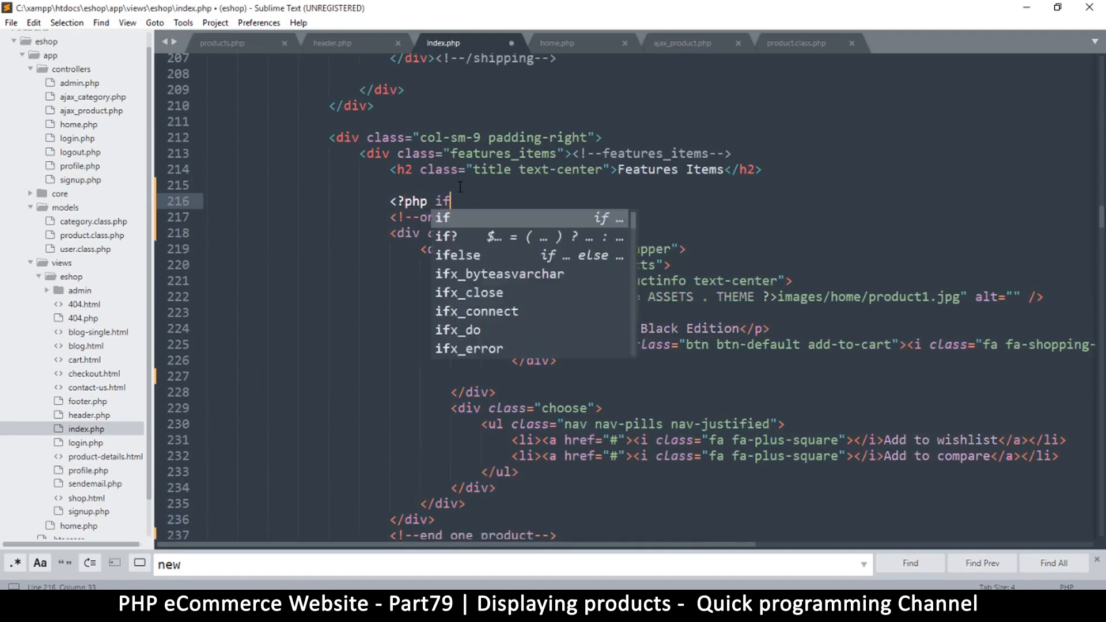
pyautogui.write('(is_array(var')
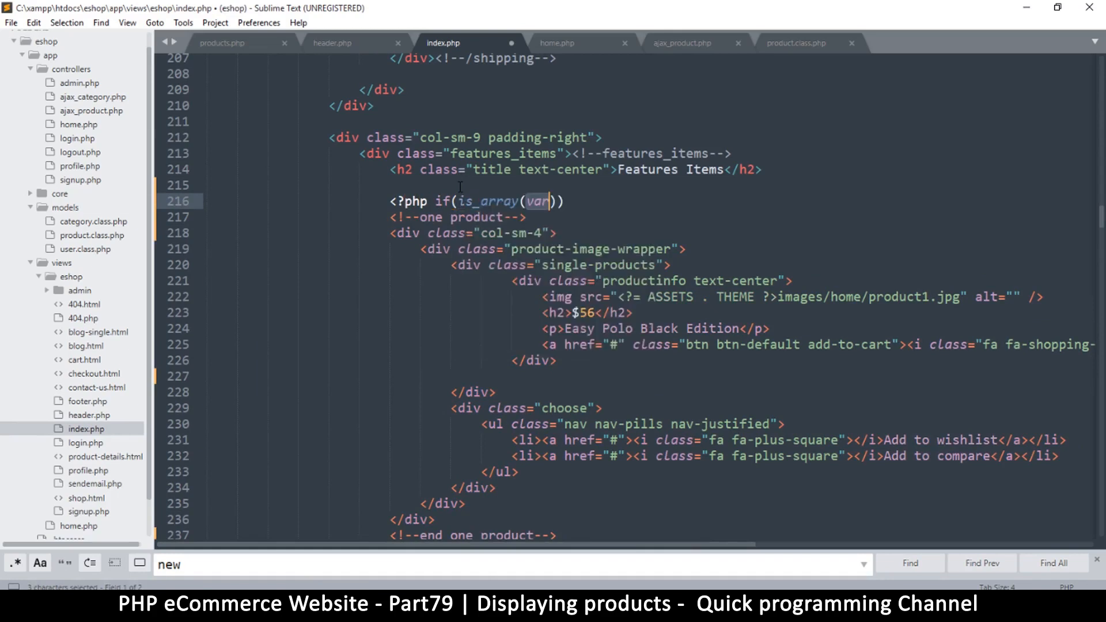
pyautogui.write('$R')
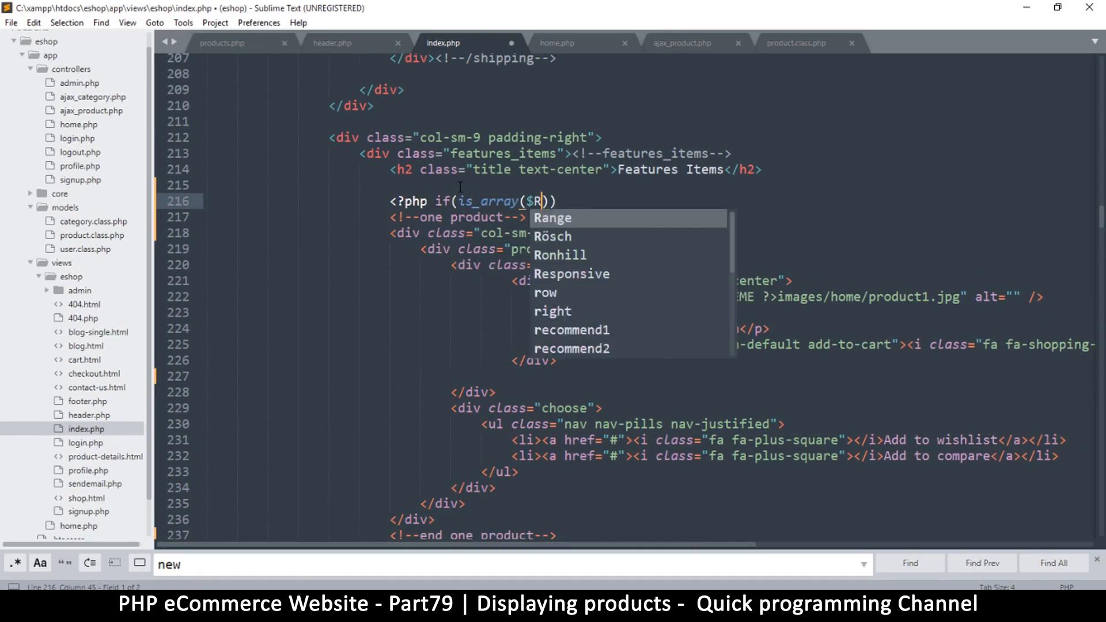
pyautogui.write('OWS')
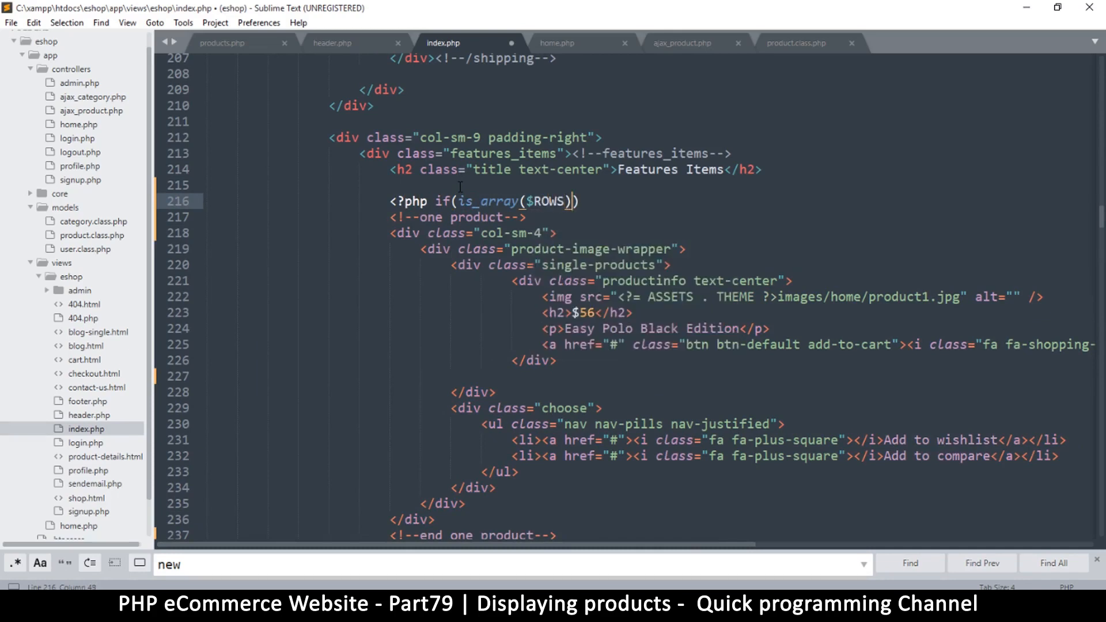
pyautogui.write(':')
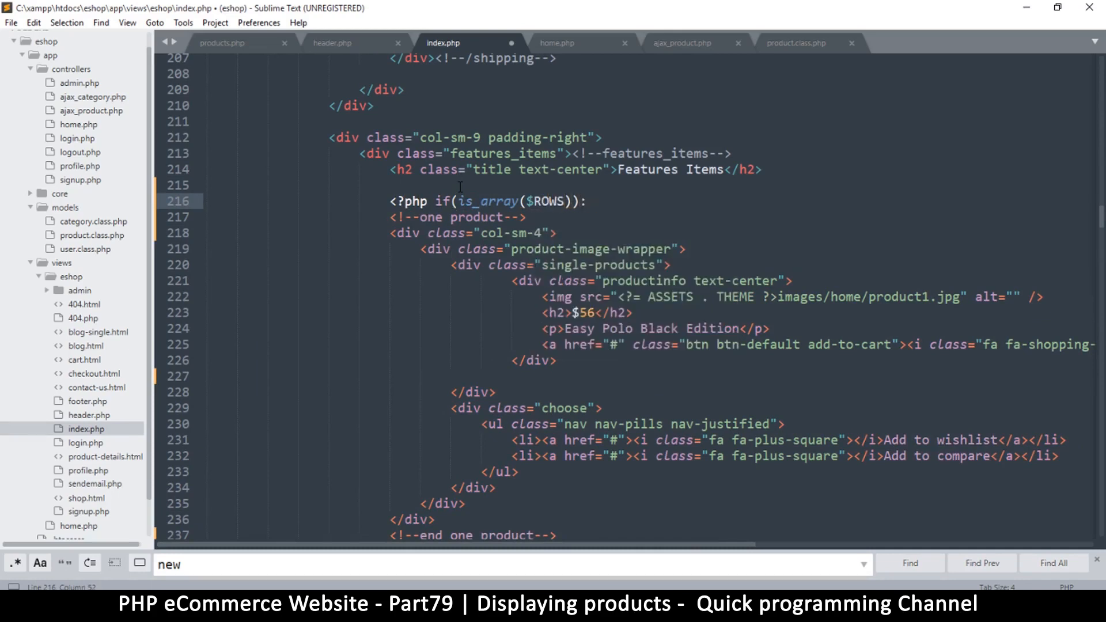
pyautogui.write('?>')
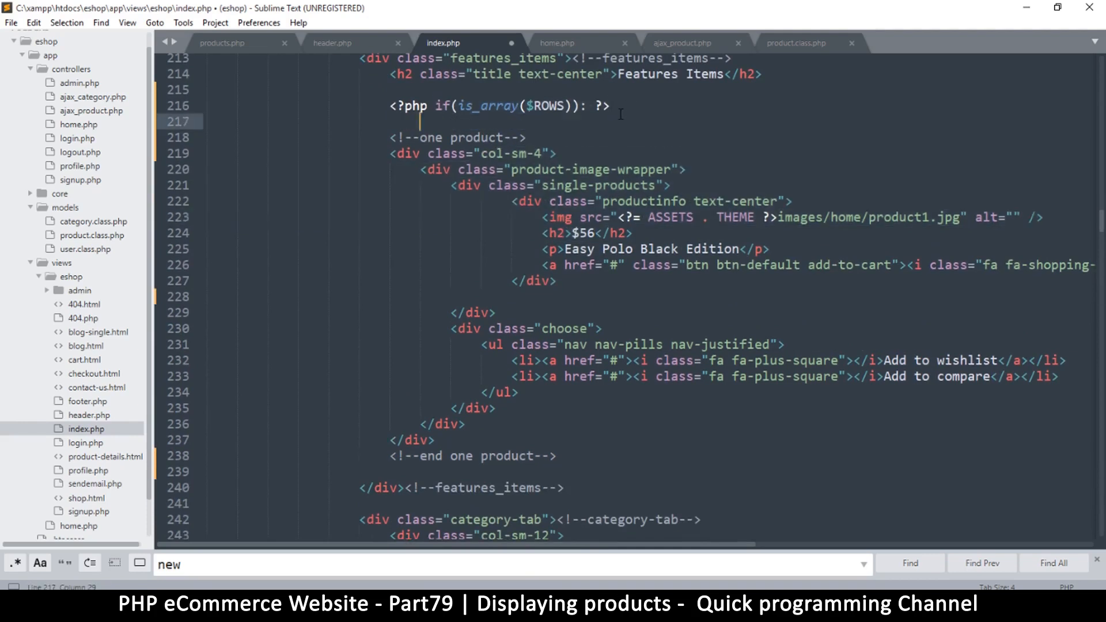
pyautogui.write('<?php if(is_array($ROWS)): ?>')
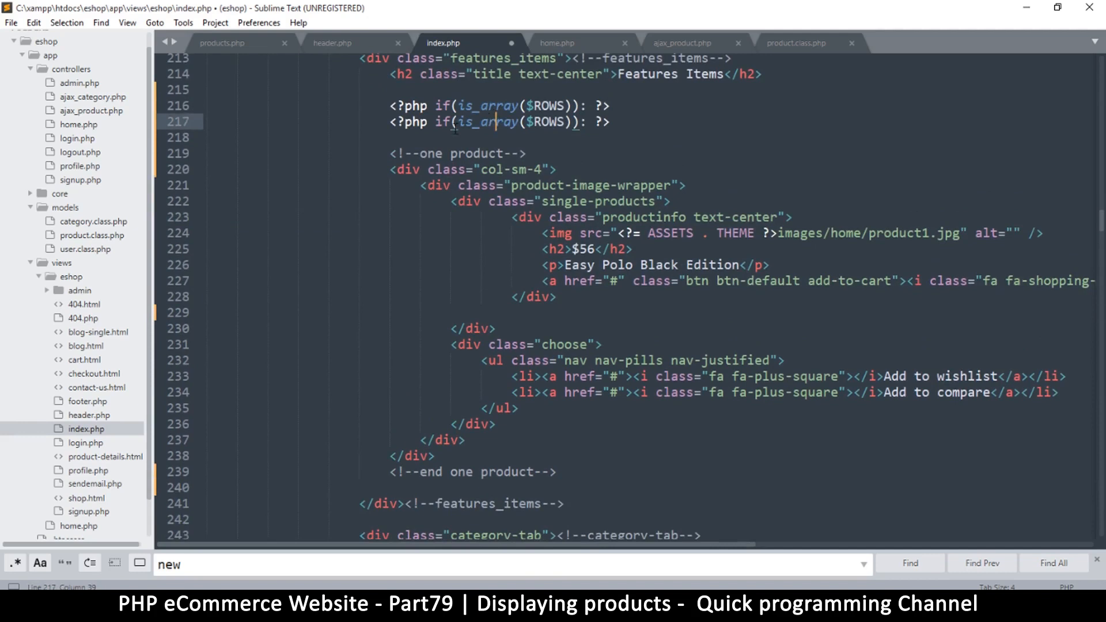
# Turn the copied if line into foreach($ROWS as $row): ?>
pyautogui.moveTo(441, 122); pyautogui.dragTo(515, 122)
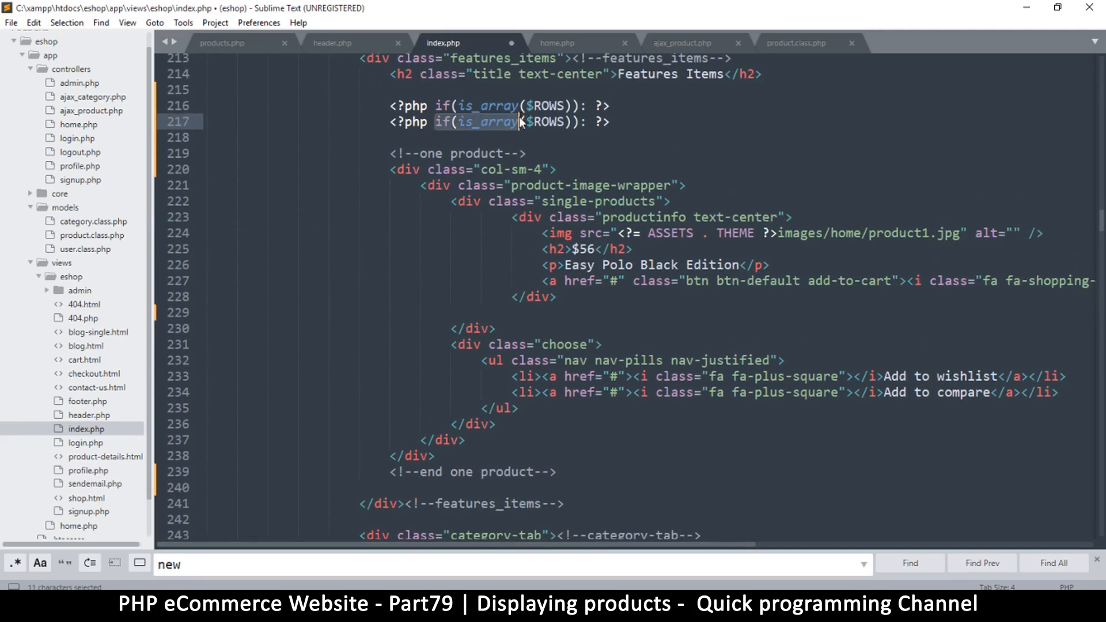
pyautogui.write('foreach')
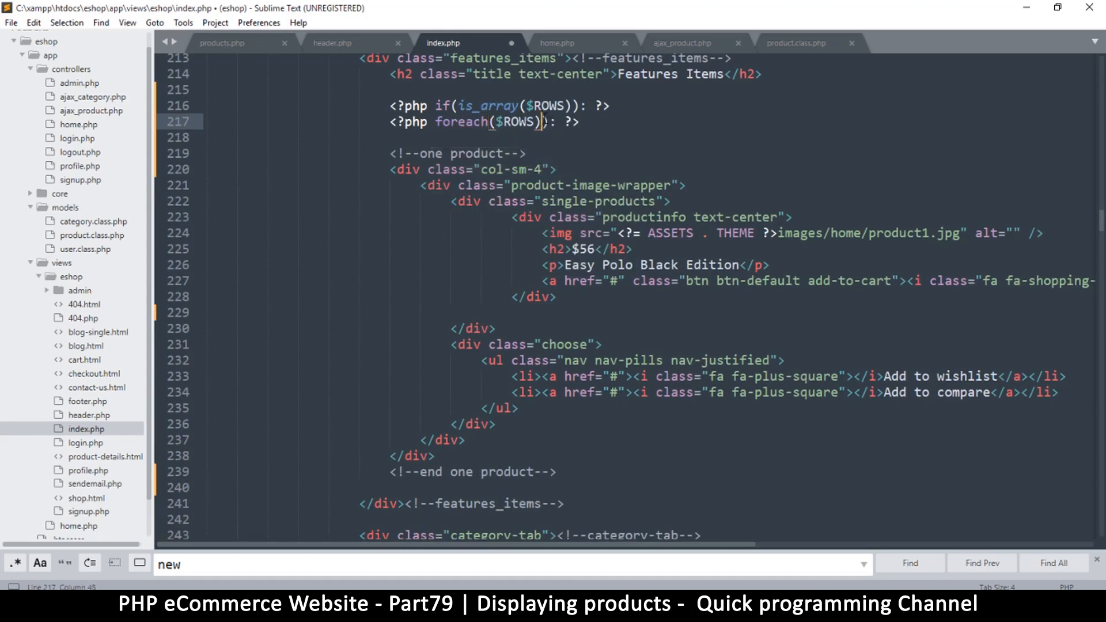
pyautogui.write('as')
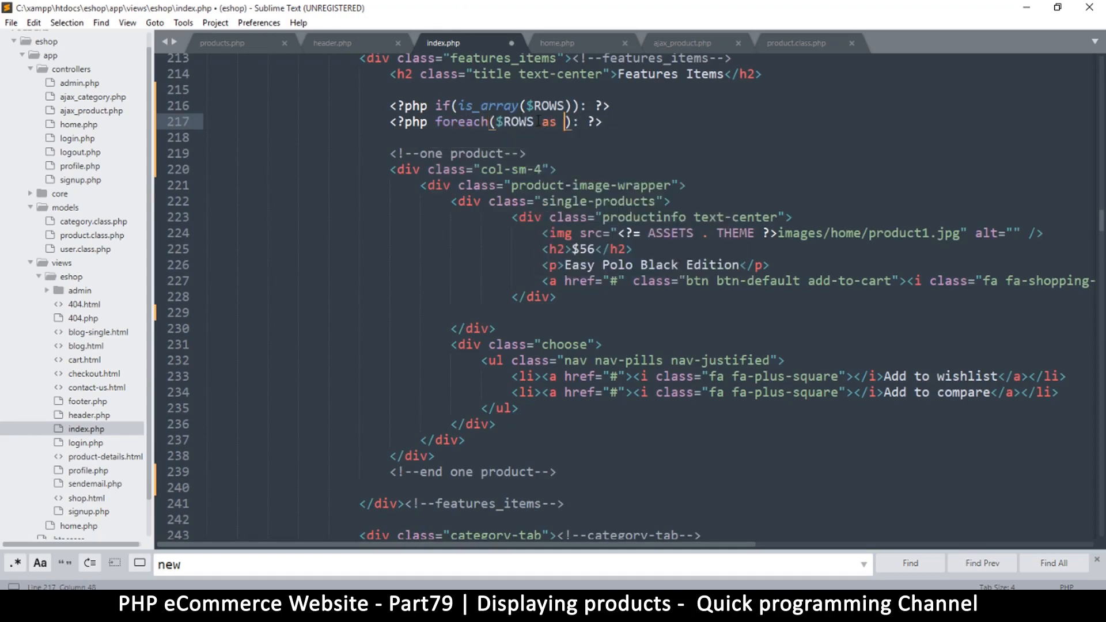
pyautogui.write('$ro')
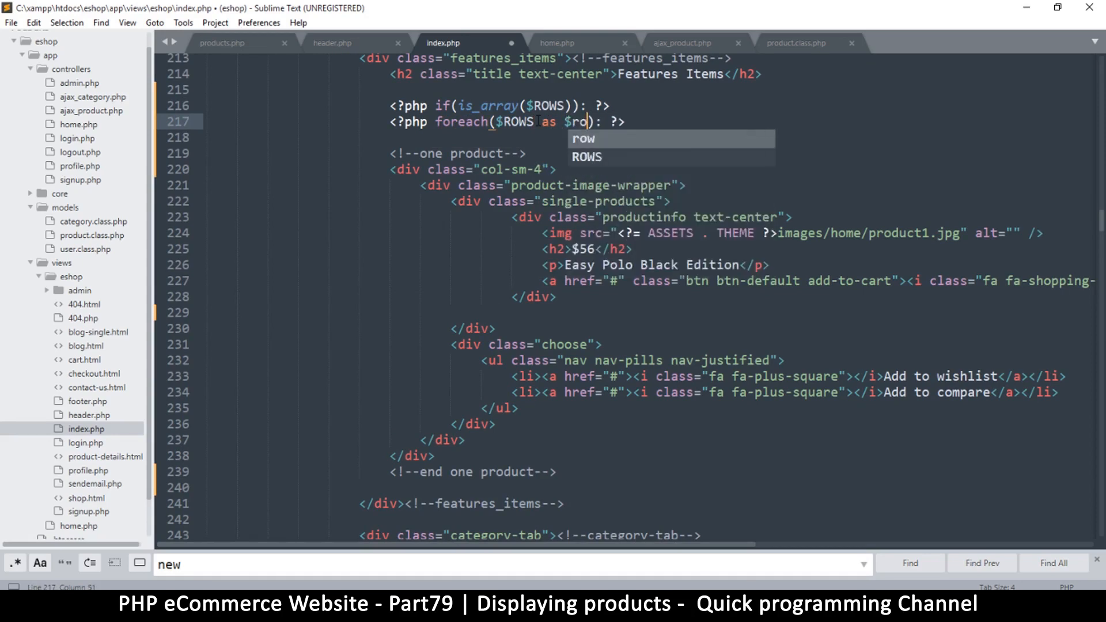
pyautogui.press('Tab')
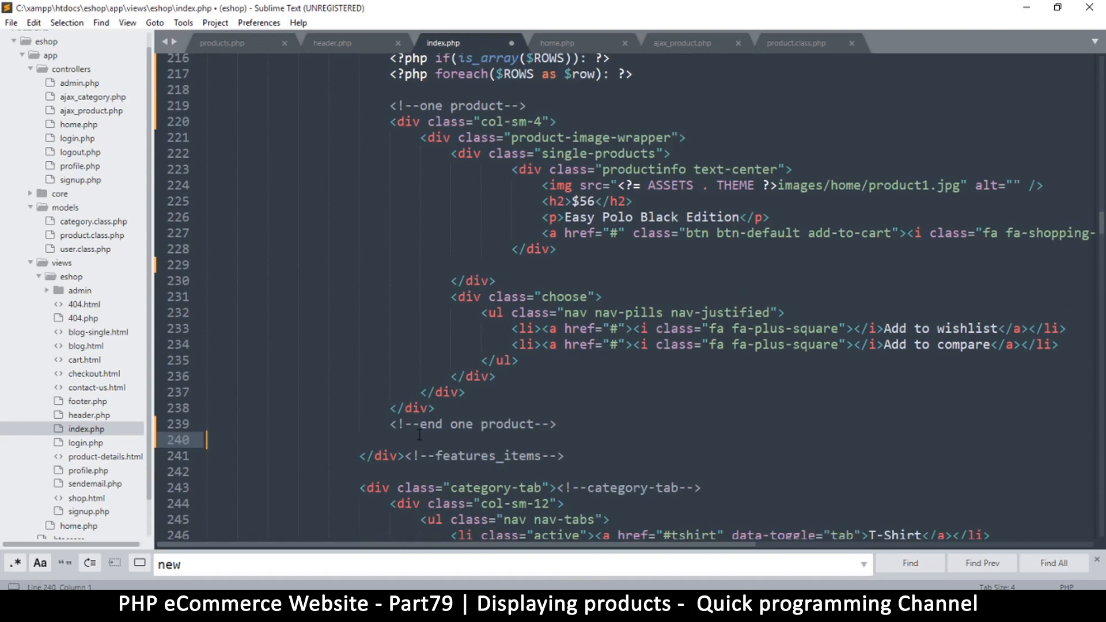
# Add <?php endif; ?> below the end-one-product comment
pyautogui.write('<')
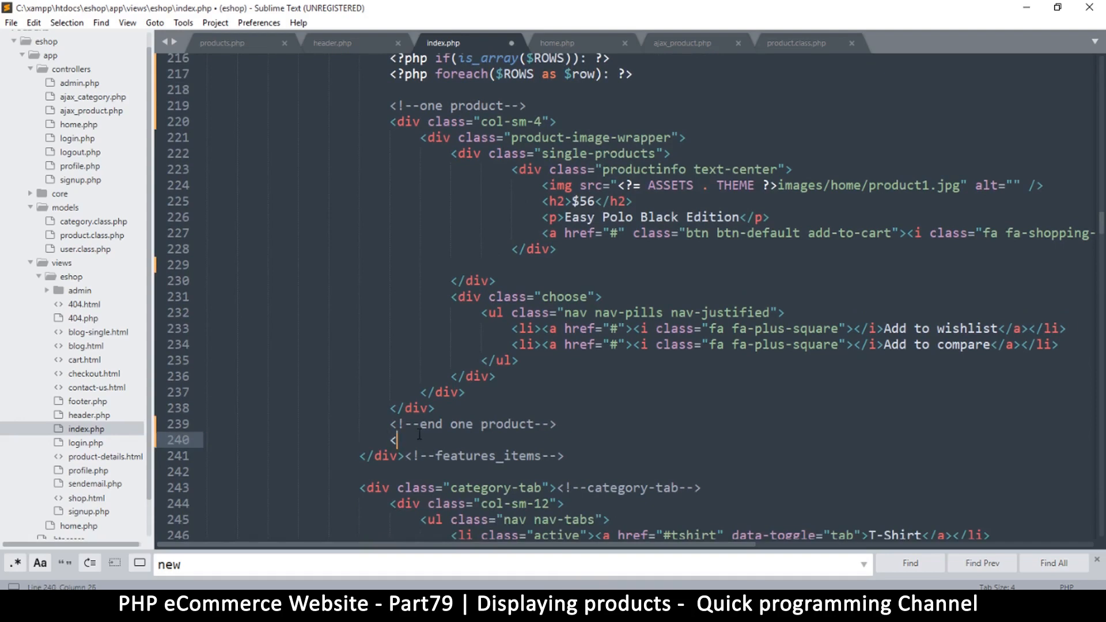
pyautogui.write('?php ed')
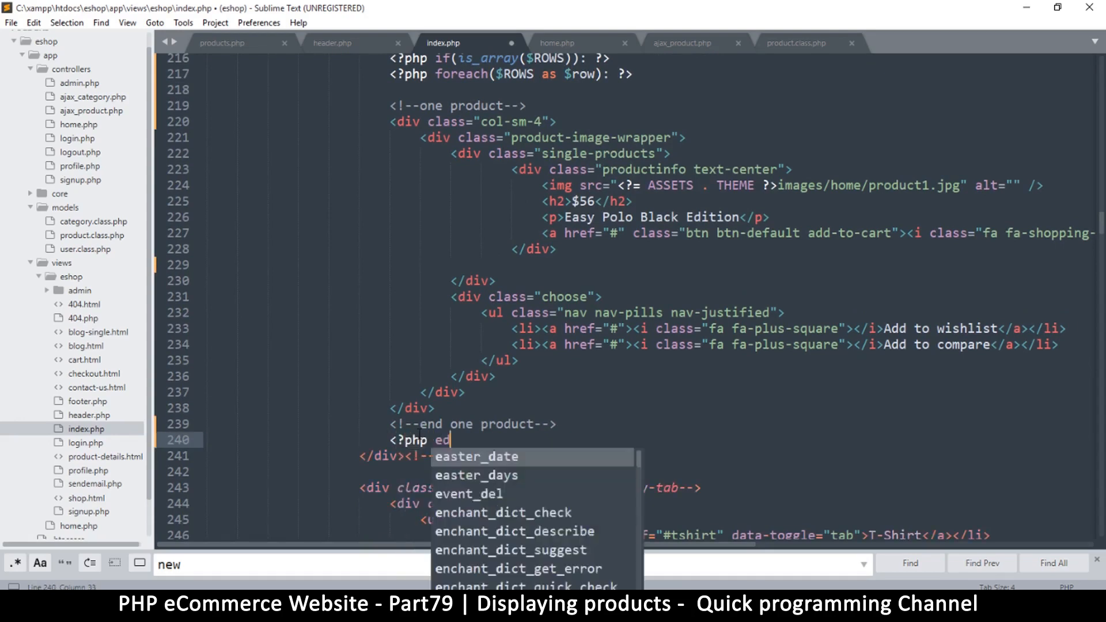
pyautogui.press('Tab')
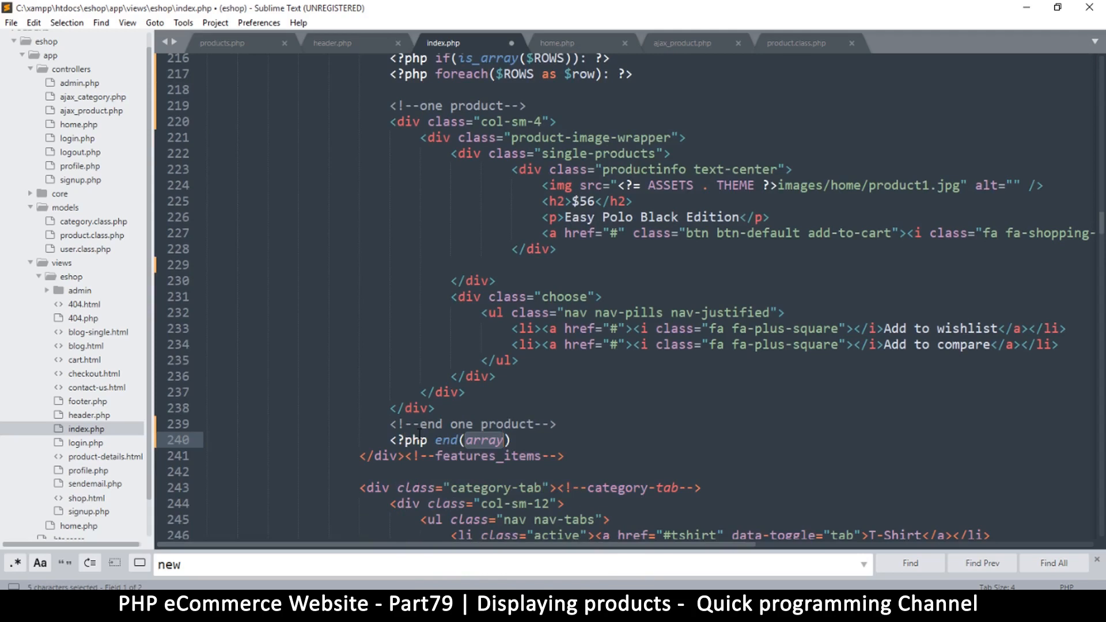
pyautogui.press('Delete')
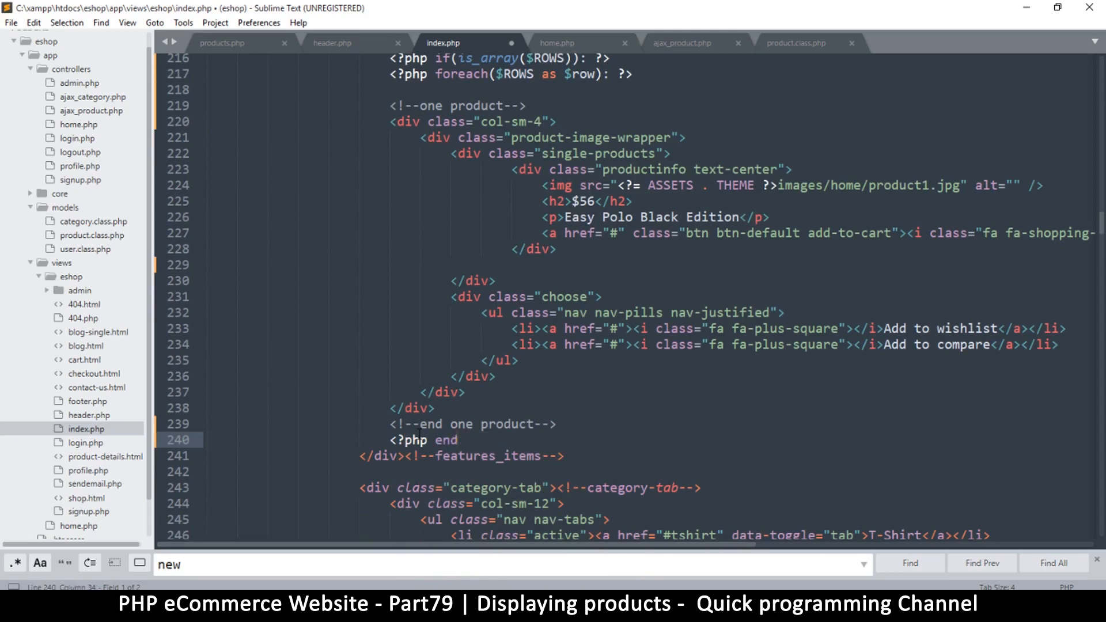
pyautogui.write('endif;')
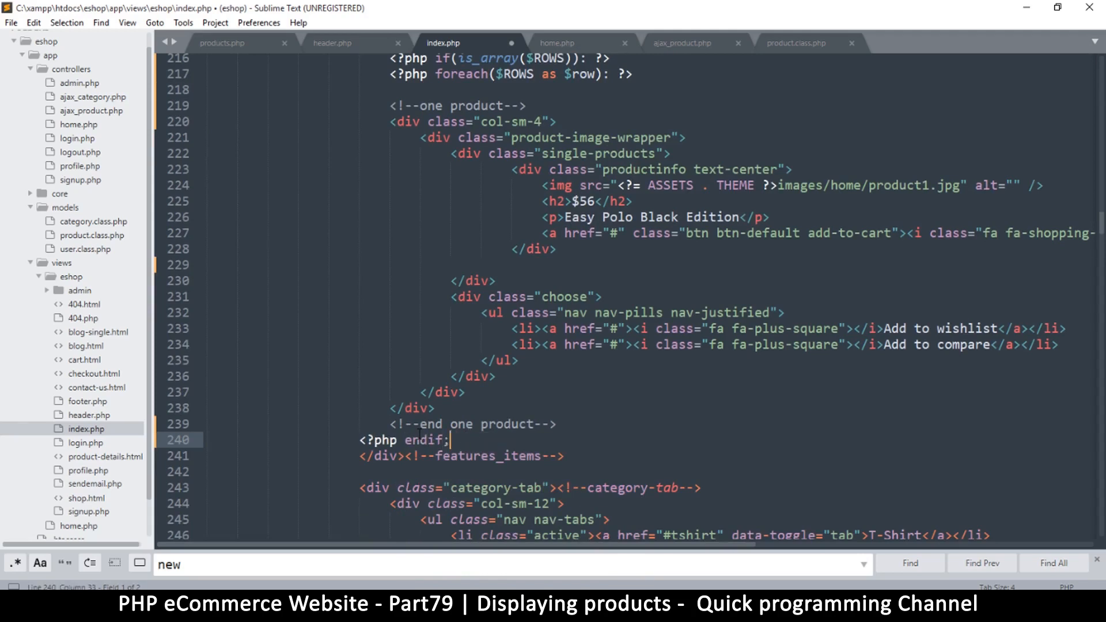
pyautogui.write('?>')
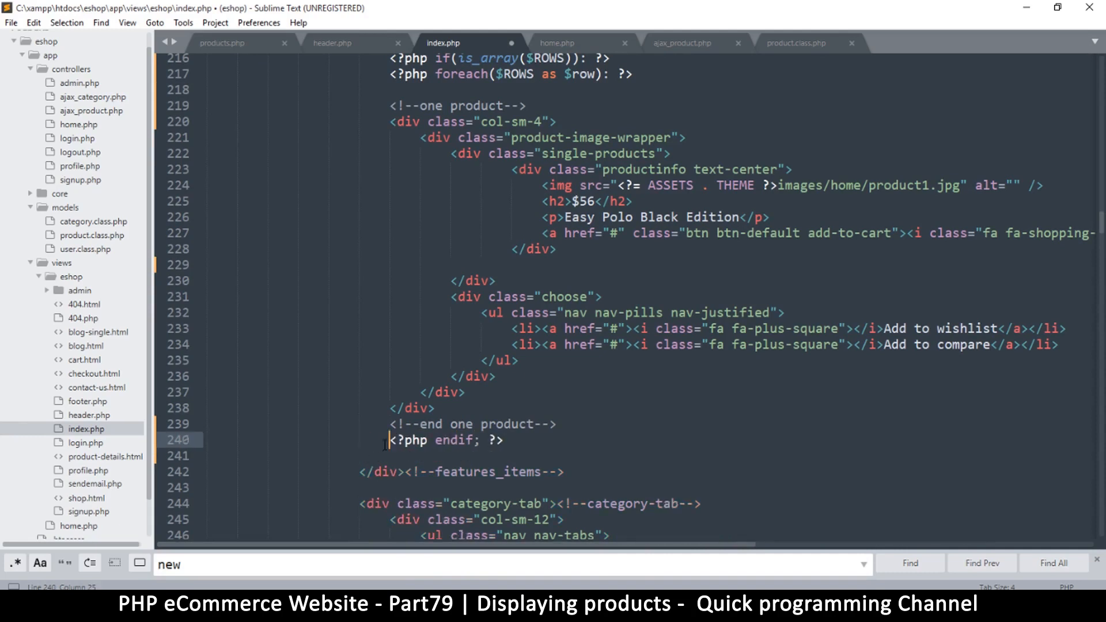
pyautogui.write('<?php endif; ?>')
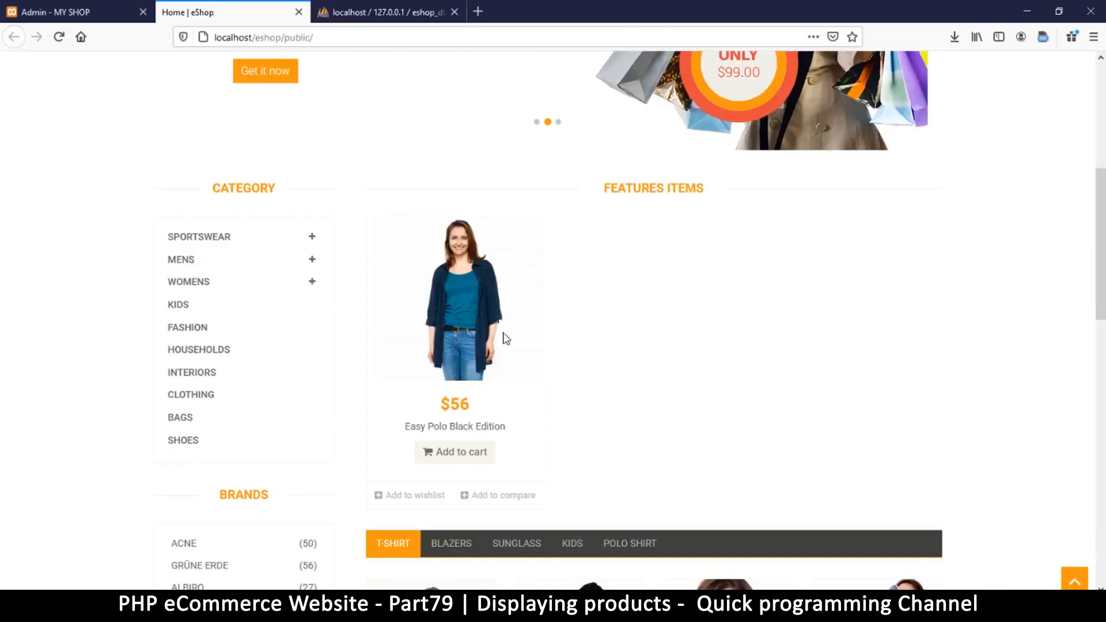
# Check the single-card storefront, then close the loop with <?php endforeach; ?> above endif
pyautogui.click(58, 36)
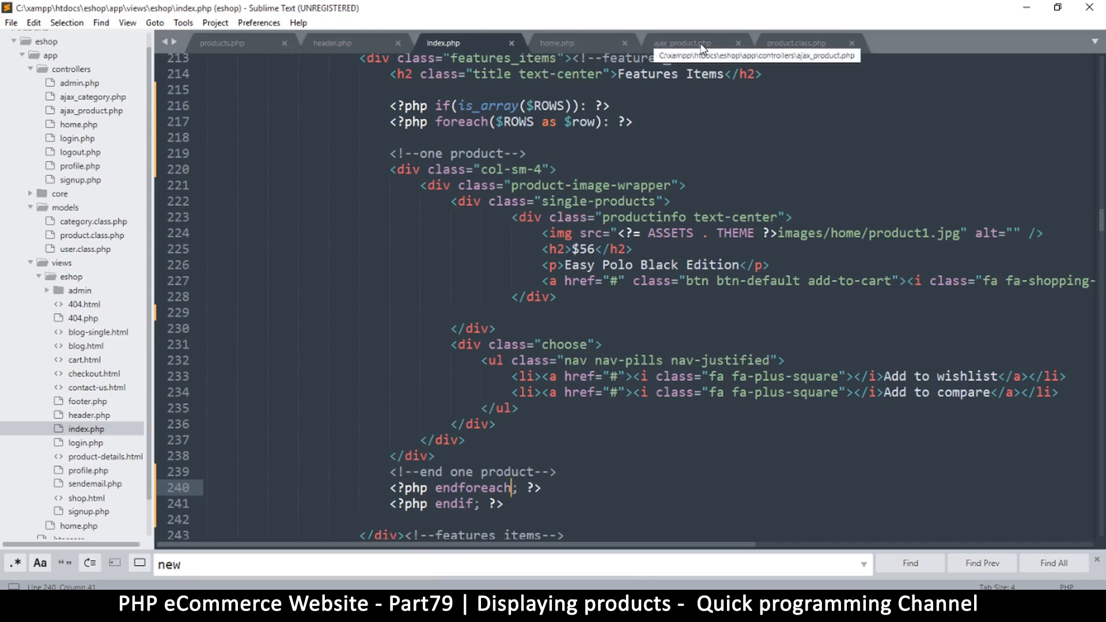
pyautogui.moveTo(723, 45)
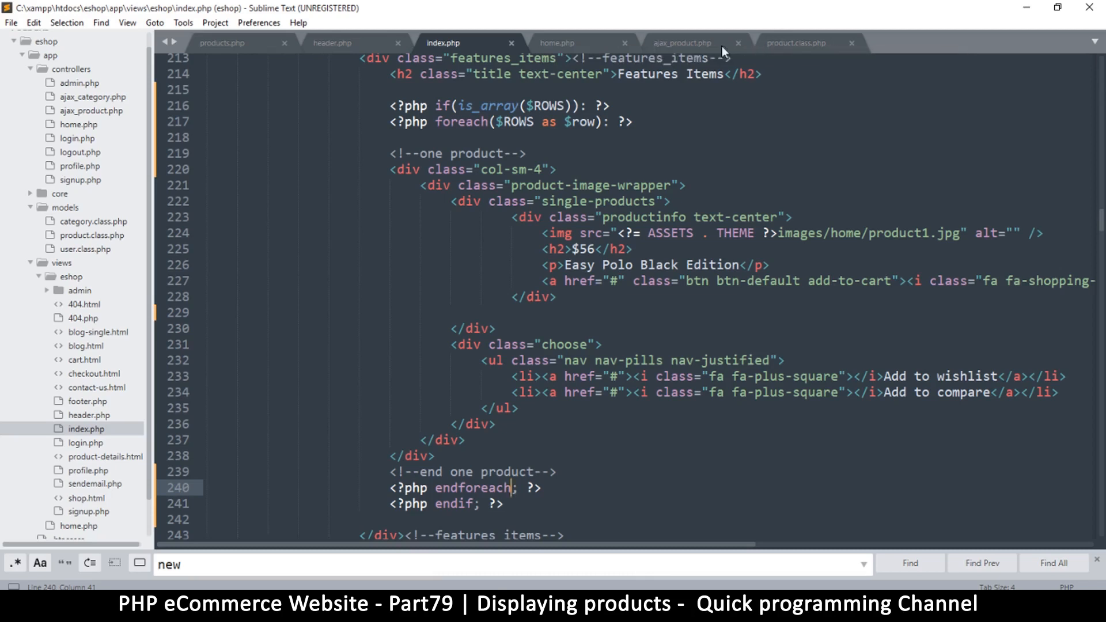
pyautogui.click(556, 43)
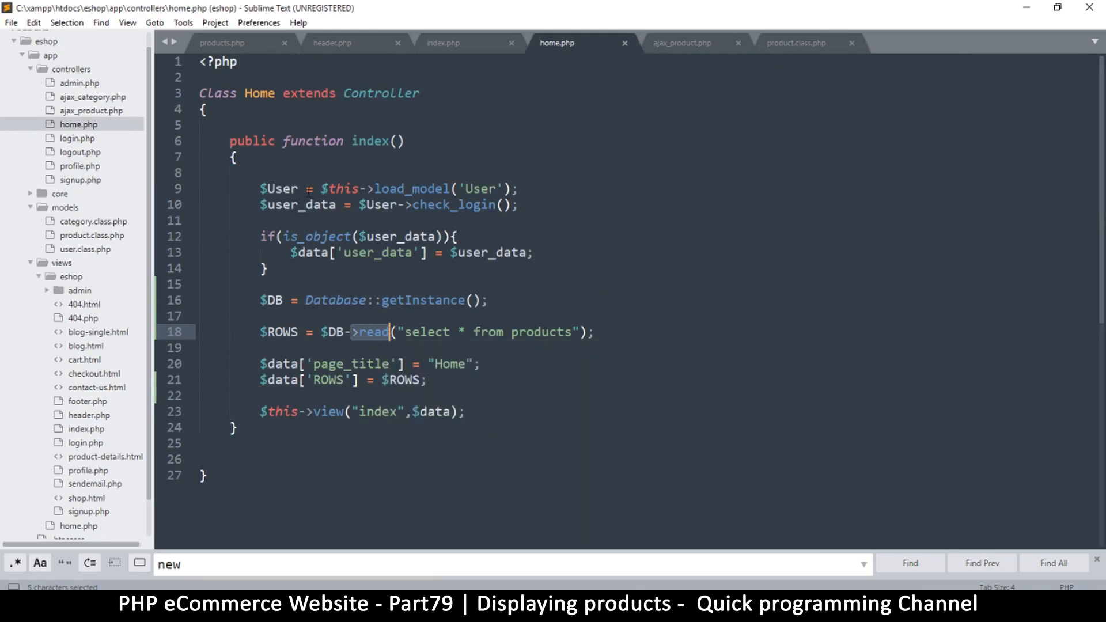
# Inspect read() in database.php, then switch home.php to Database::newInstance() and save
pyautogui.click(34, 194)
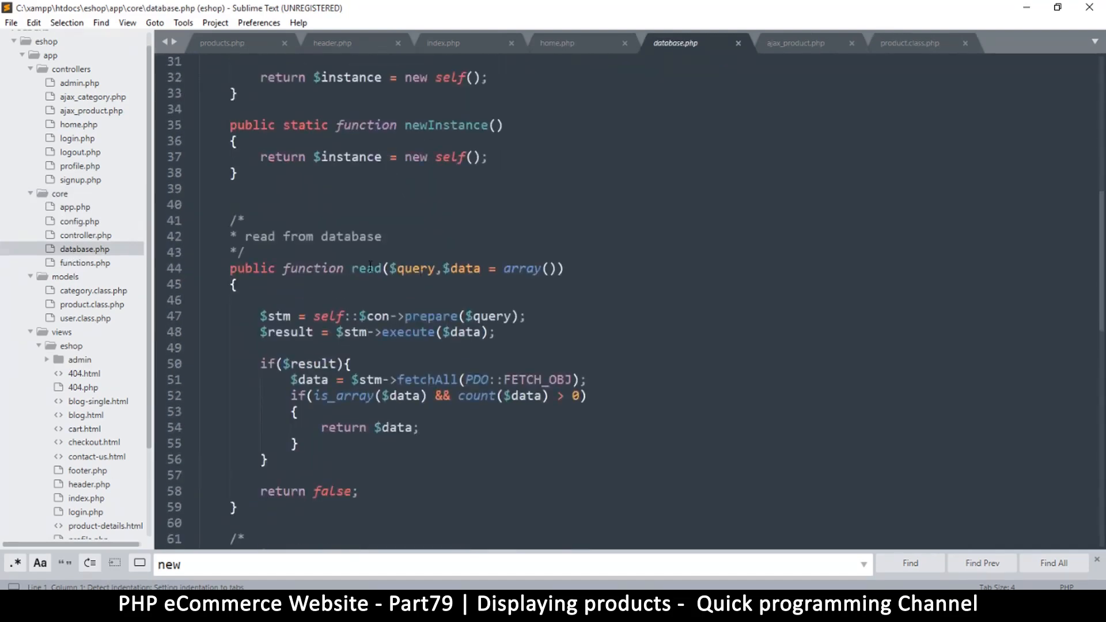
pyautogui.doubleClick(365, 268)
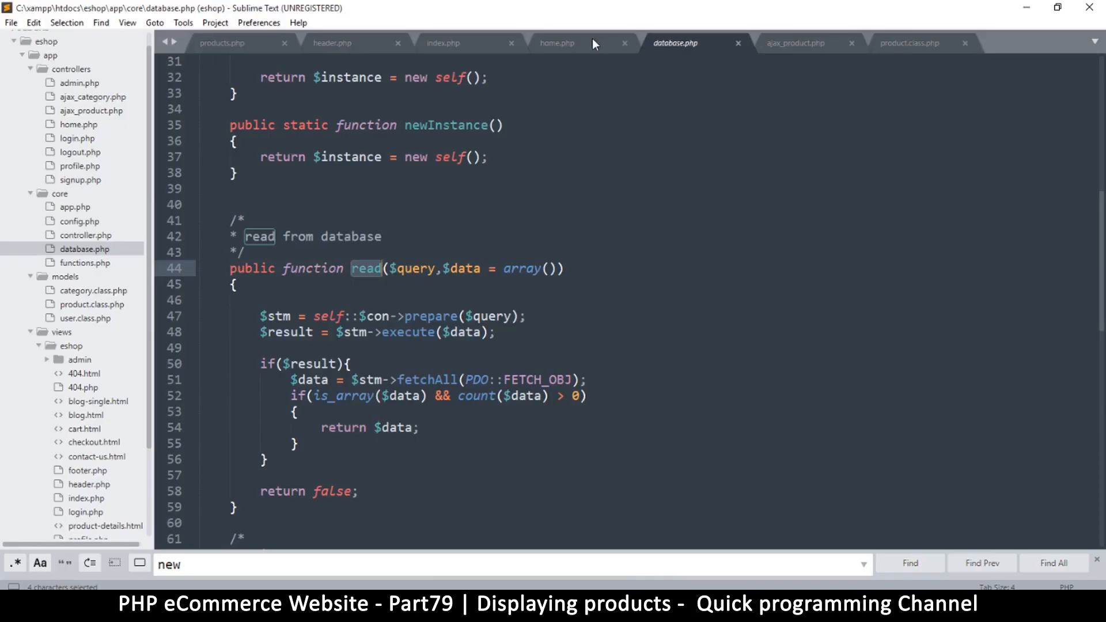
pyautogui.click(561, 42)
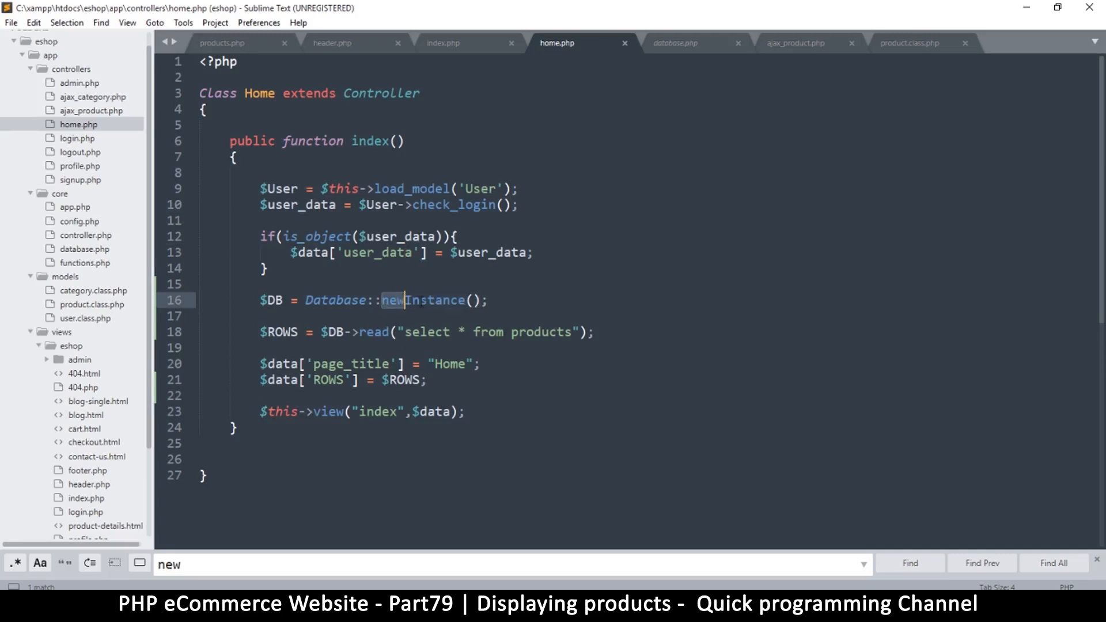
pyautogui.press('ctrl+s')
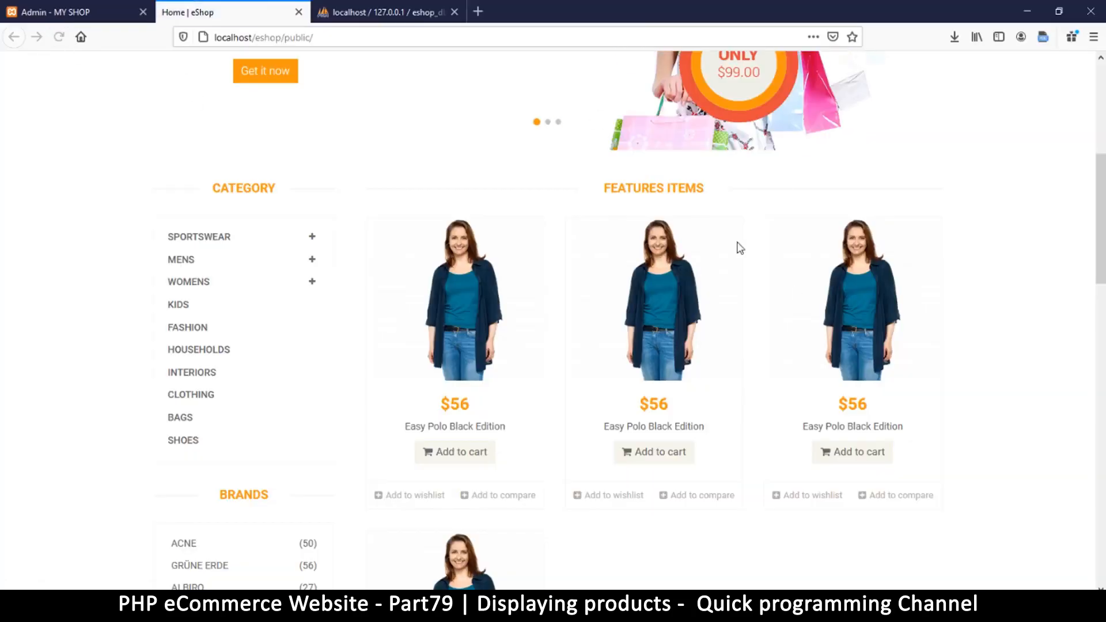
# Scroll the storefront to check the four $56 Easy Polo Black Edition cards
pyautogui.scroll(-3)
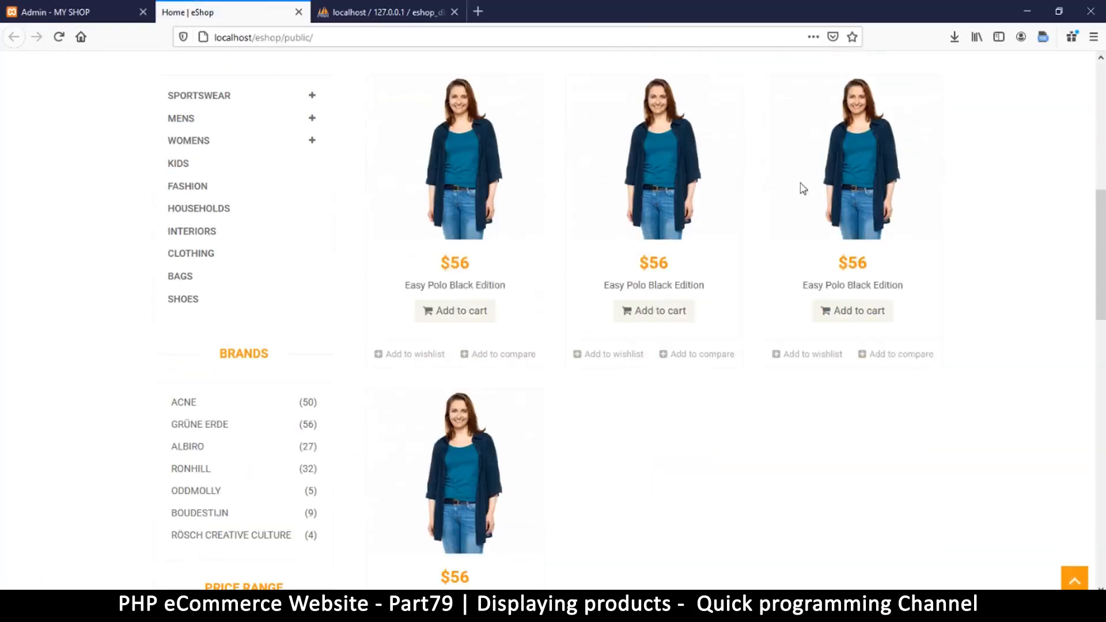
pyautogui.scroll(-3)
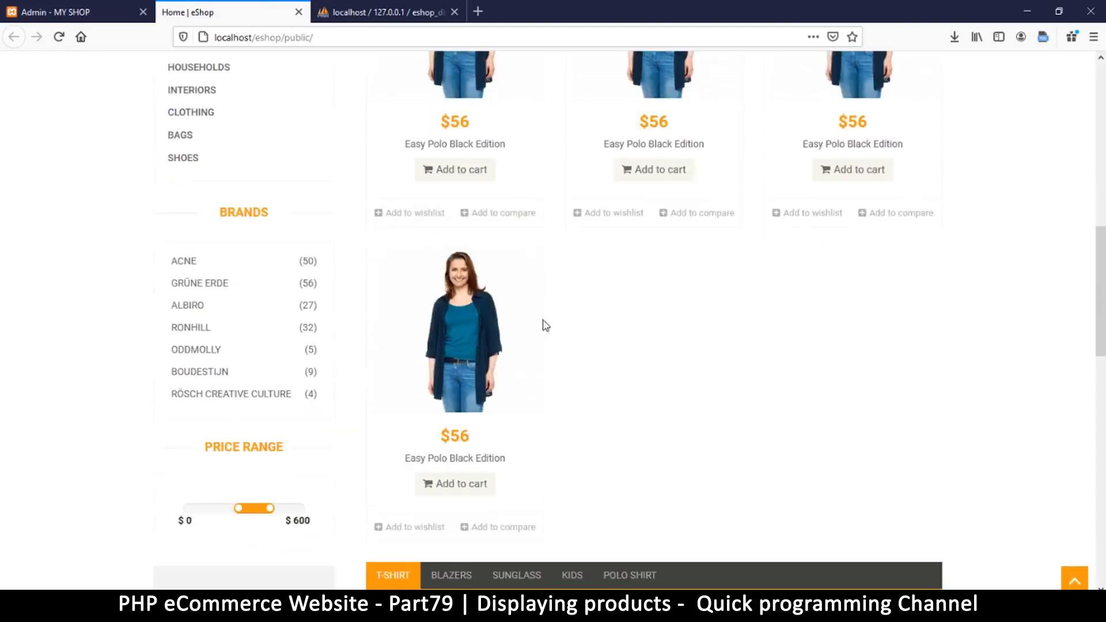
pyautogui.scroll(3)
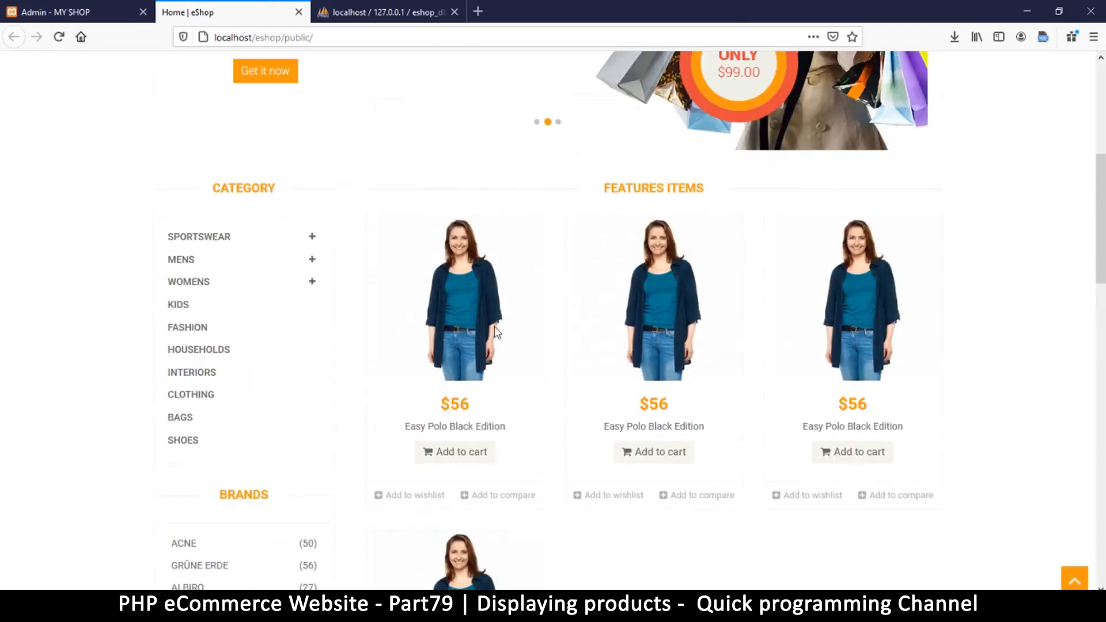
pyautogui.scroll(-3)
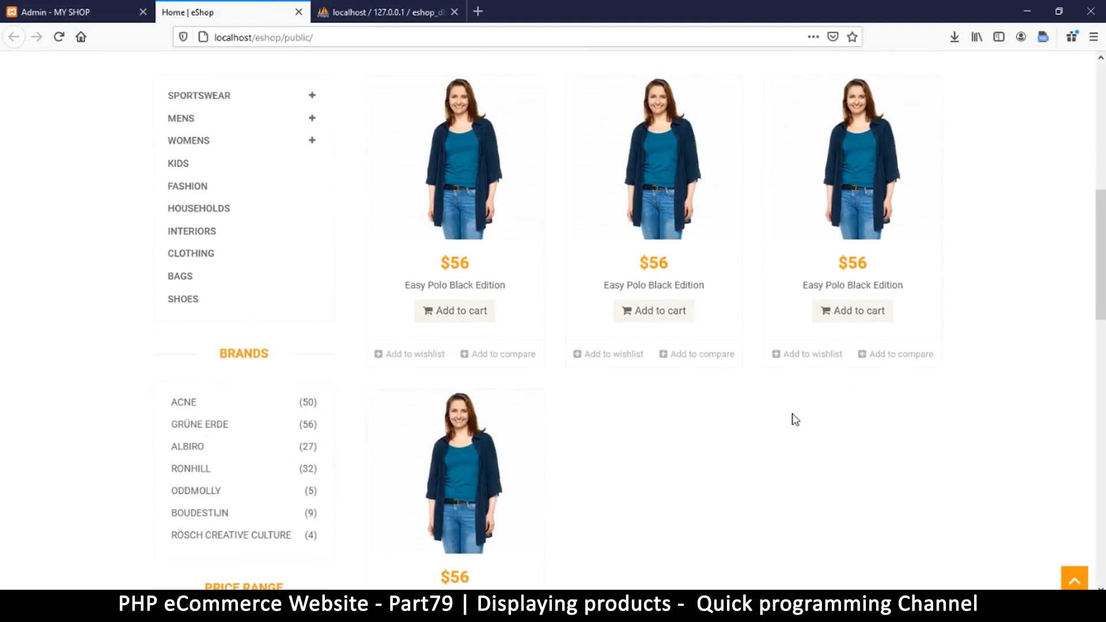
pyautogui.scroll(3)
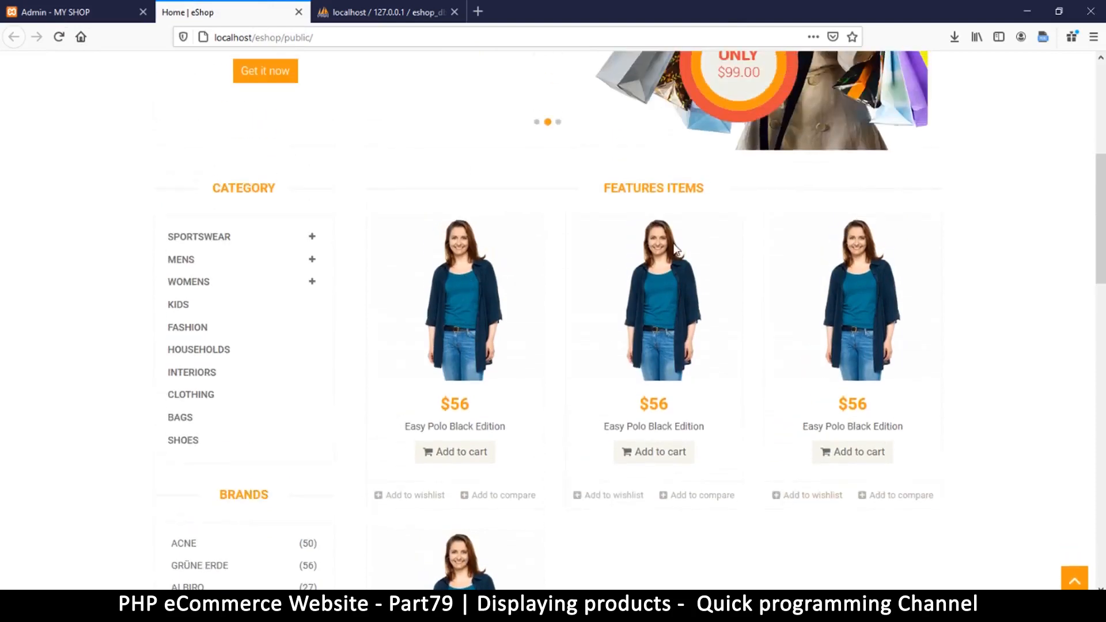
pyautogui.scroll(-3)
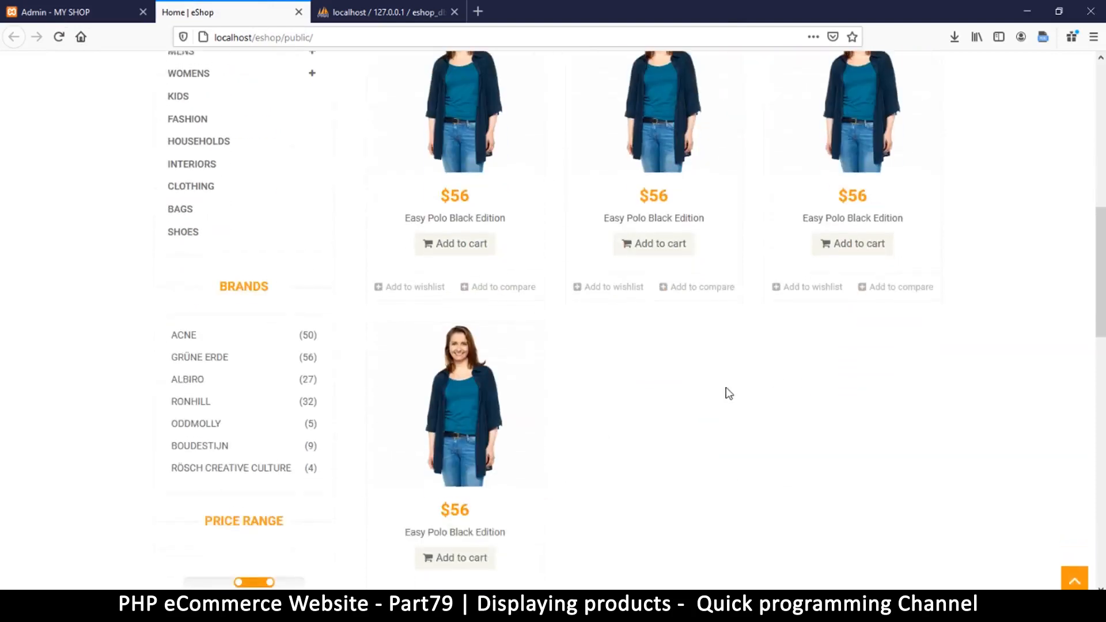
pyautogui.scroll(-3)
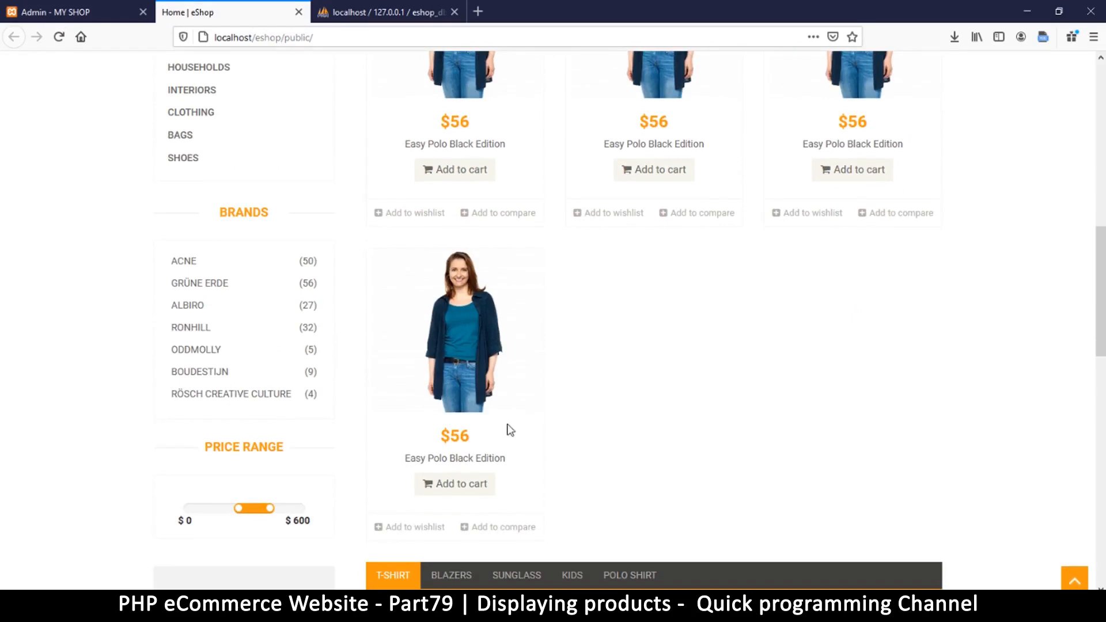
pyautogui.moveTo(466, 275)
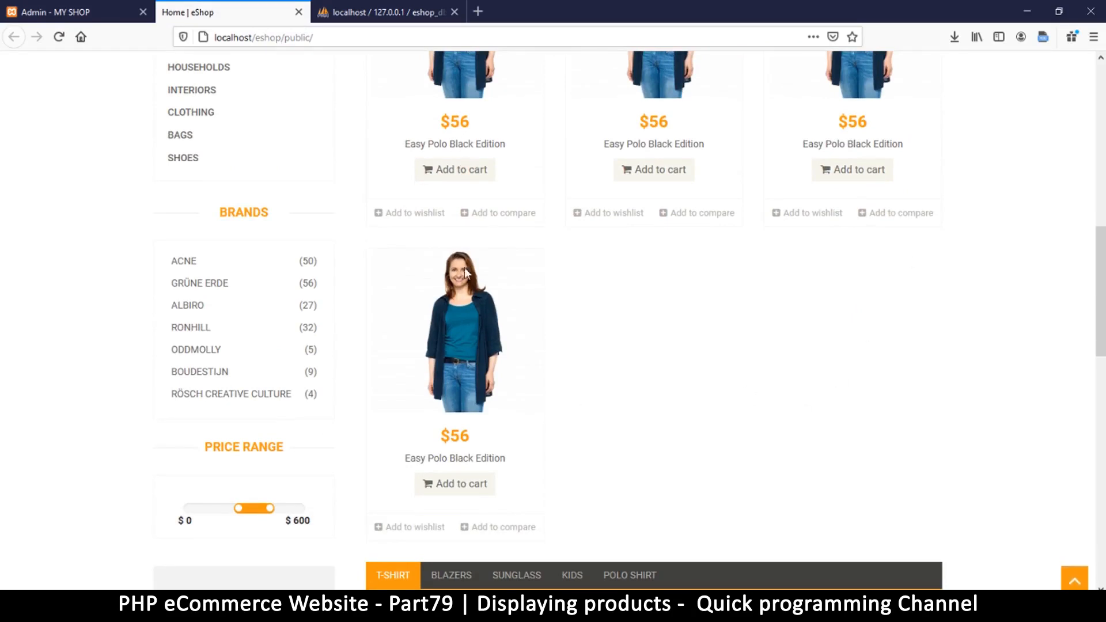
pyautogui.moveTo(722, 478)
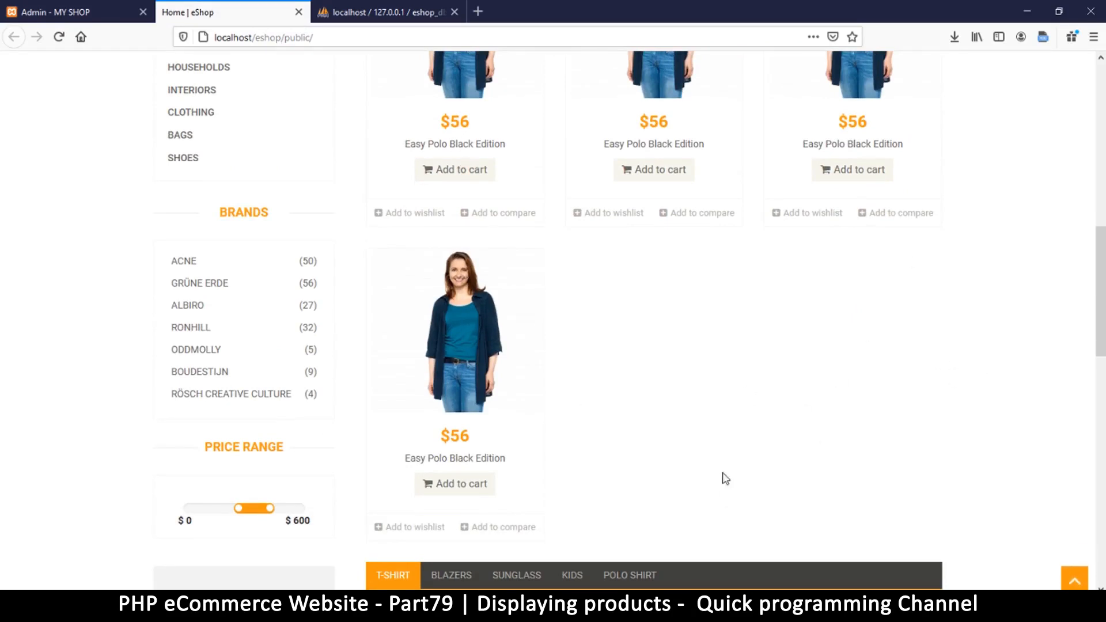